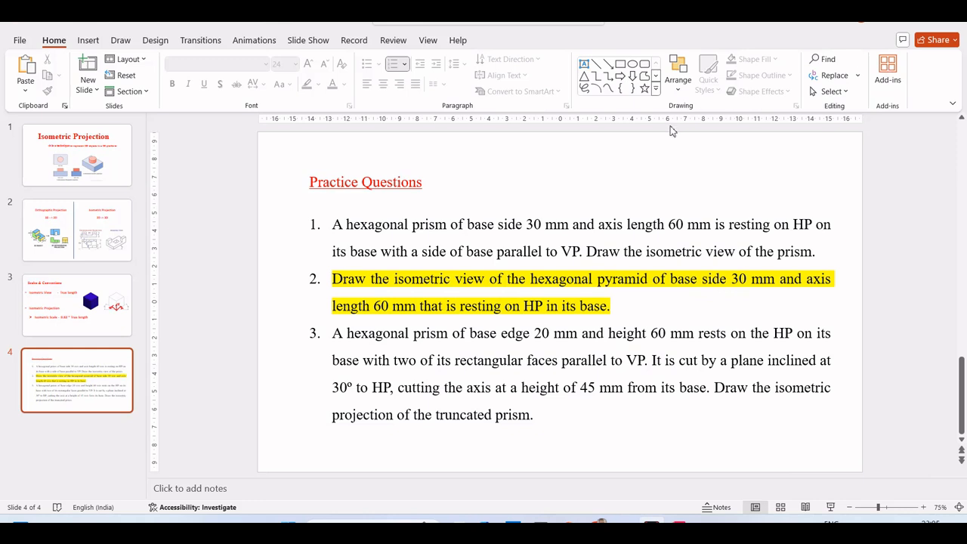
{"action": "mouse_move", "coordinate": [420, 293]}
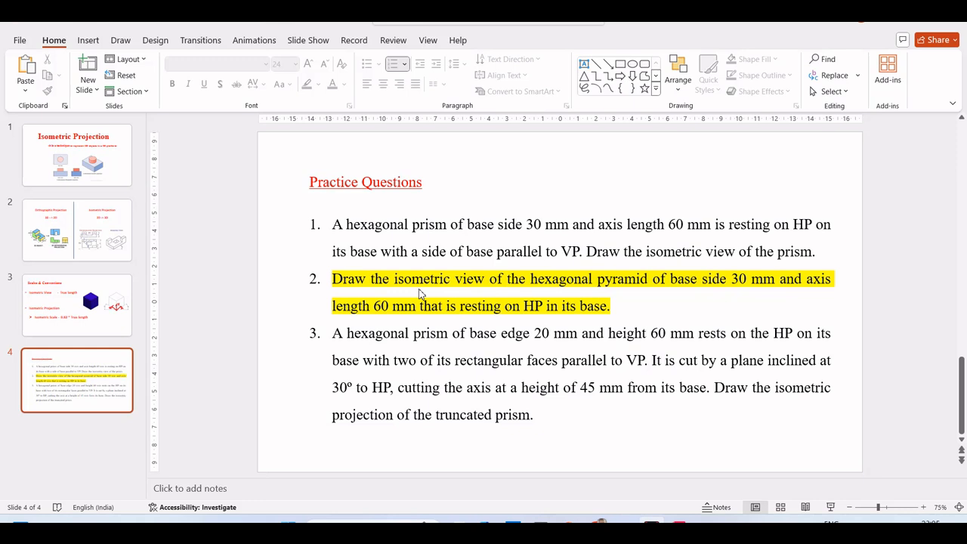
{"action": "mouse_move", "coordinate": [441, 293]}
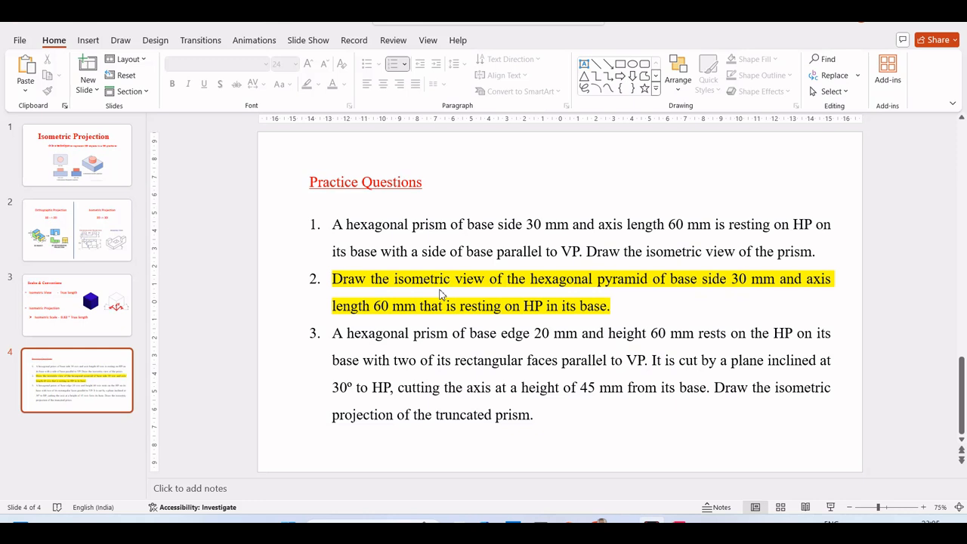
{"action": "mouse_move", "coordinate": [568, 315]}
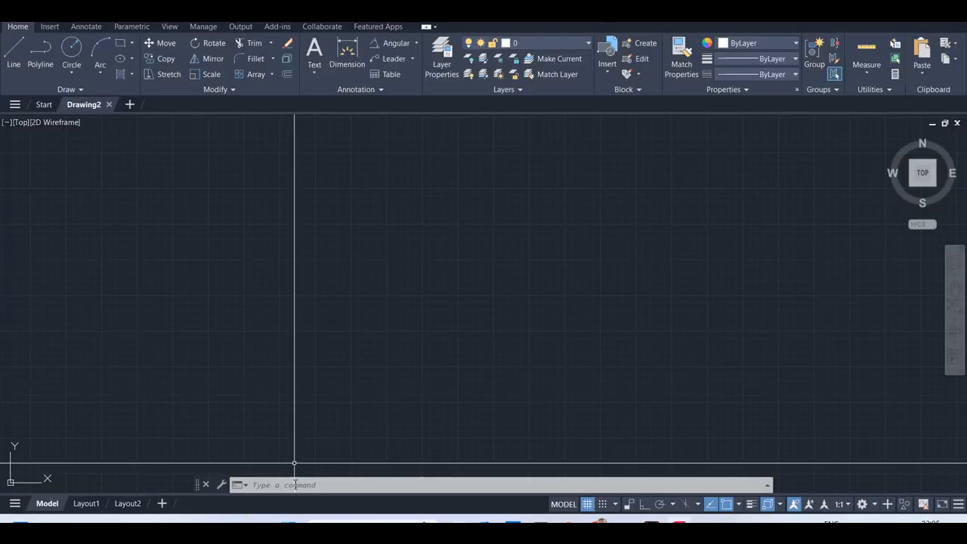
- Set the drawing units and limits, then zoom to show the full drawing area
{"action": "type", "text": "units"}
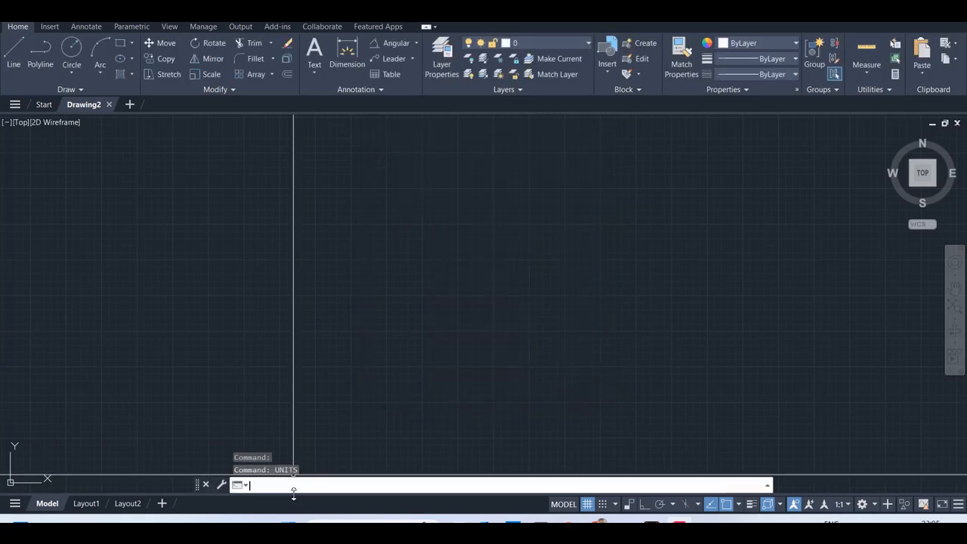
{"action": "type", "text": "limit"}
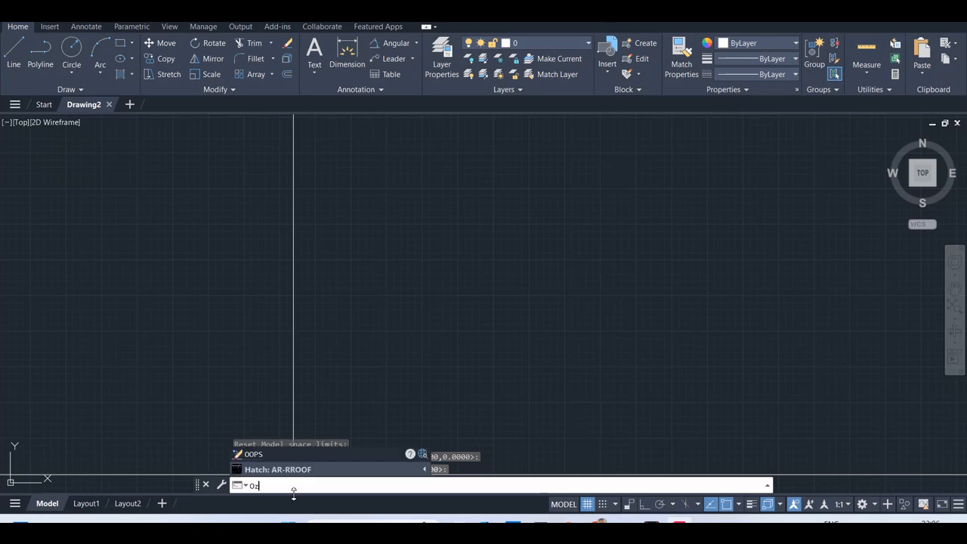
{"action": "type", "text": "ZOOM Lower left corner point:"}
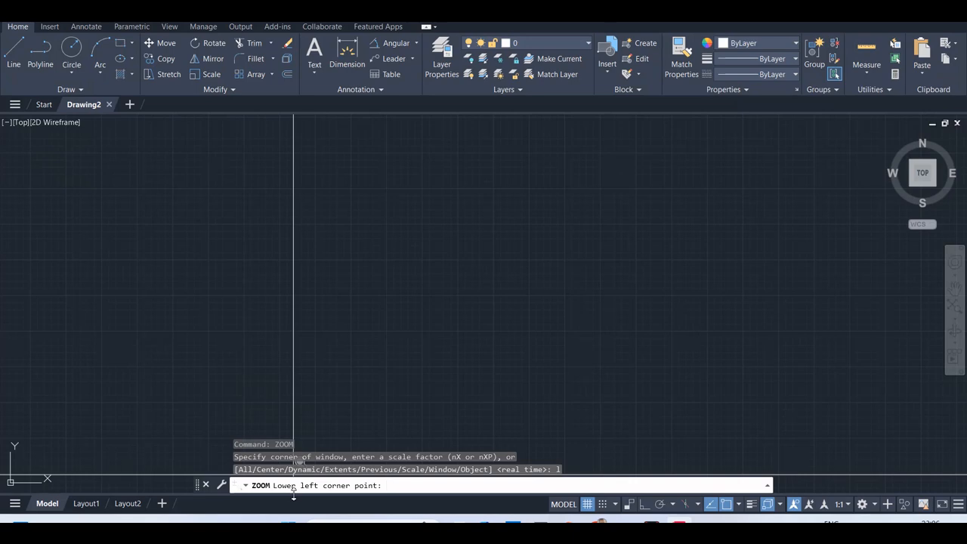
{"action": "key", "text": "escape"}
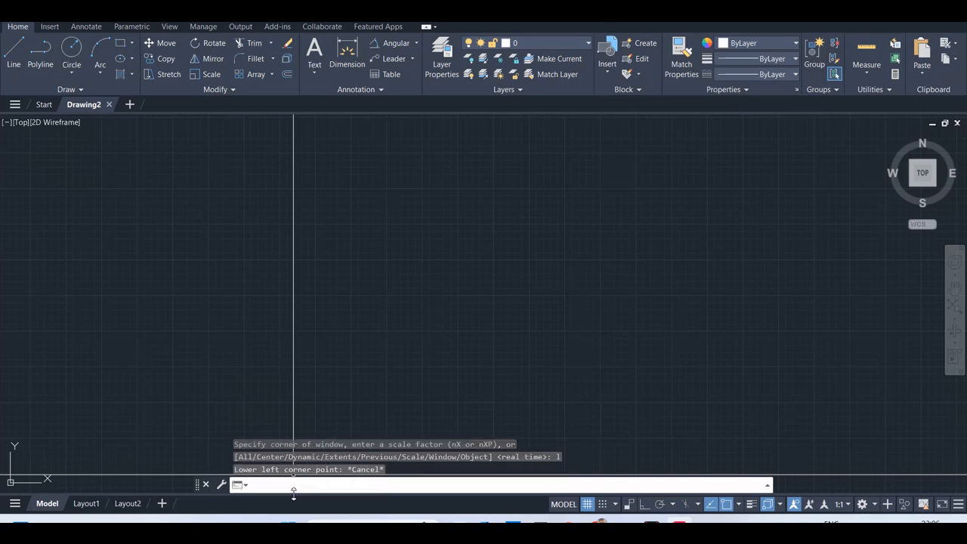
{"action": "type", "text": "a"}
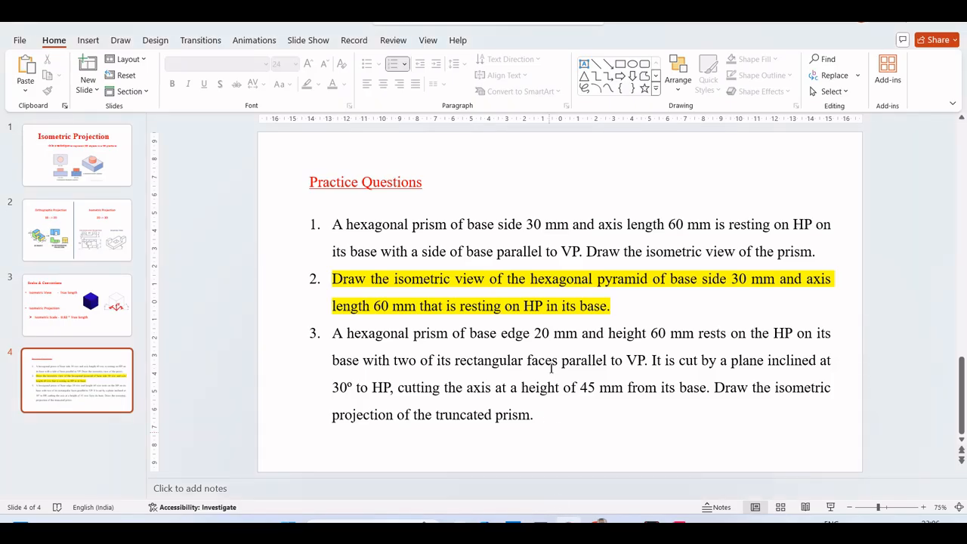
{"action": "mouse_move", "coordinate": [602, 320]}
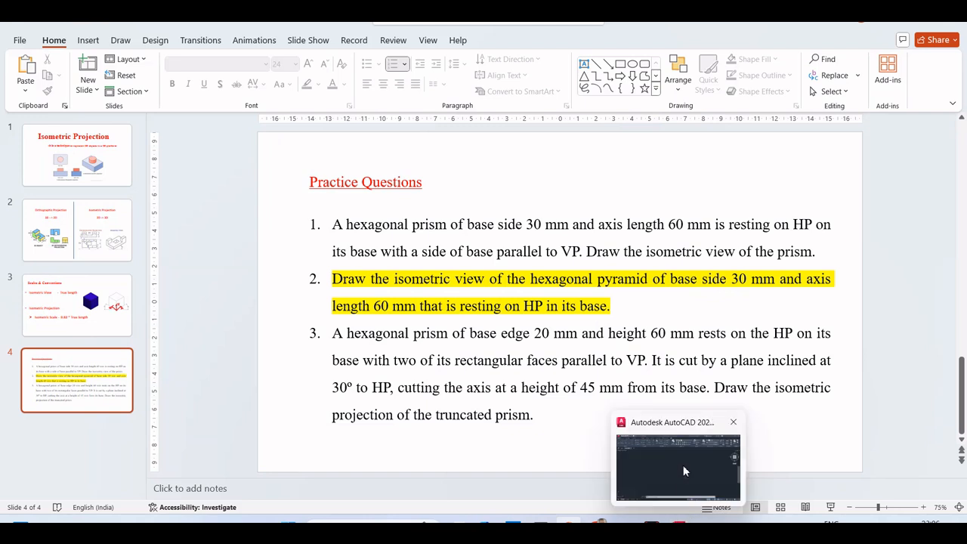
{"action": "left_click", "coordinate": [677, 465]}
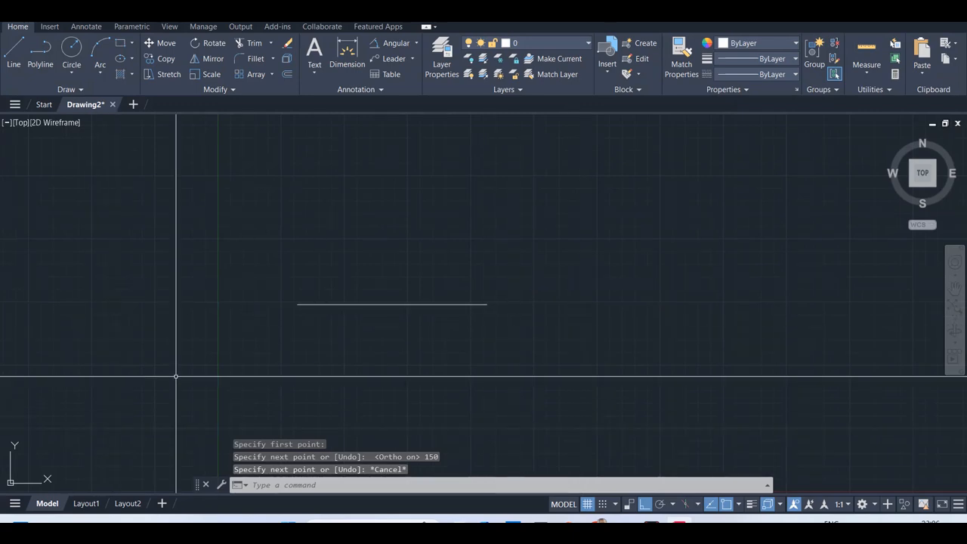
{"action": "mouse_move", "coordinate": [337, 325]}
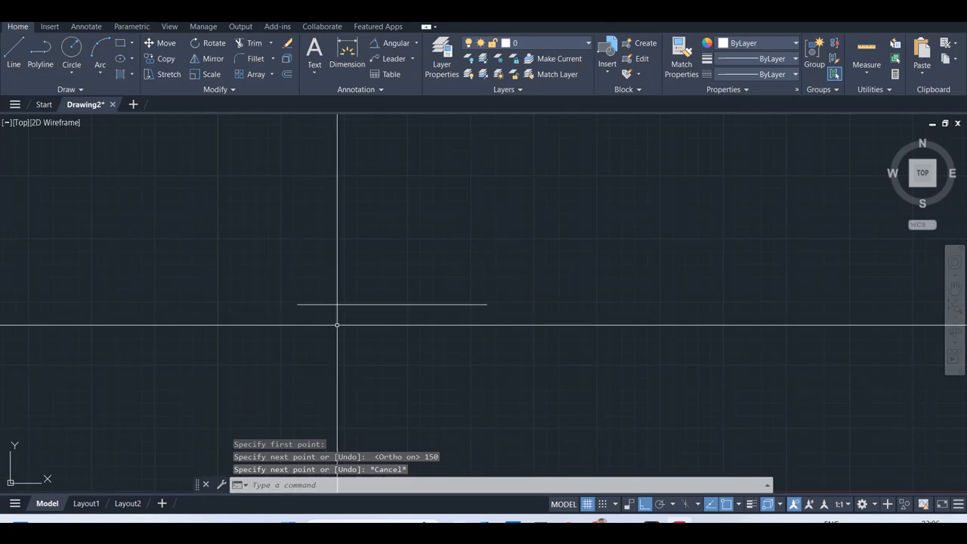
{"action": "mouse_move", "coordinate": [352, 341]}
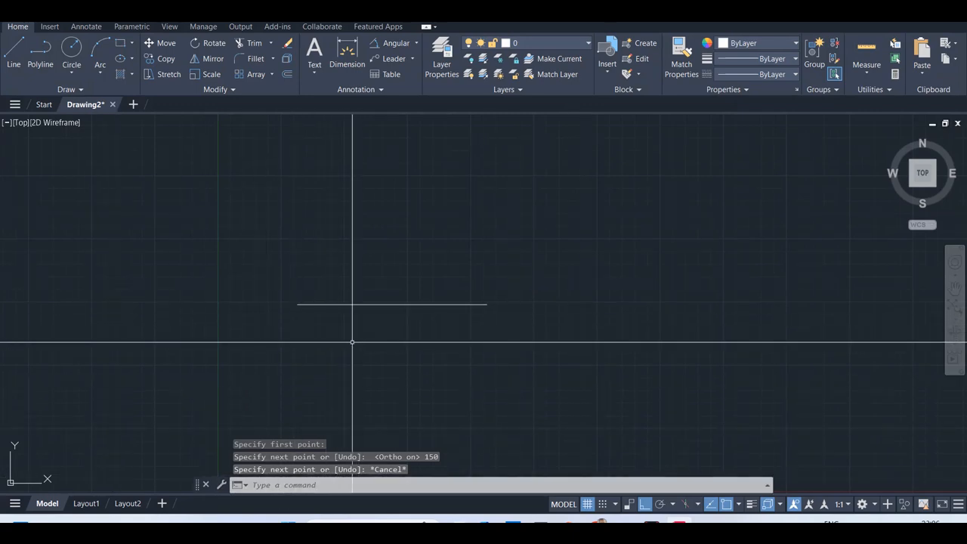
{"action": "mouse_move", "coordinate": [396, 394]}
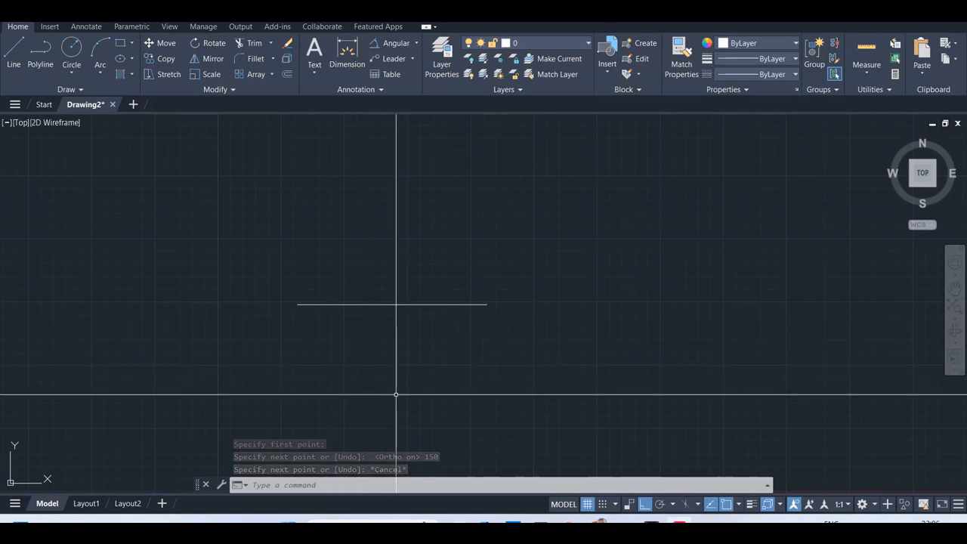
- Finish the 150-unit horizontal reference line and start a 6-sided POLYGON below it
{"action": "key", "text": "Escape"}
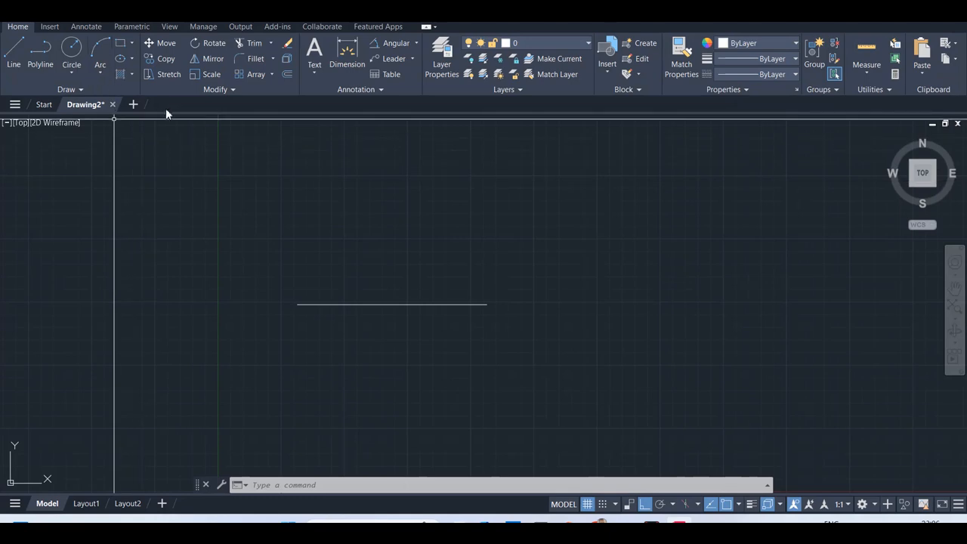
{"action": "type", "text": "p"}
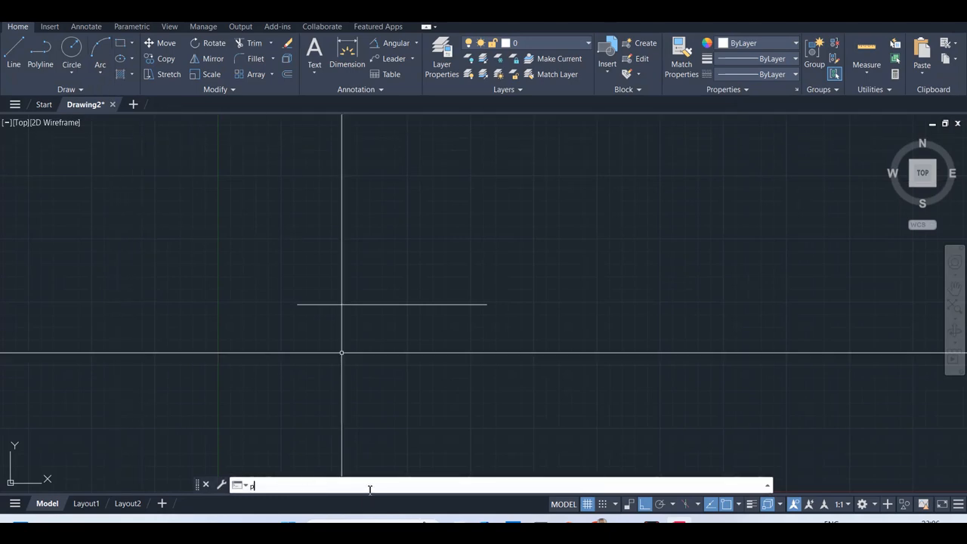
{"action": "type", "text": "POLYGON"}
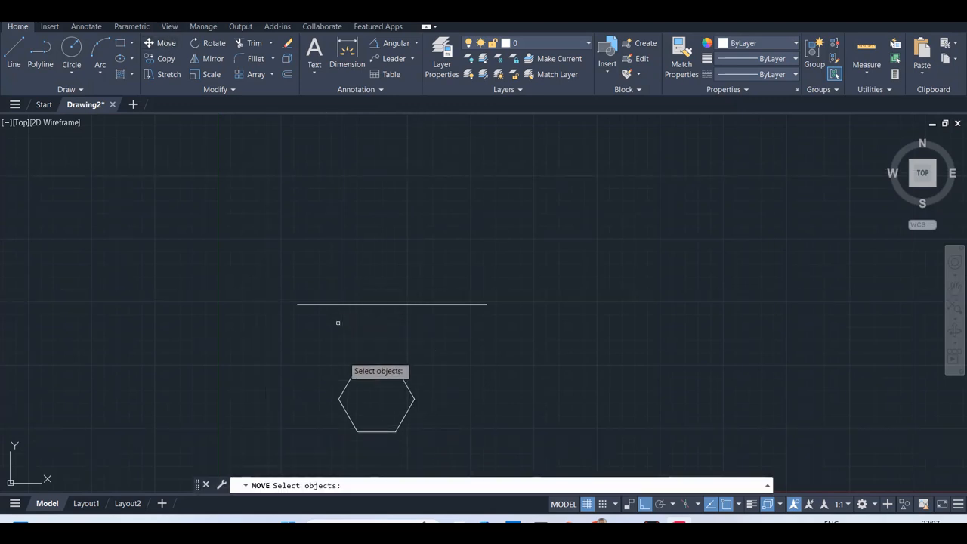
{"action": "left_click", "coordinate": [376, 399]}
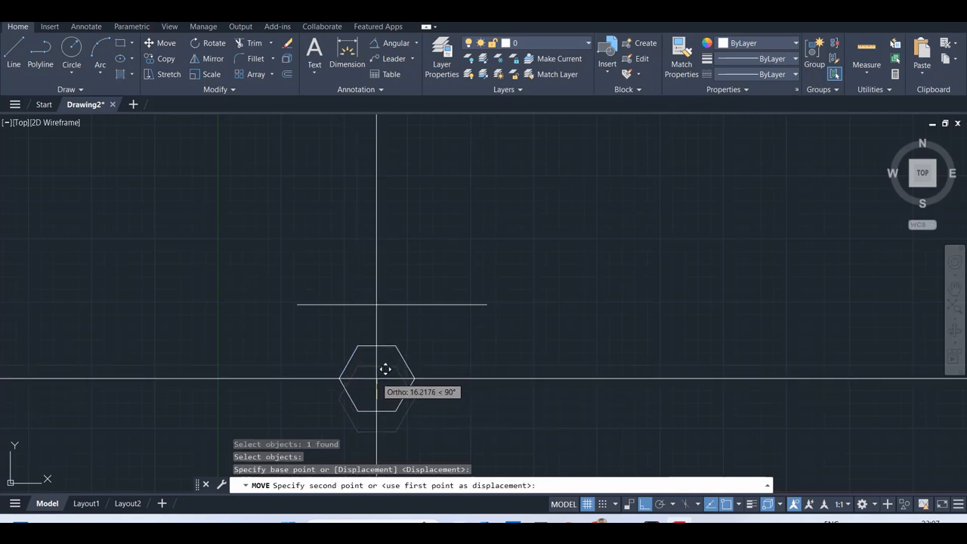
{"action": "key", "text": "Escape"}
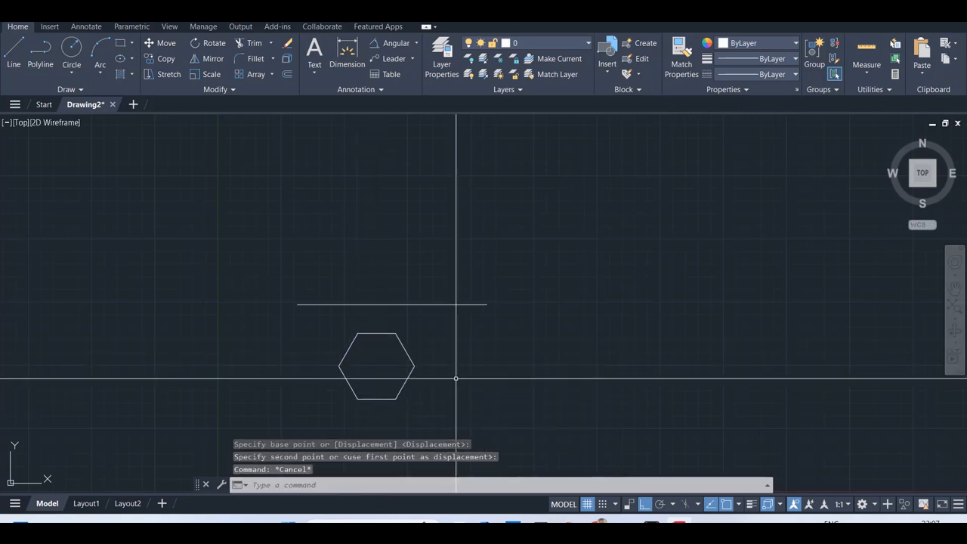
{"action": "mouse_move", "coordinate": [375, 377]}
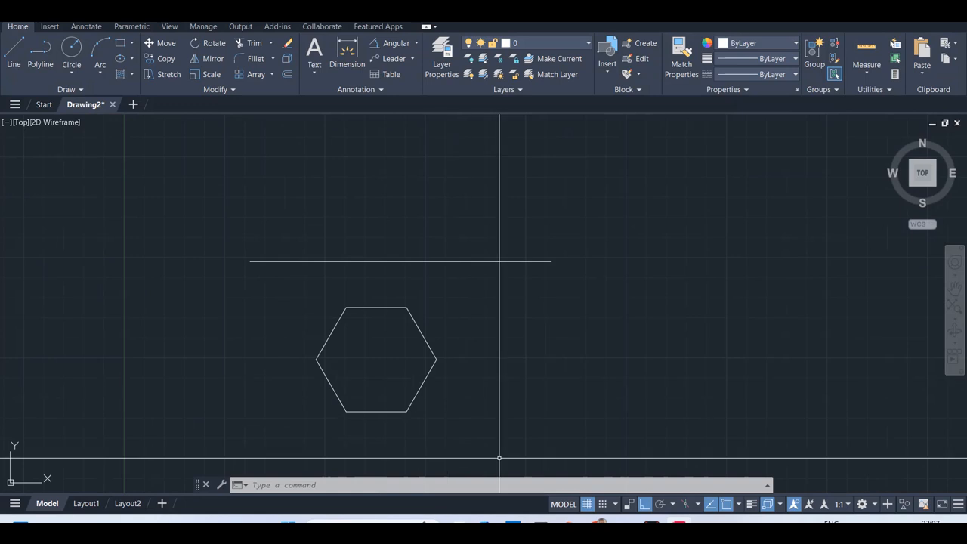
- Place the first corner label on the hexagon with text height 3
{"action": "type", "text": "te"}
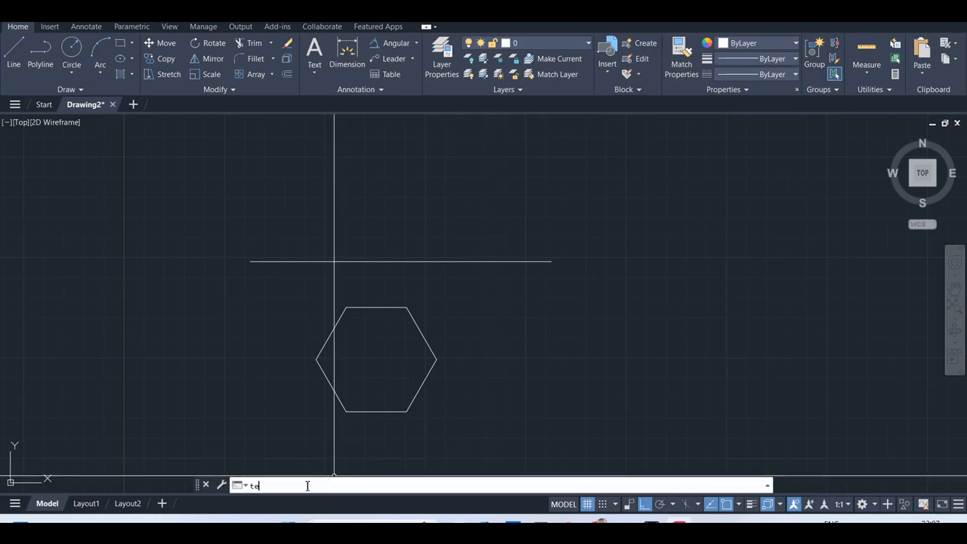
{"action": "key", "text": "Return"}
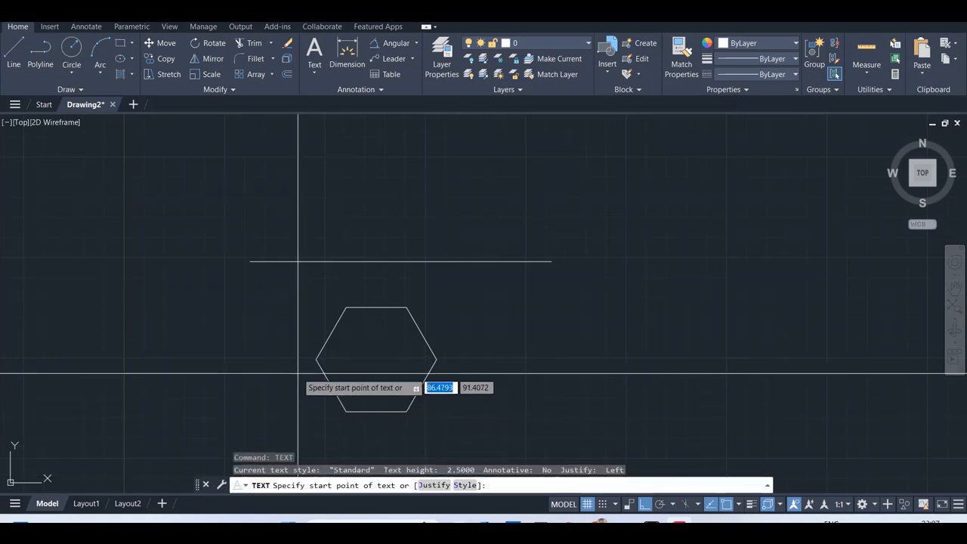
{"action": "left_click", "coordinate": [302, 363]}
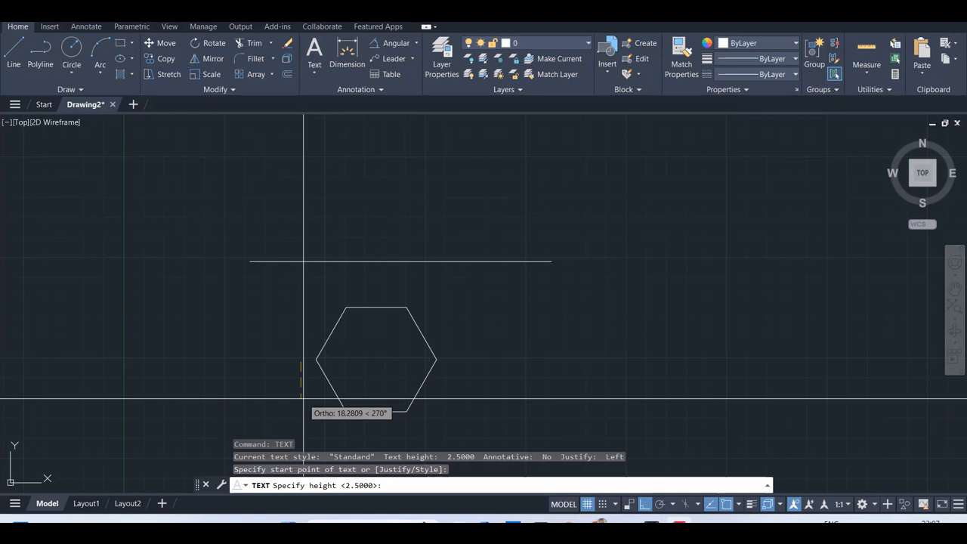
{"action": "type", "text": "3"}
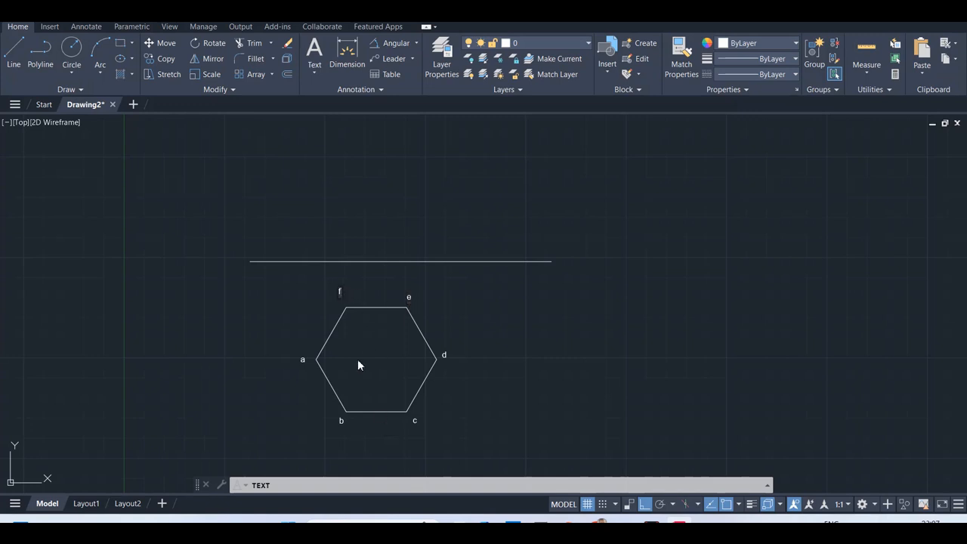
{"action": "mouse_move", "coordinate": [239, 275]}
{"action": "type", "text": "HP"}
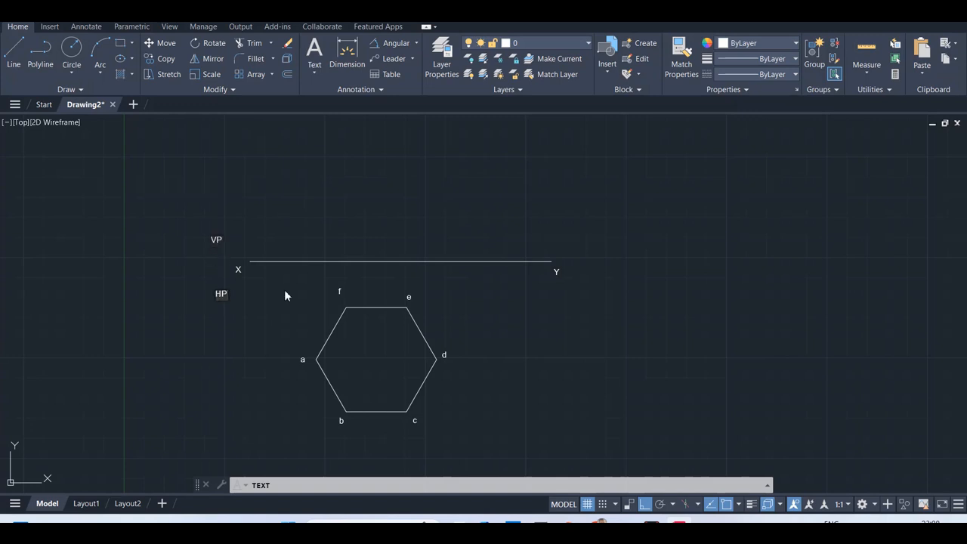
{"action": "mouse_move", "coordinate": [435, 411]}
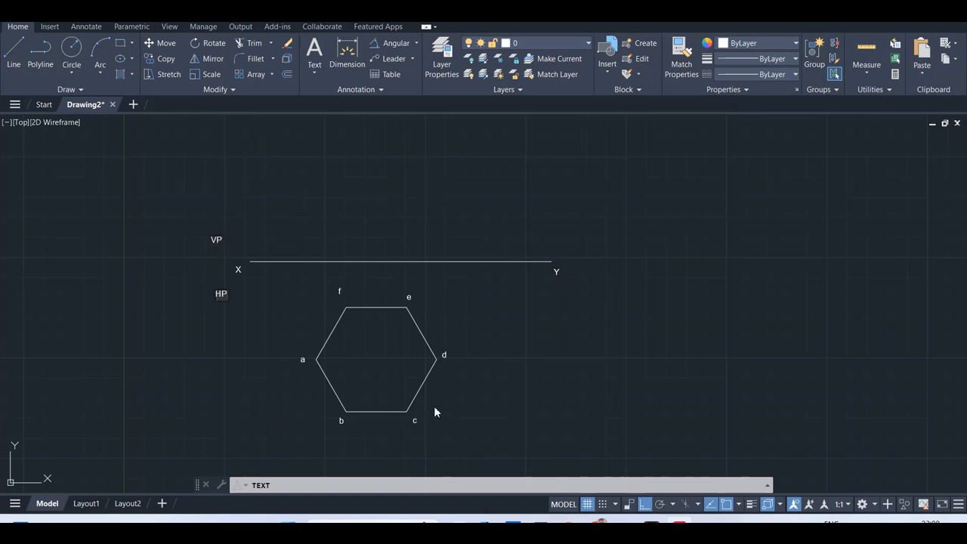
{"action": "mouse_move", "coordinate": [268, 350]}
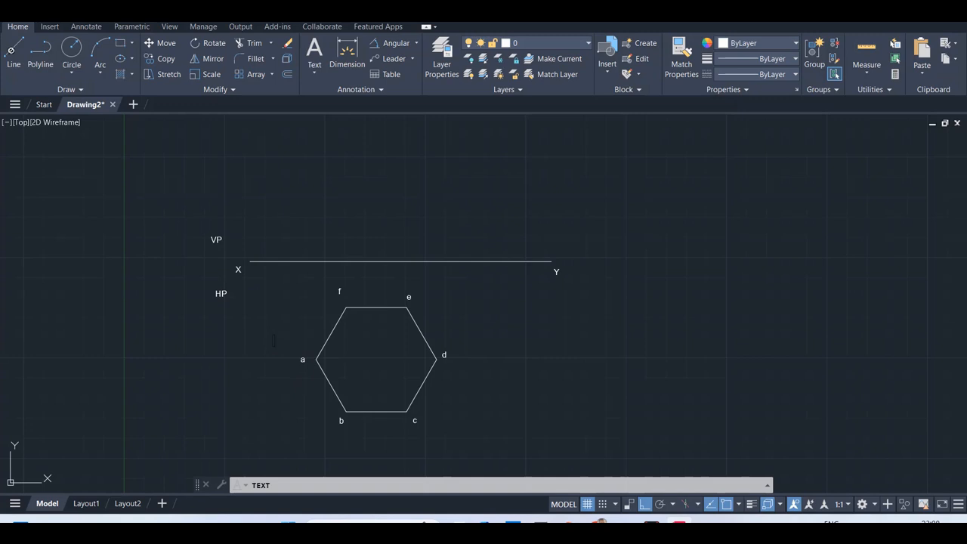
{"action": "mouse_move", "coordinate": [390, 371]}
{"action": "type", "text": "o"}
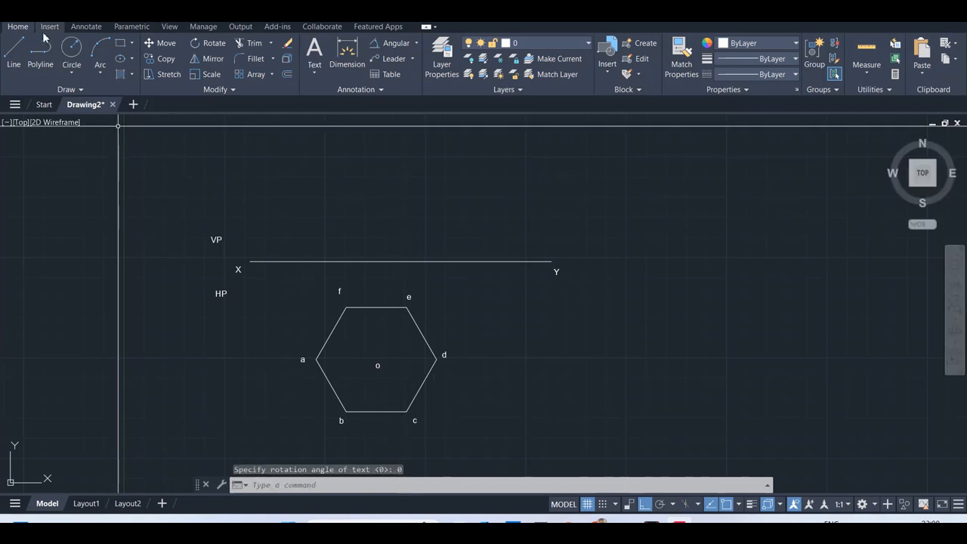
- Draw the hexagon's diagonals a–d, b–e and c–f crossing at centre o
{"action": "left_click", "coordinate": [317, 359]}
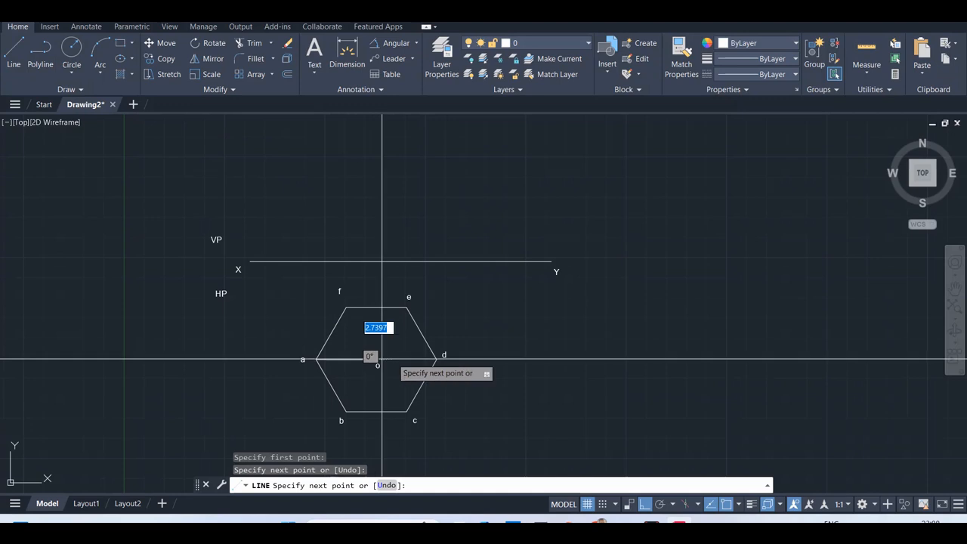
{"action": "left_click", "coordinate": [437, 357]}
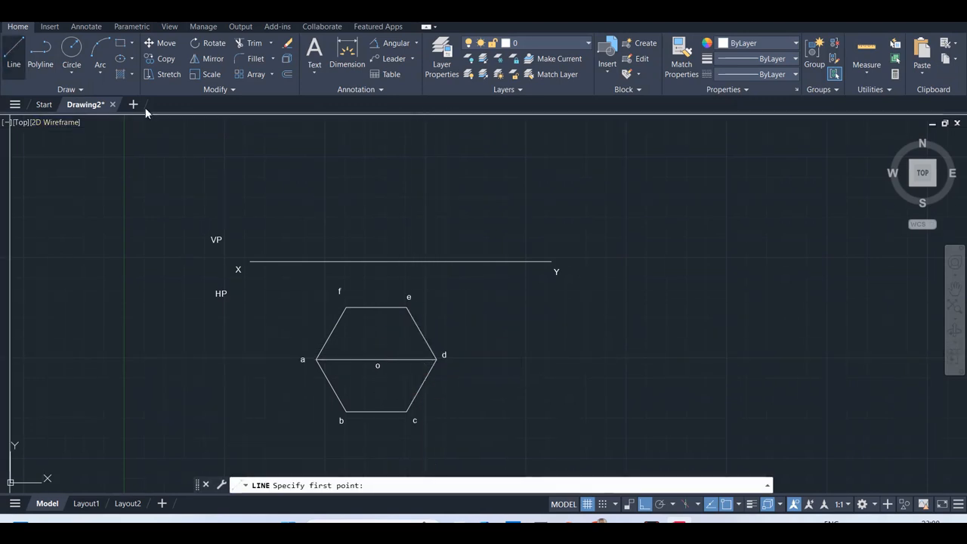
{"action": "left_click", "coordinate": [377, 366]}
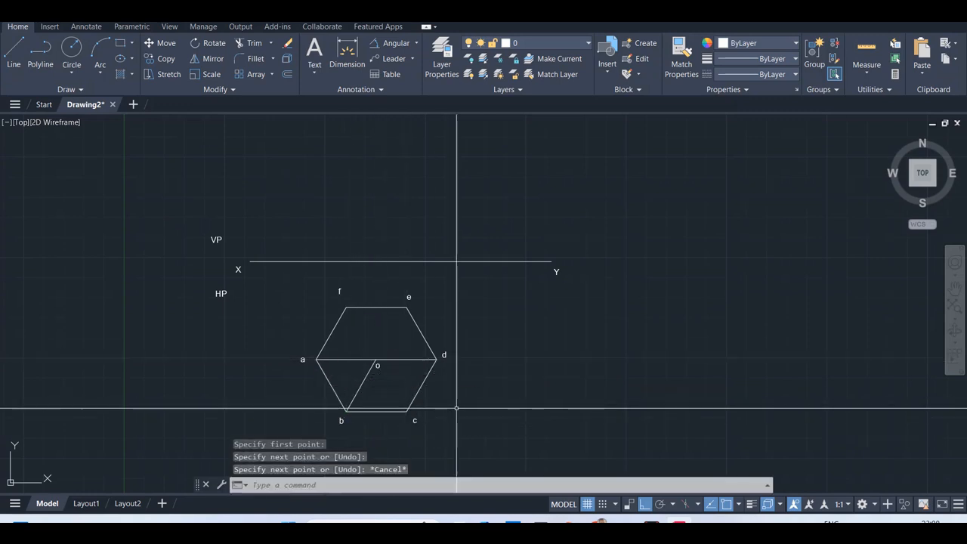
{"action": "left_click", "coordinate": [407, 411]}
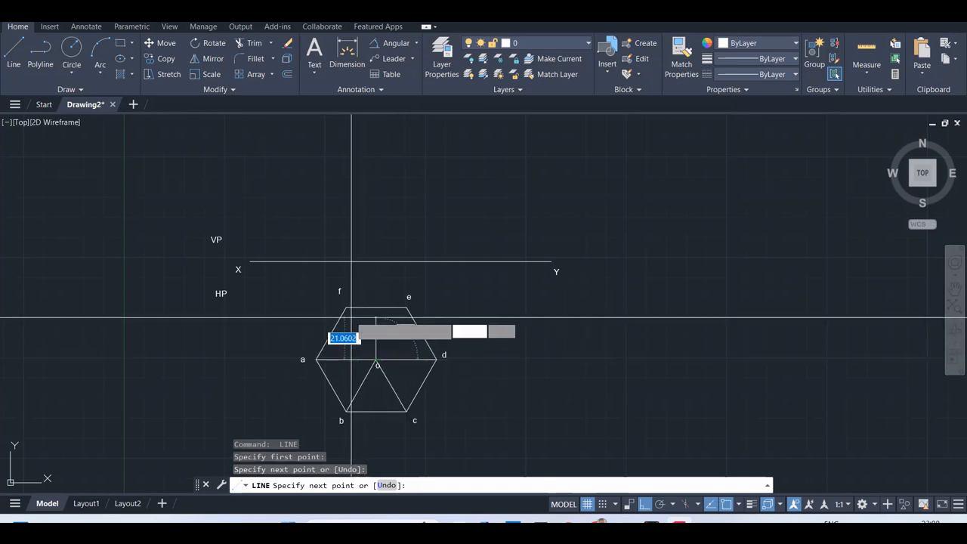
{"action": "key", "text": "Escape"}
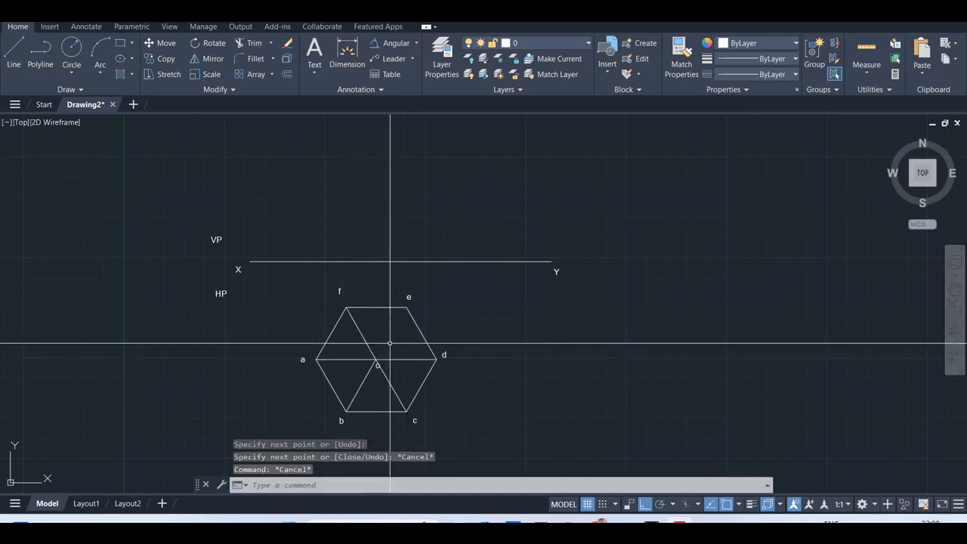
{"action": "left_click", "coordinate": [12, 53]}
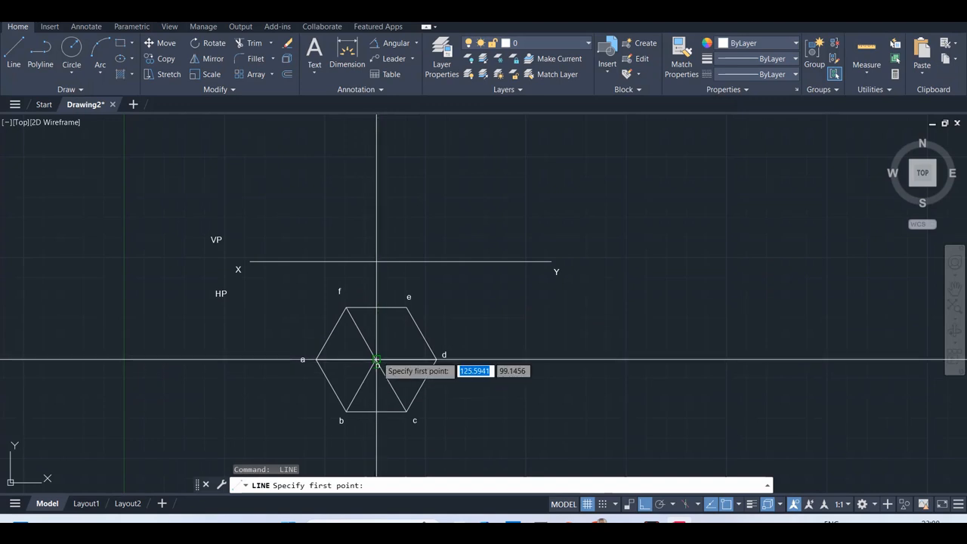
{"action": "left_click", "coordinate": [378, 359]}
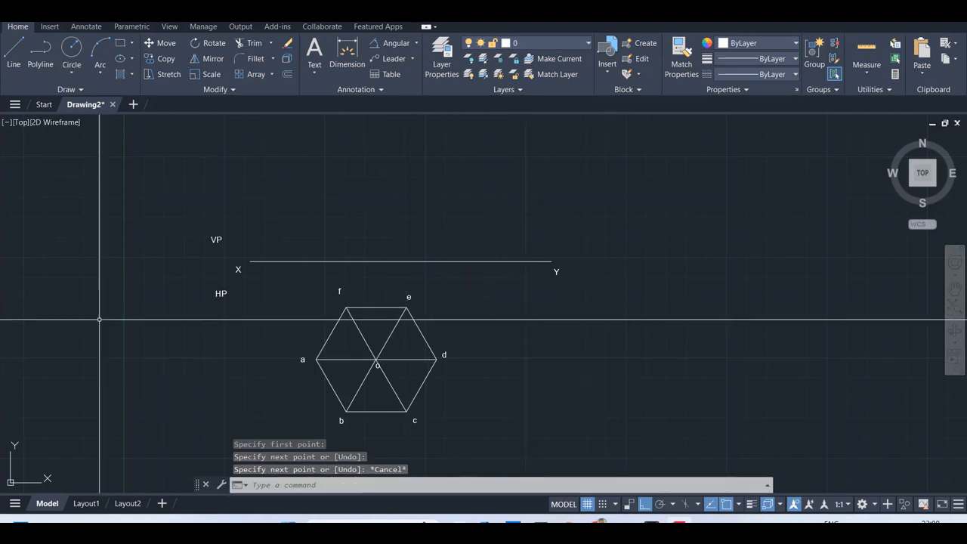
{"action": "mouse_move", "coordinate": [491, 319]}
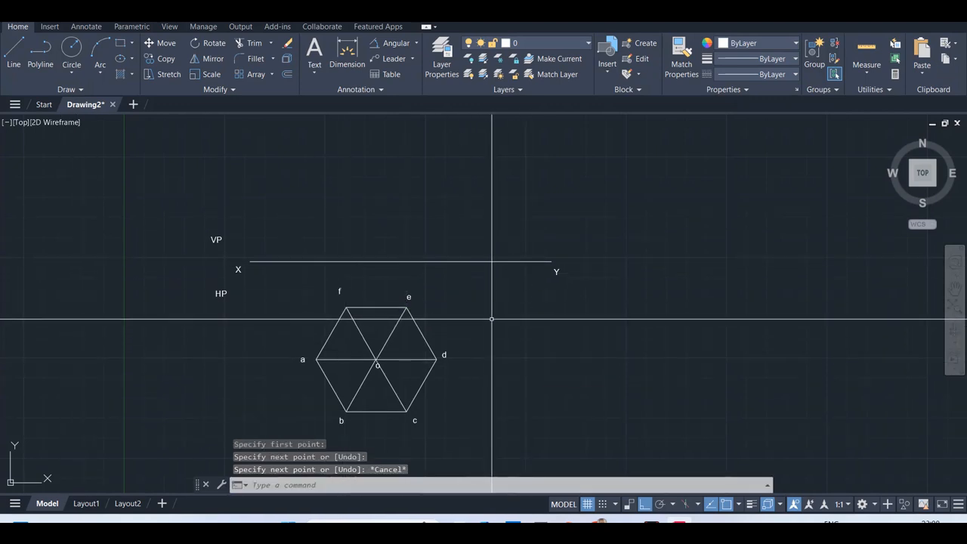
{"action": "mouse_move", "coordinate": [429, 364]}
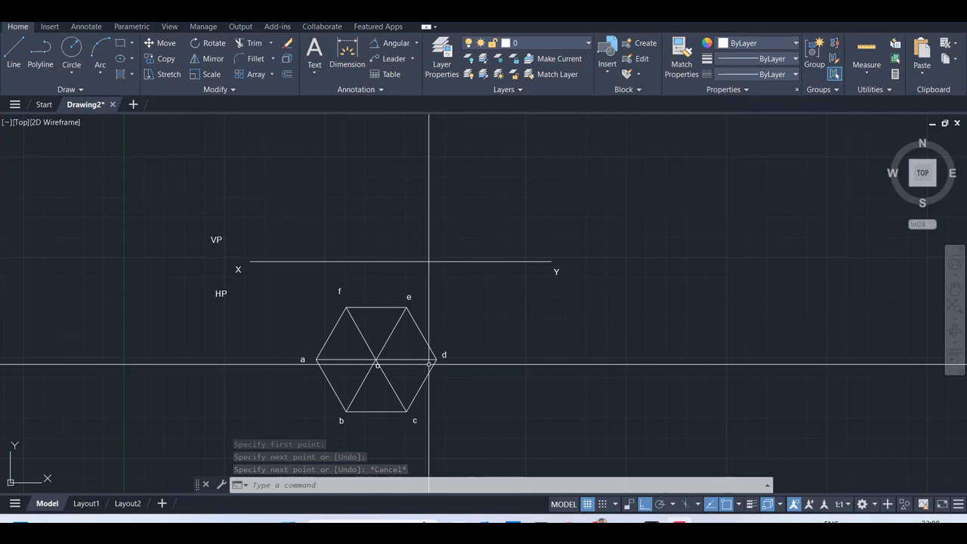
- Draw vertical projectors from the hexagon corners to the XY line, removing the stray one
{"action": "left_click", "coordinate": [12, 64]}
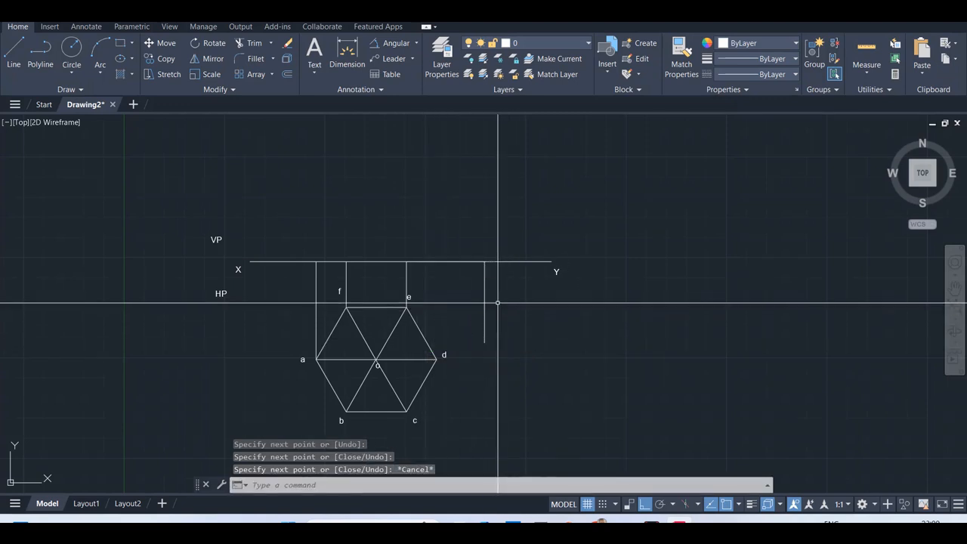
{"action": "left_click", "coordinate": [490, 302]}
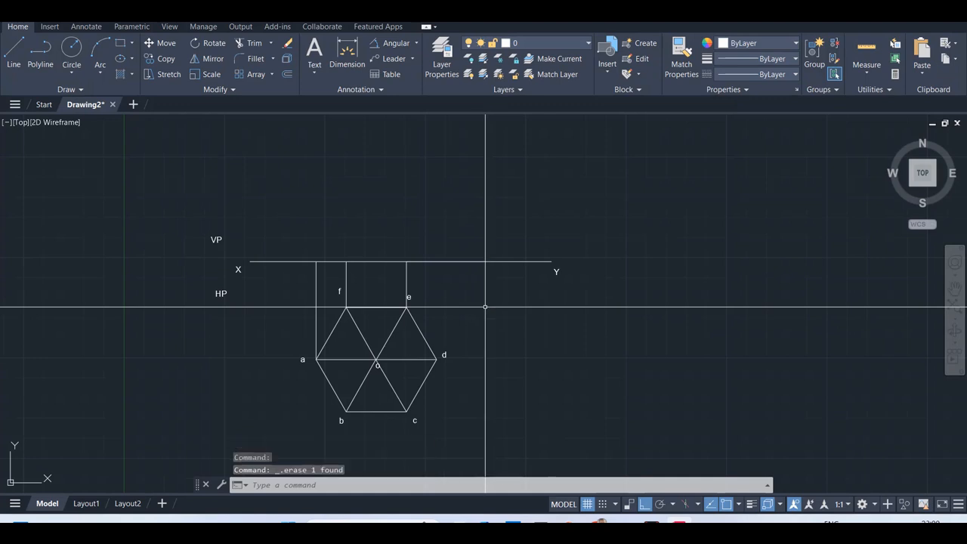
{"action": "left_click", "coordinate": [12, 58]}
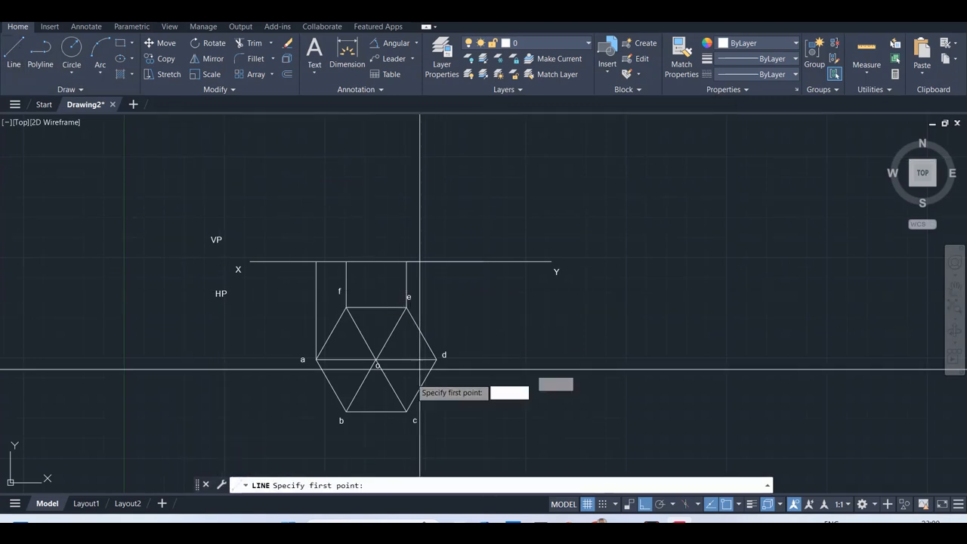
{"action": "mouse_move", "coordinate": [381, 364]}
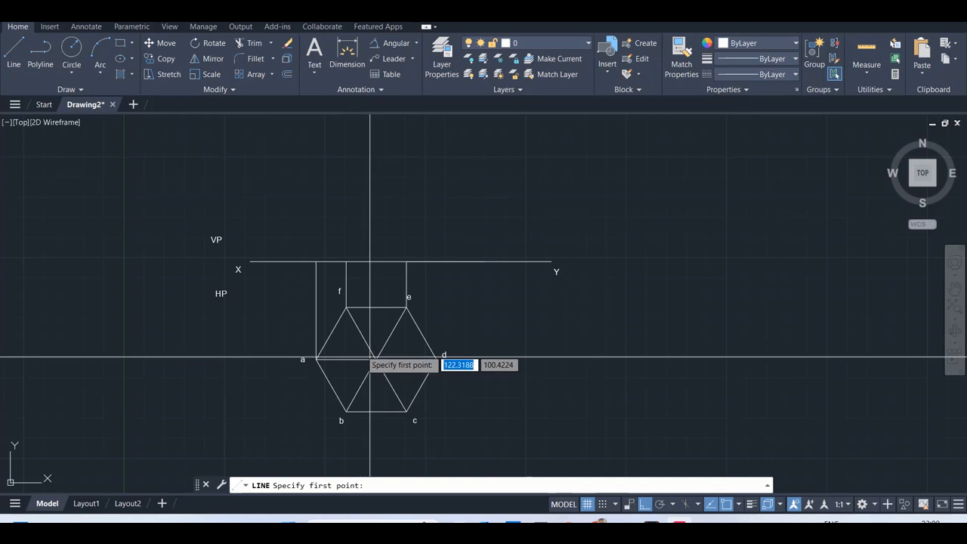
{"action": "mouse_move", "coordinate": [378, 359]}
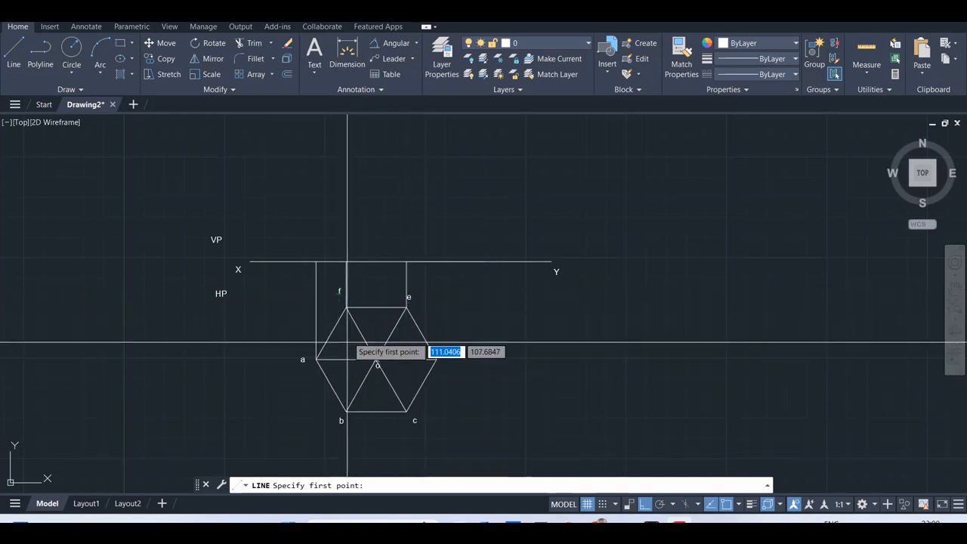
{"action": "mouse_move", "coordinate": [498, 354]}
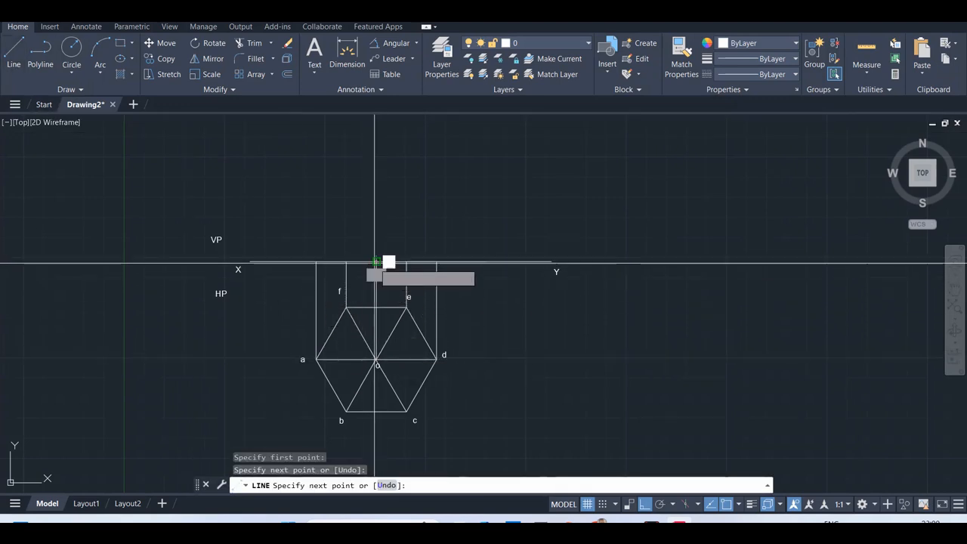
- Draw the front-view axis to the apex and slant edges down to the projected base points on XY
{"action": "key", "text": "Escape"}
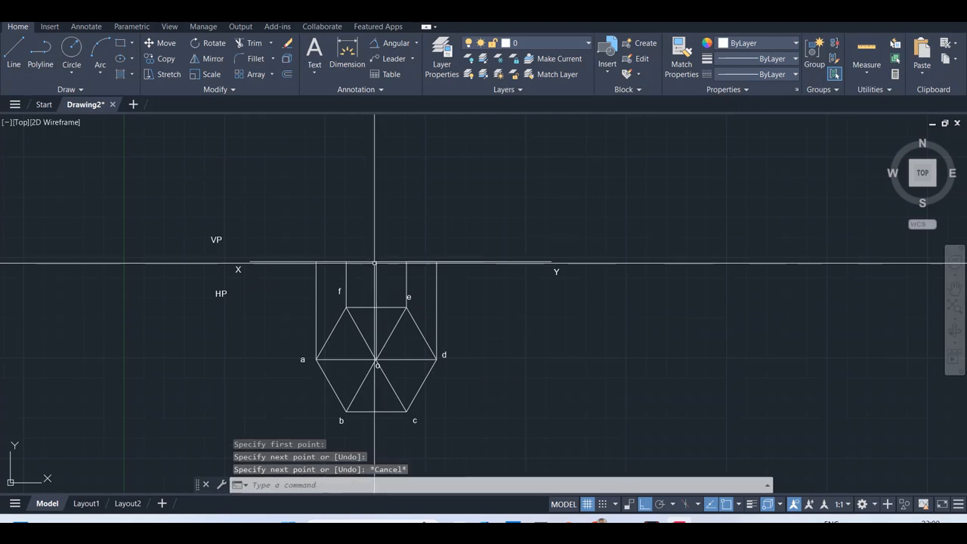
{"action": "left_click", "coordinate": [12, 64]}
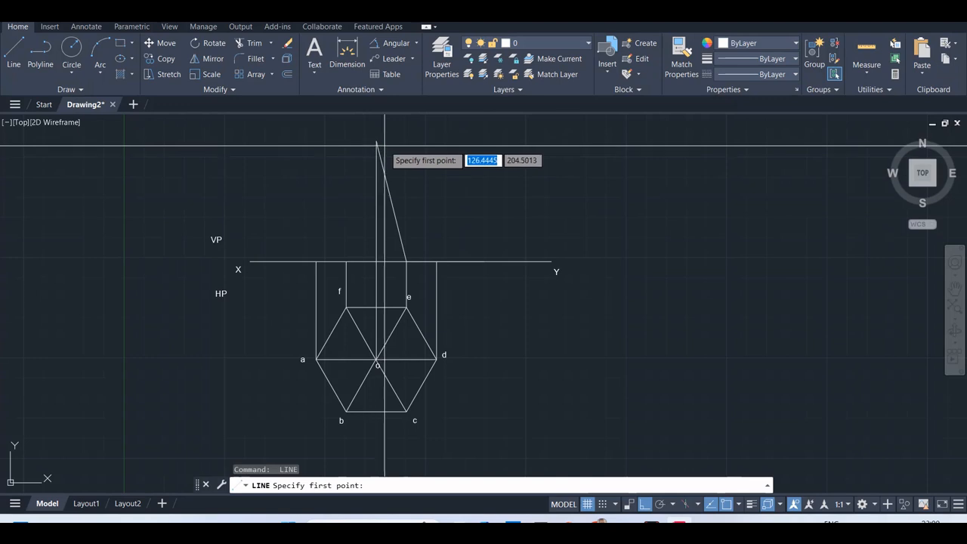
{"action": "left_click", "coordinate": [437, 263]}
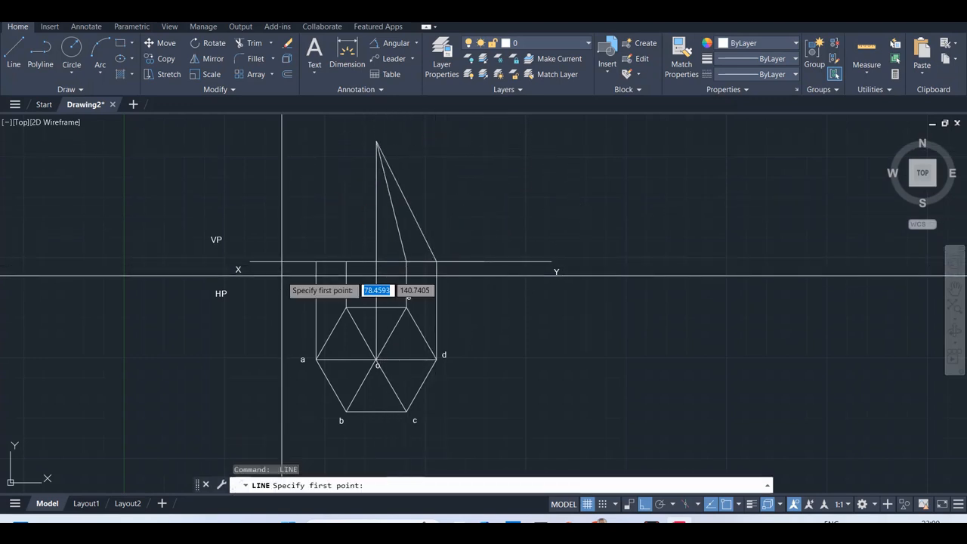
{"action": "mouse_move", "coordinate": [377, 142]}
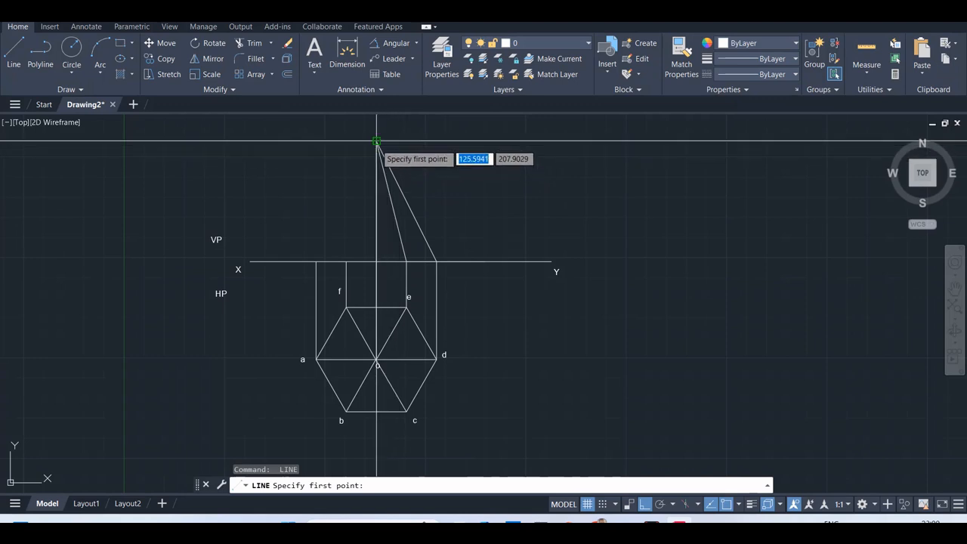
{"action": "left_click", "coordinate": [378, 143]}
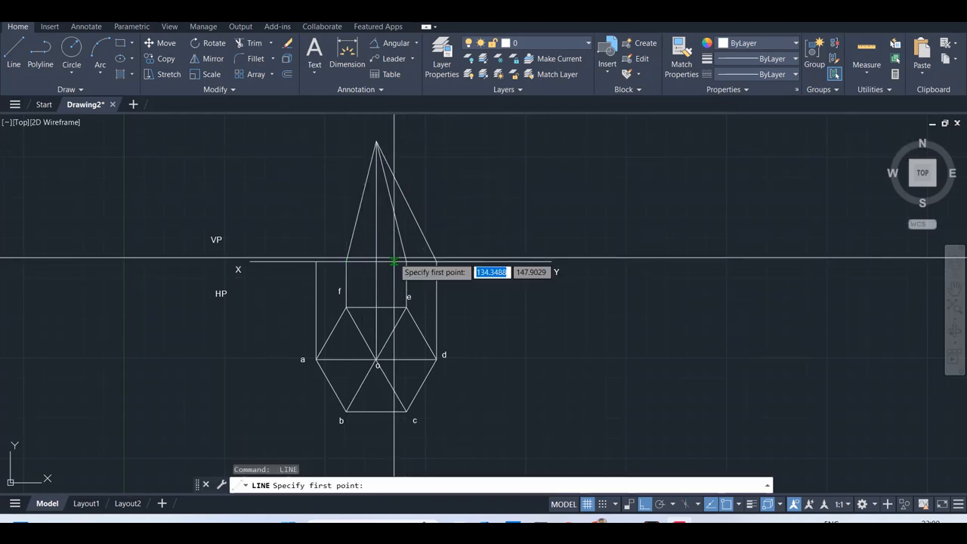
{"action": "left_click", "coordinate": [359, 210]}
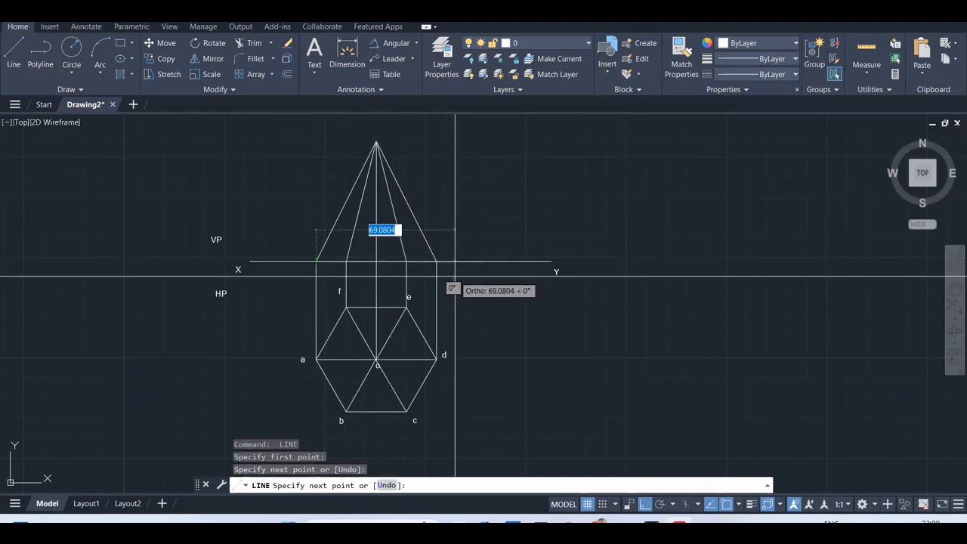
{"action": "key", "text": "Escape"}
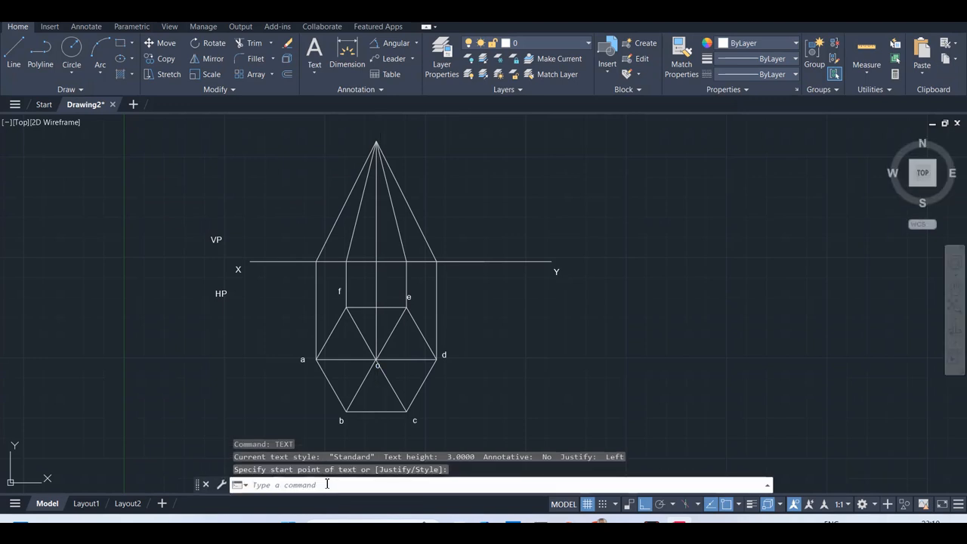
{"action": "mouse_move", "coordinate": [307, 269]}
{"action": "type", "text": "b'(f')"}
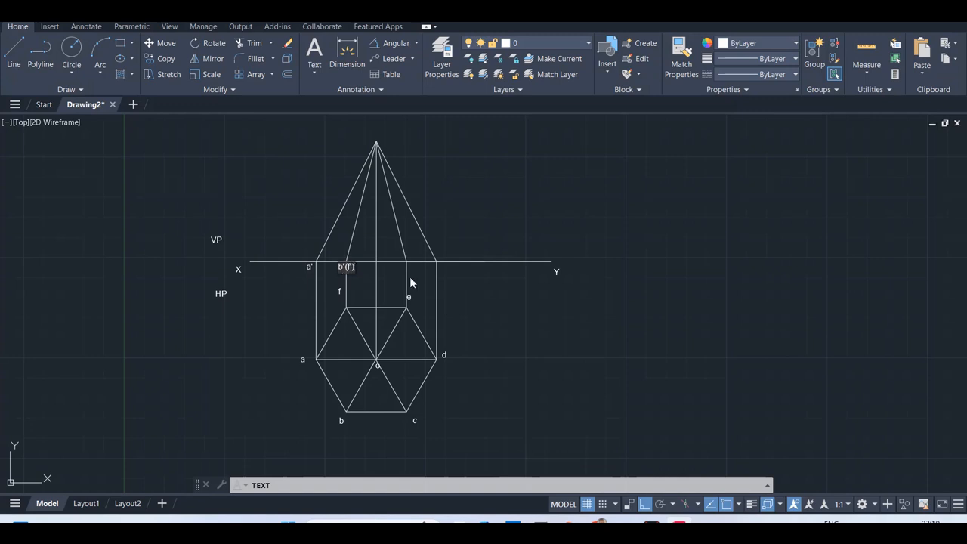
{"action": "mouse_move", "coordinate": [411, 269]}
{"action": "type", "text": "d'"}
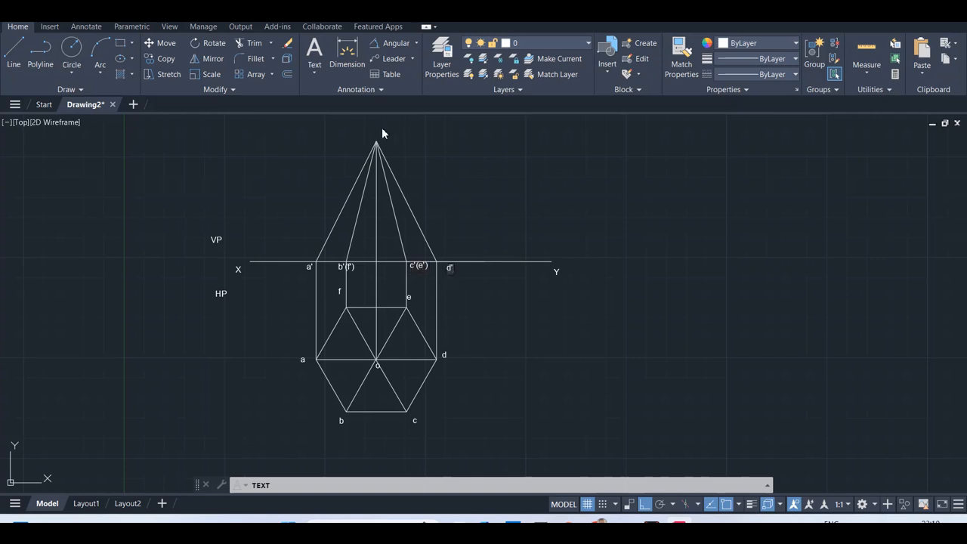
{"action": "mouse_move", "coordinate": [381, 134]}
{"action": "type", "text": "o'"}
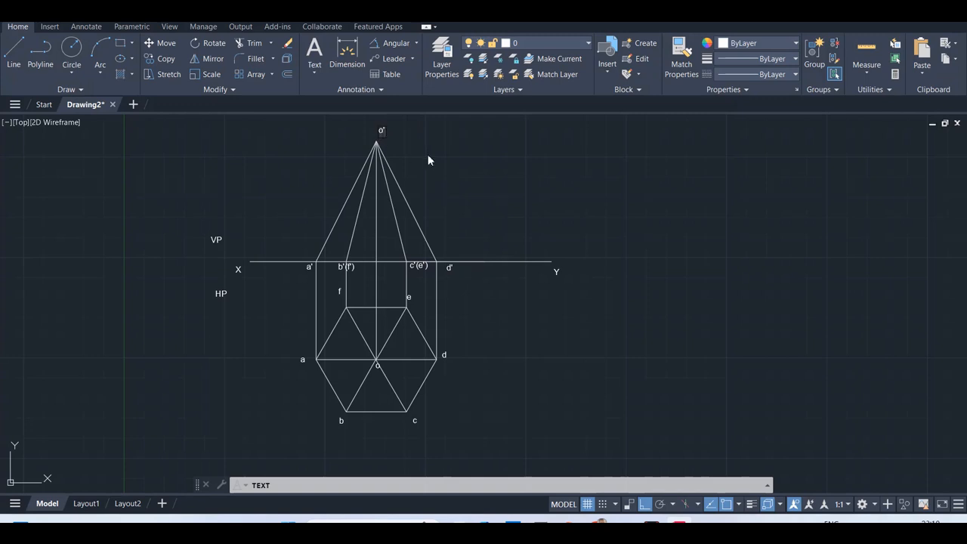
- Place the o' label at the pyramid apex in the front view
{"action": "left_click", "coordinate": [315, 57]}
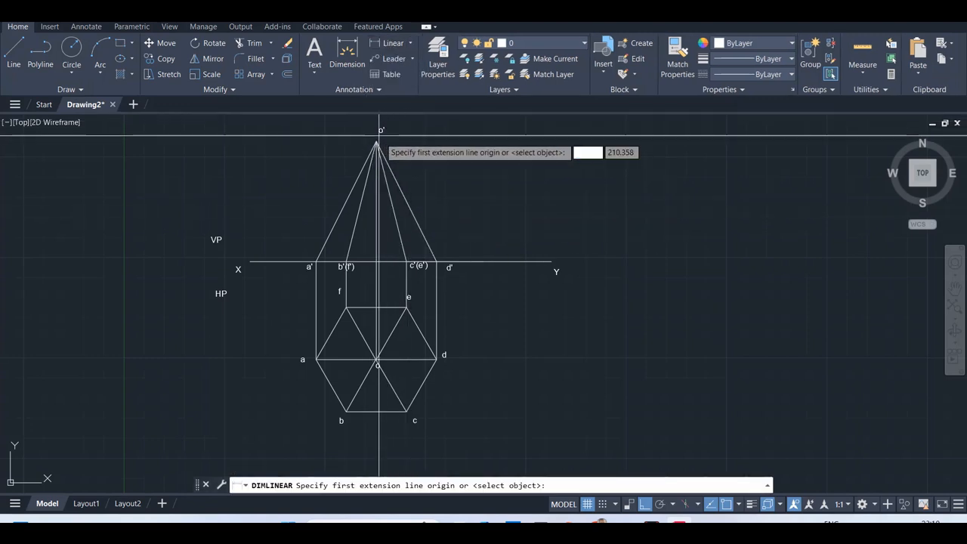
- Dimension the apex height as 60 and the hexagon base edge b–c as 30
{"action": "left_click", "coordinate": [376, 148]}
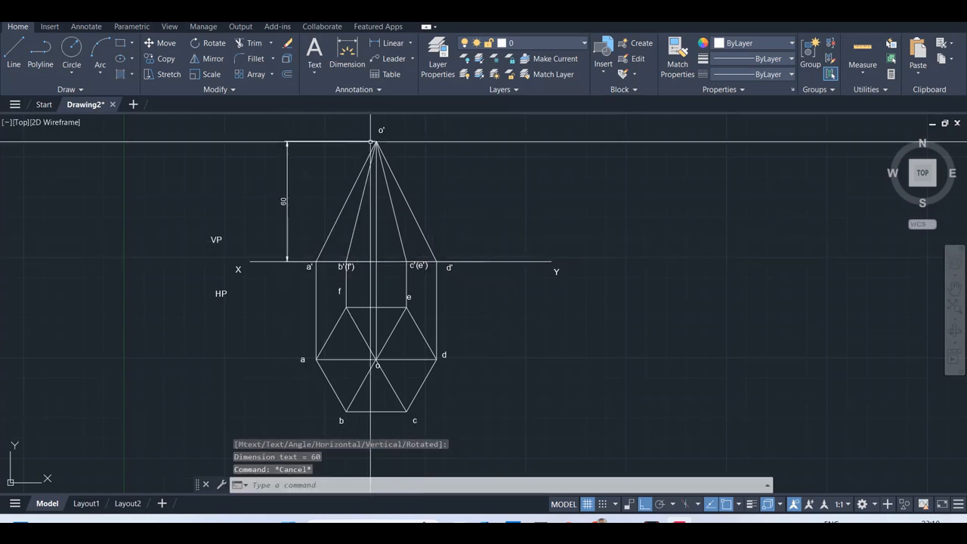
{"action": "left_click", "coordinate": [347, 64]}
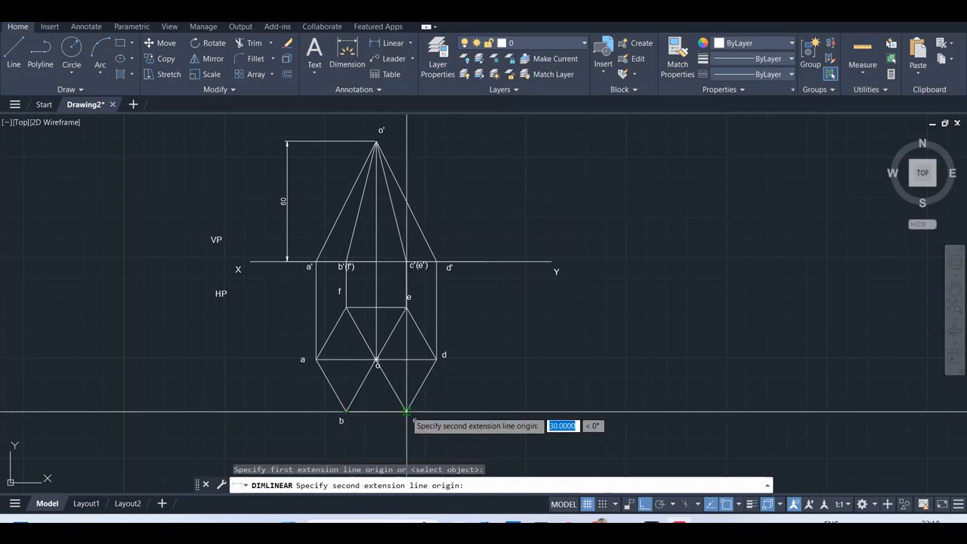
{"action": "left_click", "coordinate": [414, 419]}
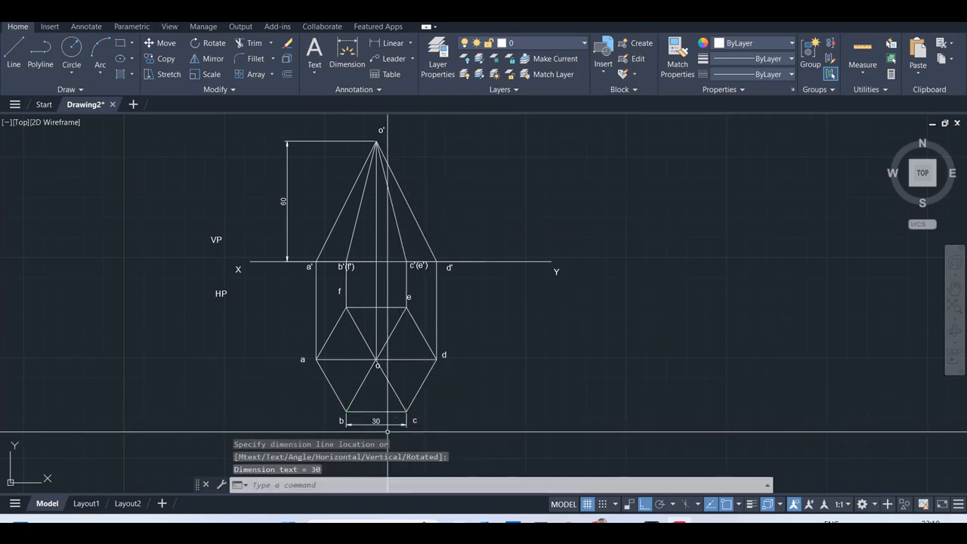
{"action": "mouse_move", "coordinate": [377, 254]}
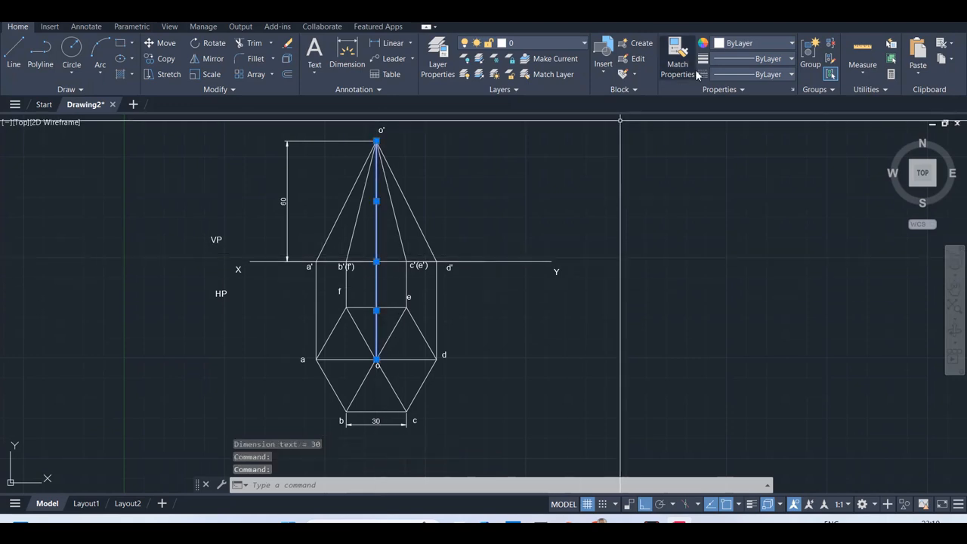
{"action": "mouse_move", "coordinate": [716, 139]}
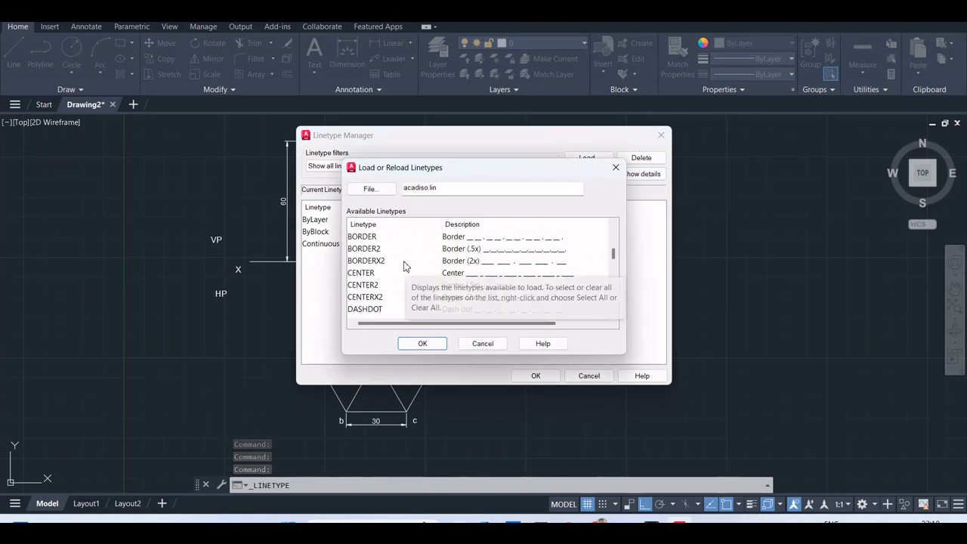
- Load the CENTER, CENTER2 and CENTERX2 linetypes and apply a dashed linetype to the axis line
{"action": "left_click", "coordinate": [361, 272]}
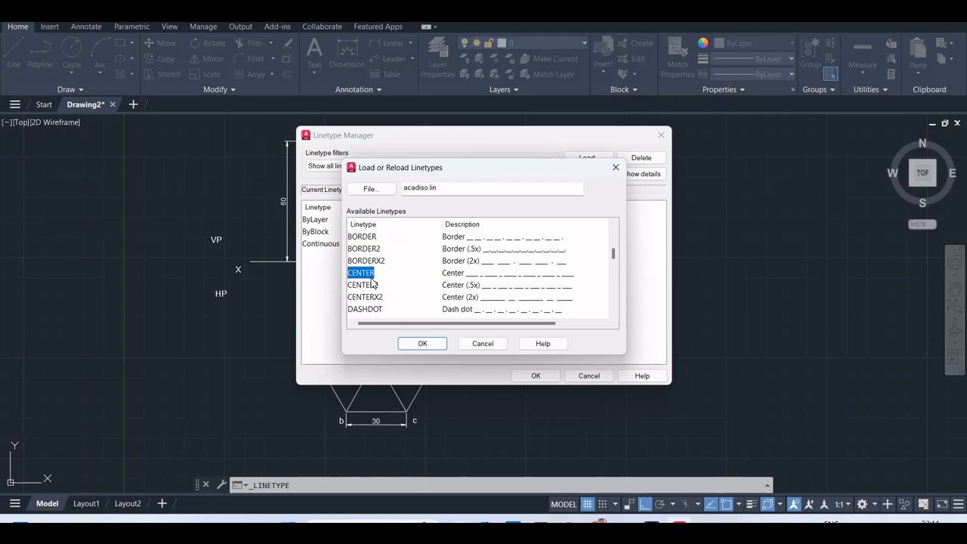
{"action": "left_click", "coordinate": [362, 284]}
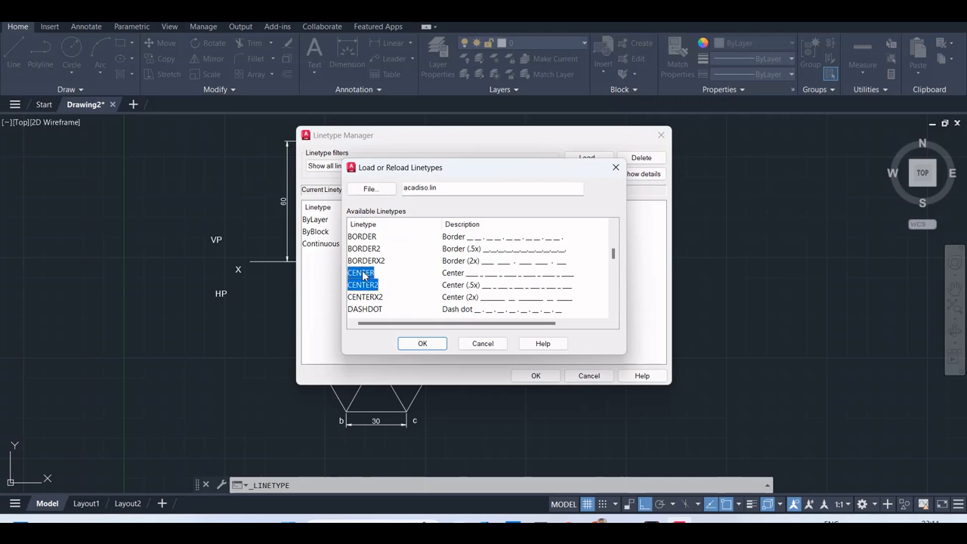
{"action": "left_click", "coordinate": [365, 296]}
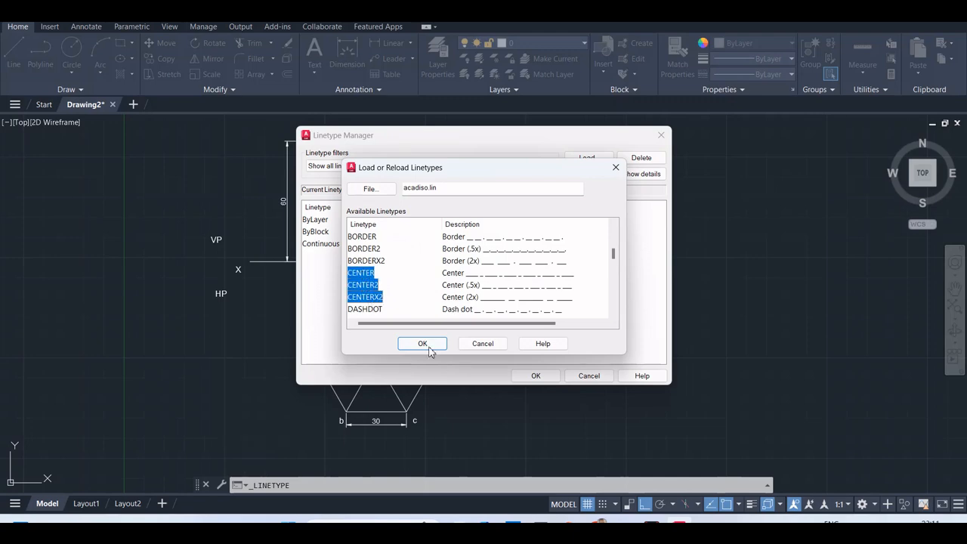
{"action": "left_click", "coordinate": [423, 343]}
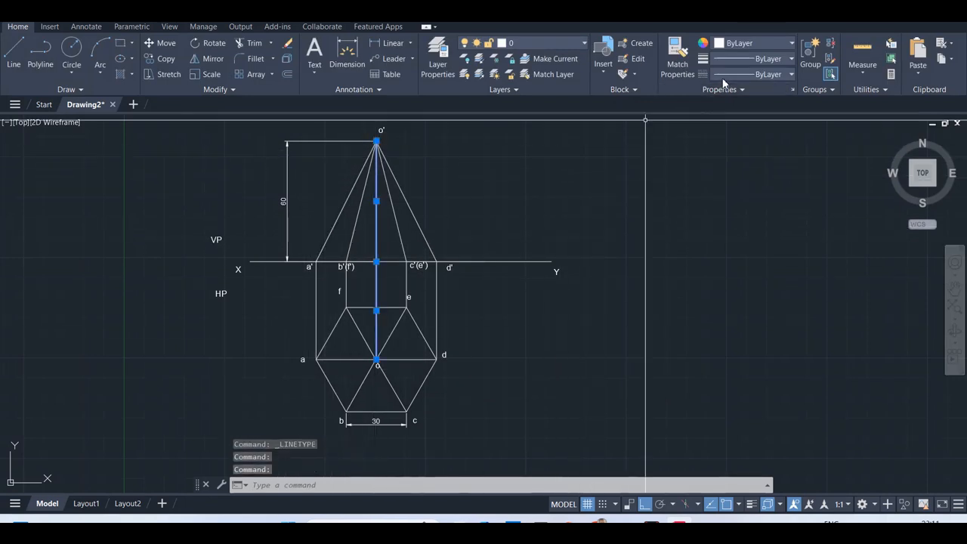
{"action": "left_click", "coordinate": [790, 74]}
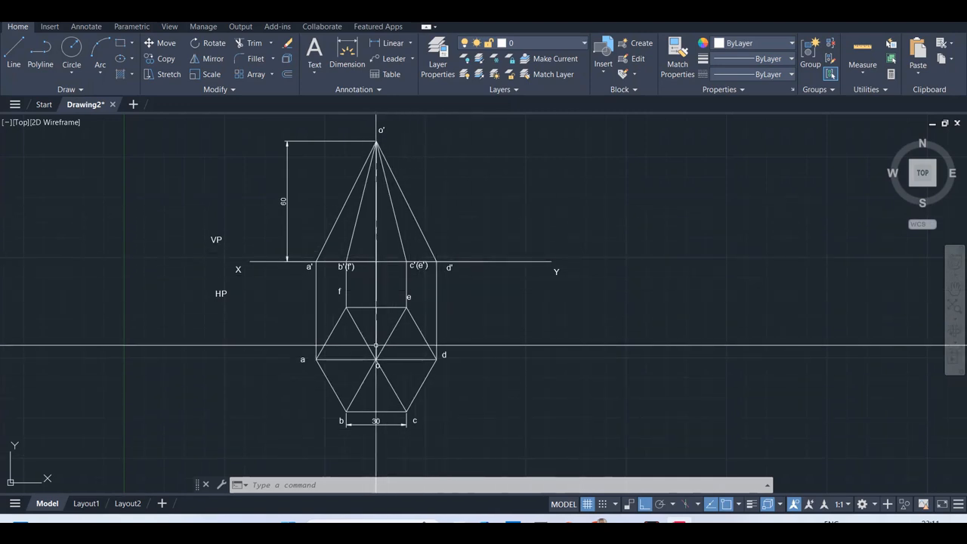
{"action": "mouse_move", "coordinate": [646, 323]}
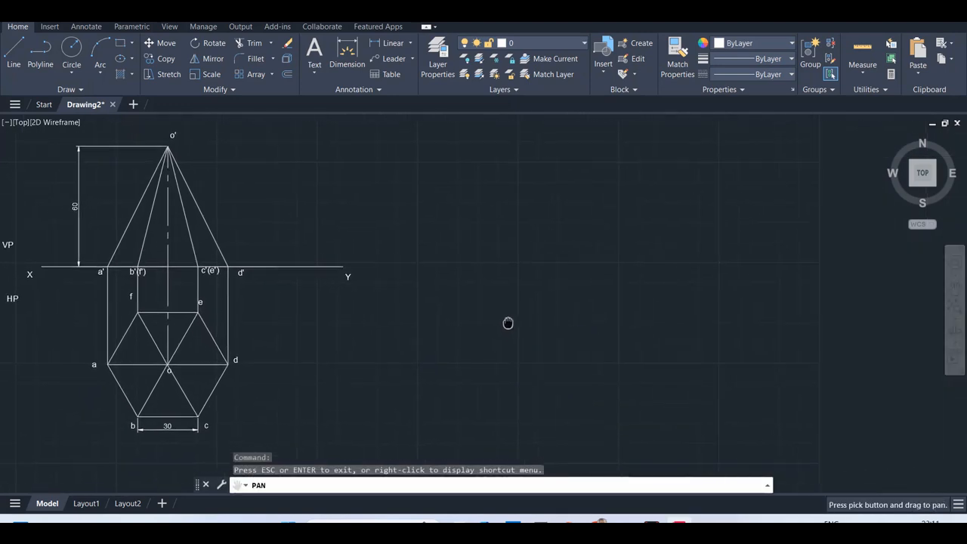
- Pan the drawing left and start the enclosing box around the hexagon top view
{"action": "left_click_drag", "start_coordinate": [508, 323], "coordinate": [525, 323]}
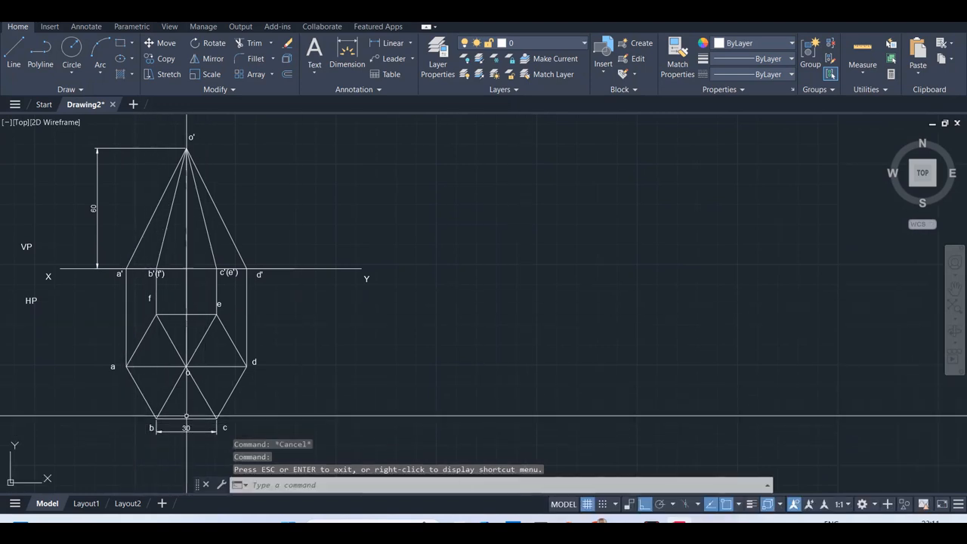
{"action": "left_click", "coordinate": [12, 52]}
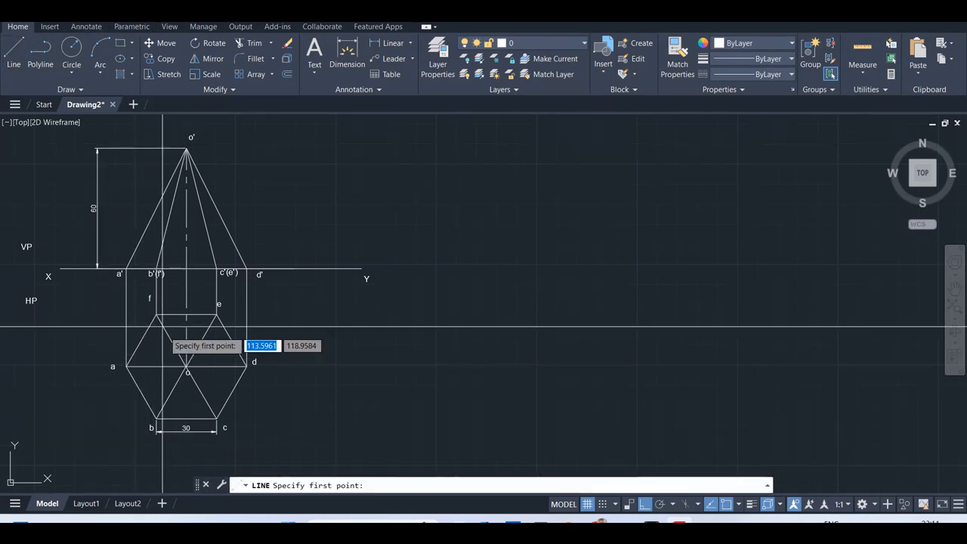
{"action": "left_click", "coordinate": [187, 373]}
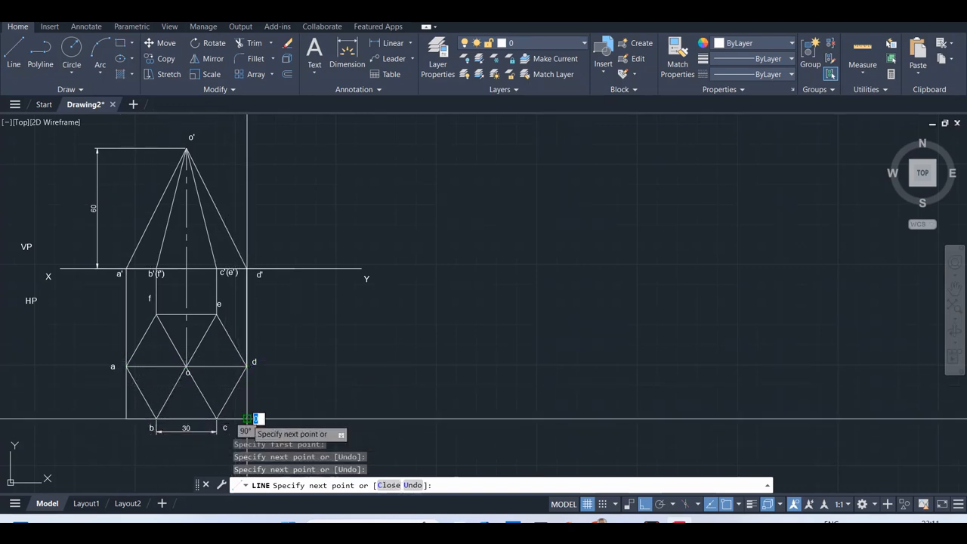
{"action": "mouse_move", "coordinate": [218, 313]}
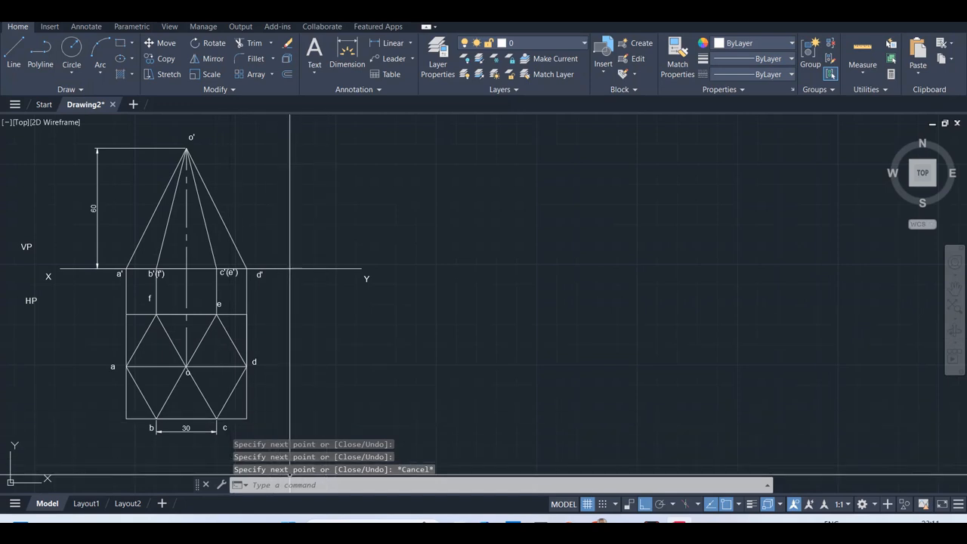
{"action": "type", "text": "text"}
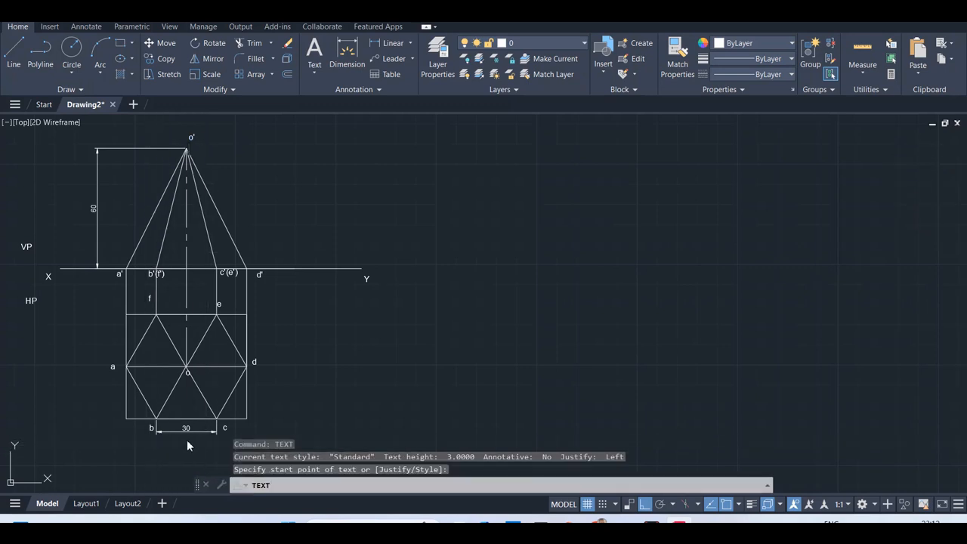
{"action": "mouse_move", "coordinate": [121, 426]}
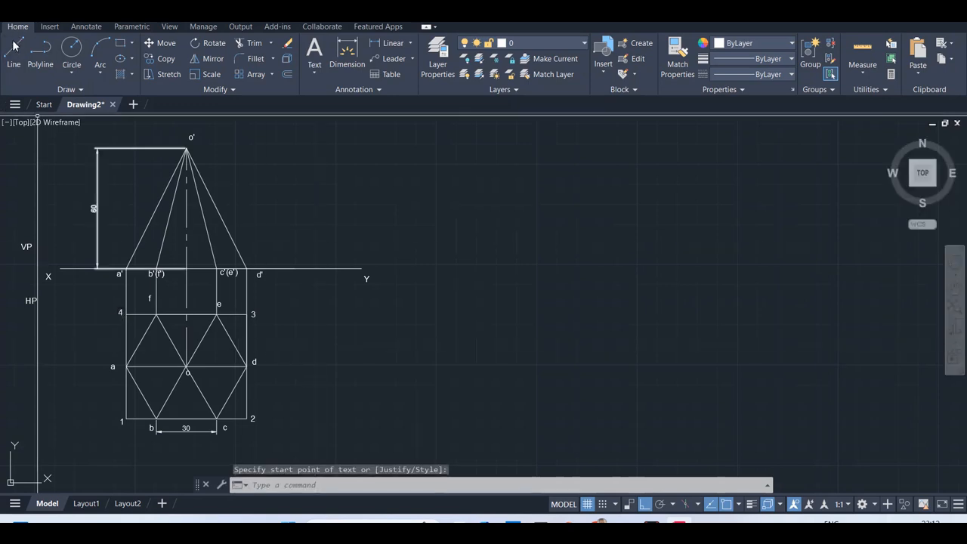
- Draw a 150-unit horizontal base line to the right of the views
{"action": "left_click", "coordinate": [12, 48]}
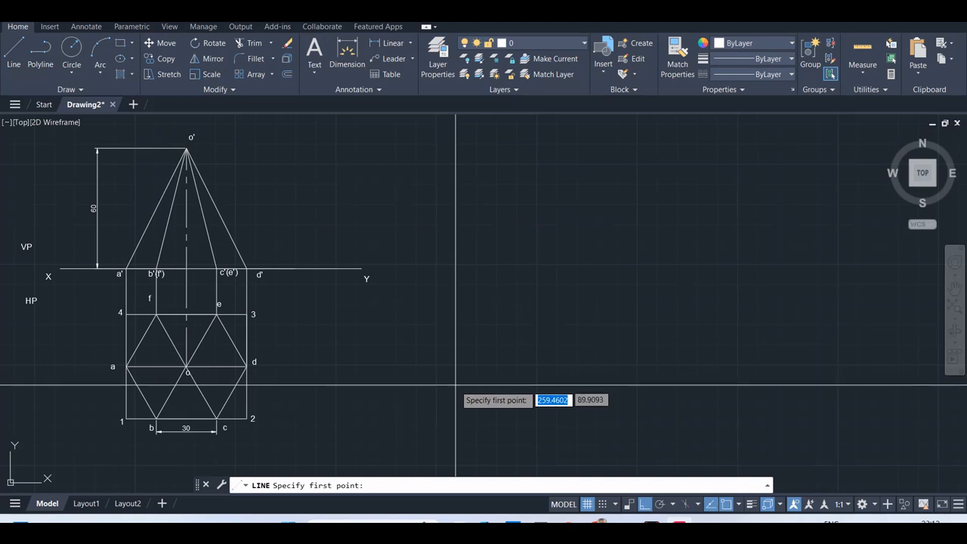
{"action": "left_click", "coordinate": [461, 370]}
{"action": "type", "text": "150"}
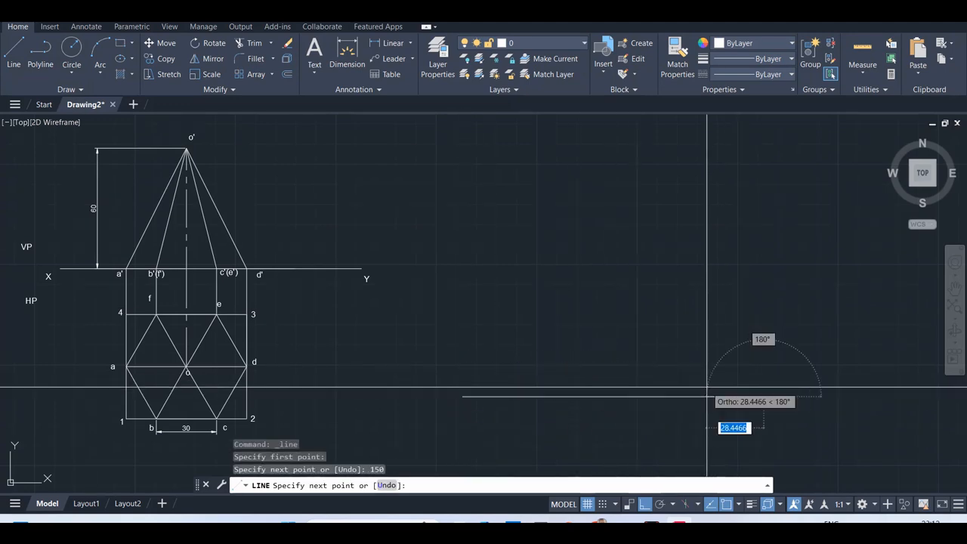
{"action": "key", "text": "Escape"}
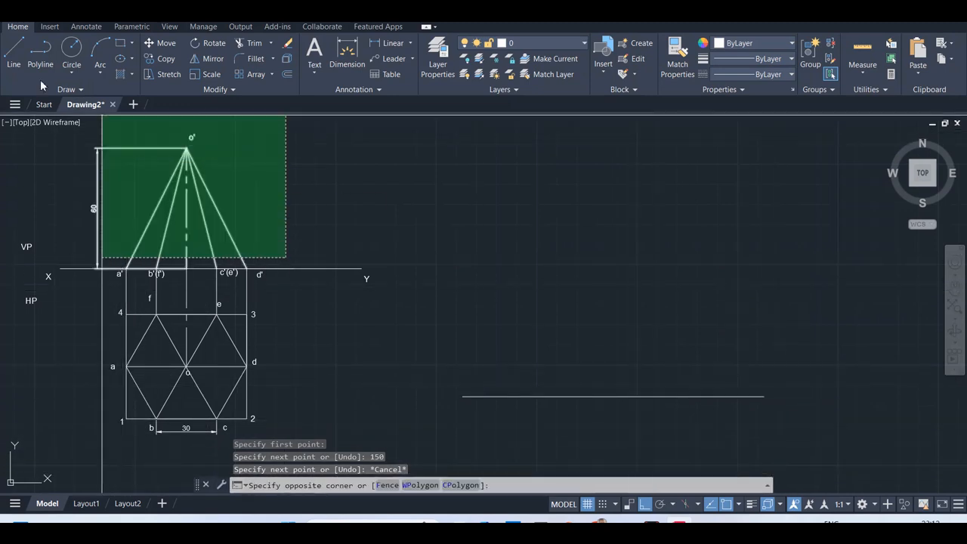
{"action": "key", "text": "Escape"}
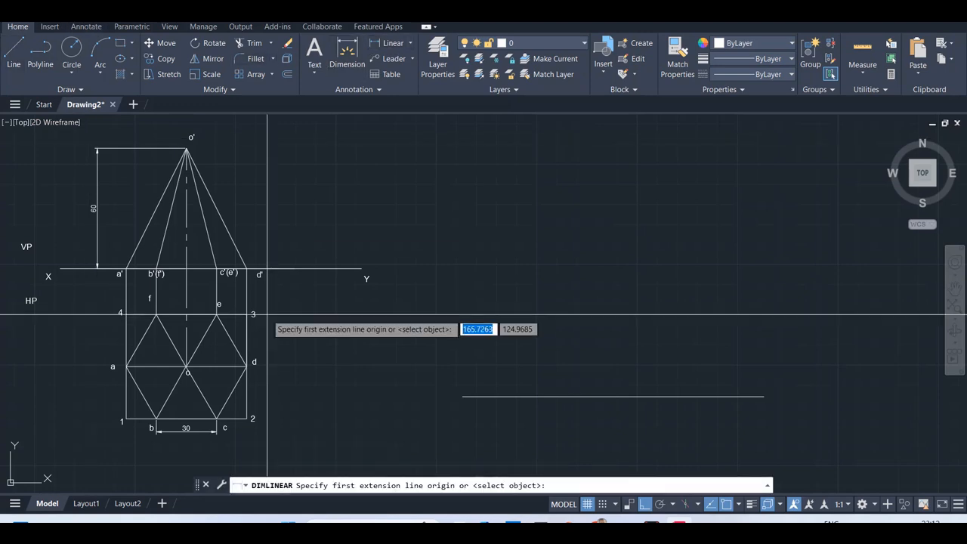
- Dimension the enclosing box as 51.96 tall and 60 wide
{"action": "left_click", "coordinate": [126, 329]}
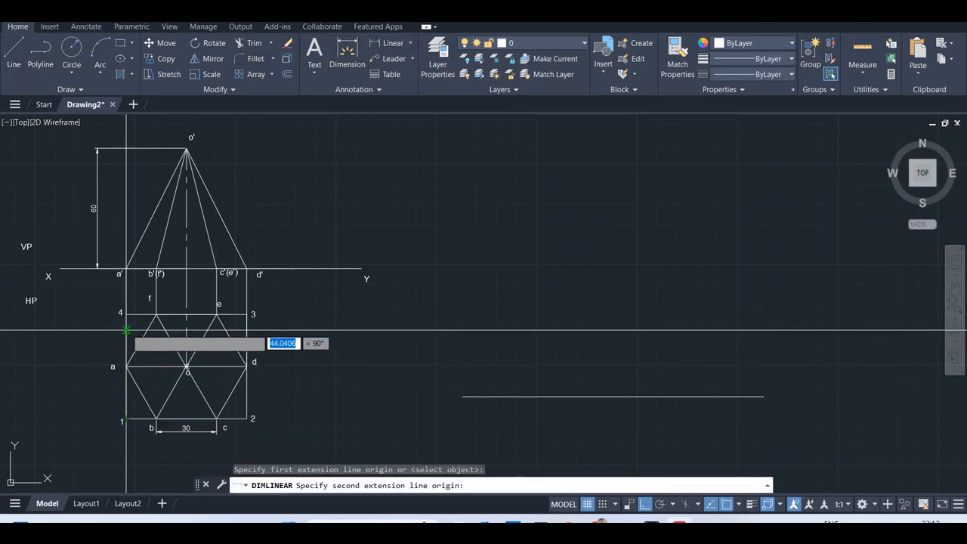
{"action": "mouse_move", "coordinate": [127, 312]}
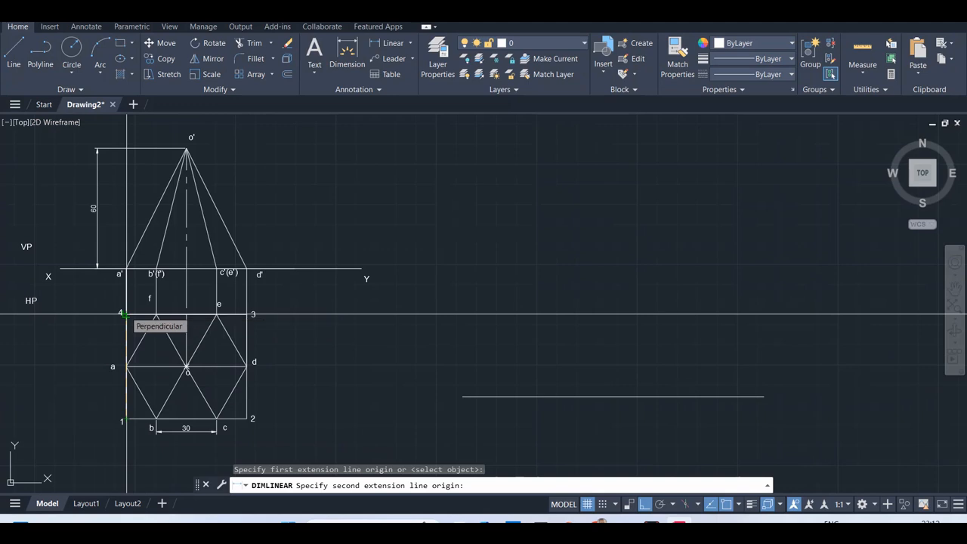
{"action": "left_click", "coordinate": [139, 323]}
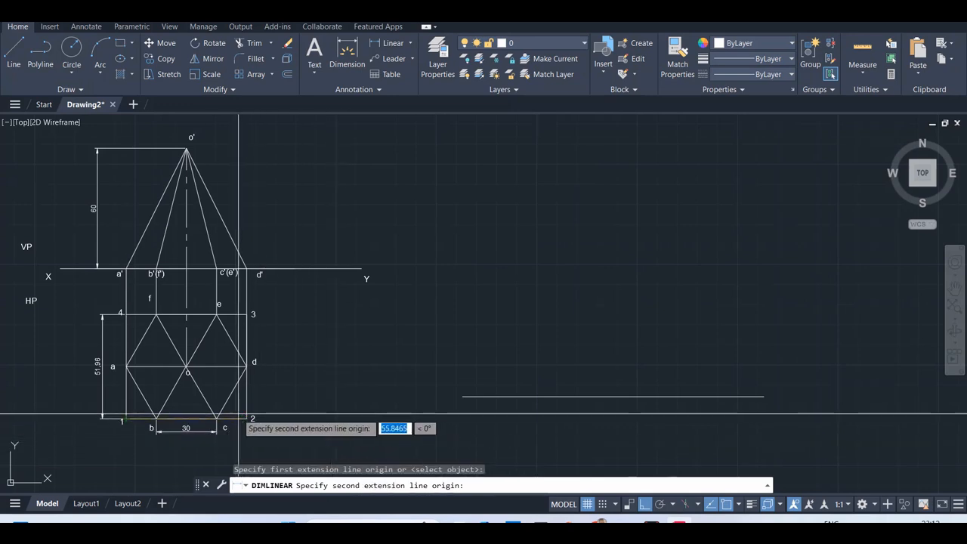
{"action": "left_click", "coordinate": [204, 458]}
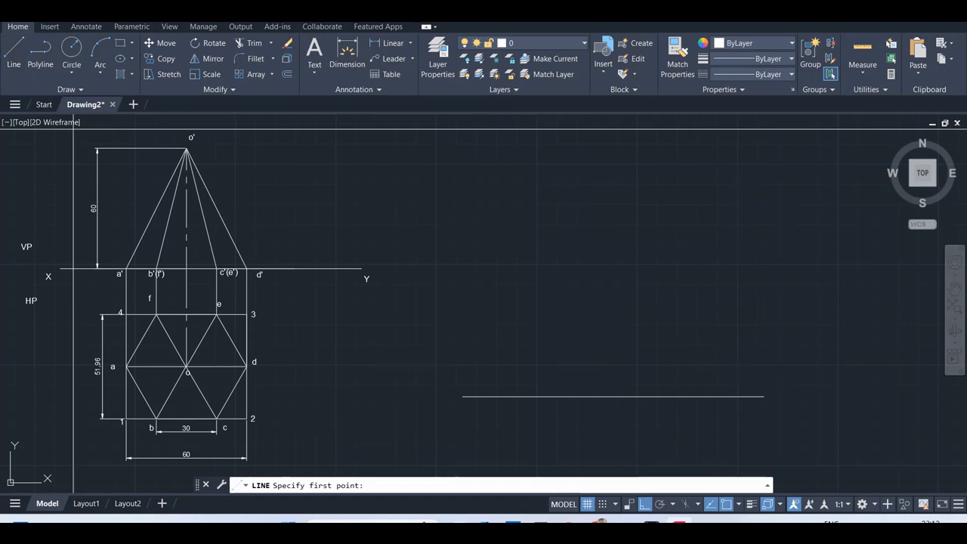
{"action": "mouse_move", "coordinate": [613, 393]}
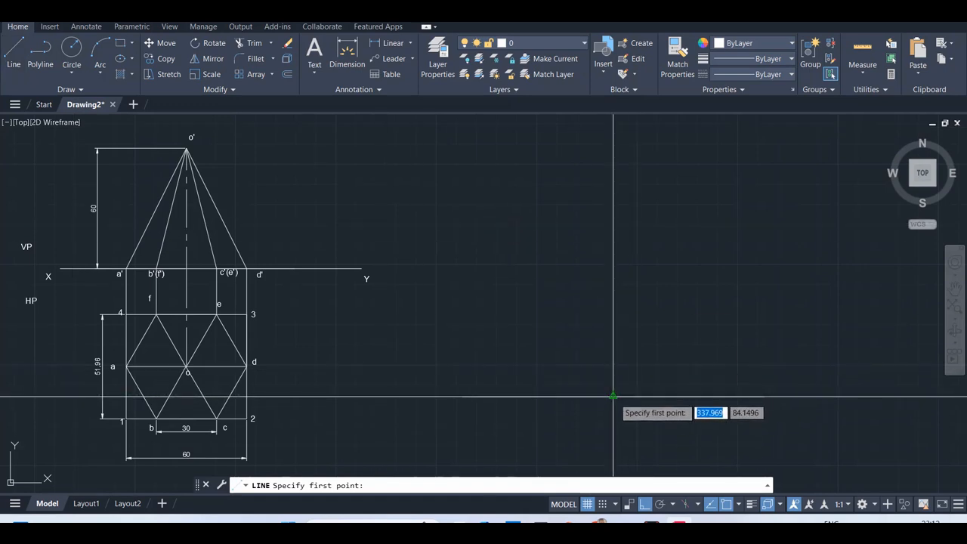
- Draw two inclined lines rising in a V at 150° and 30° from one point on the base line
{"action": "left_click", "coordinate": [611, 396]}
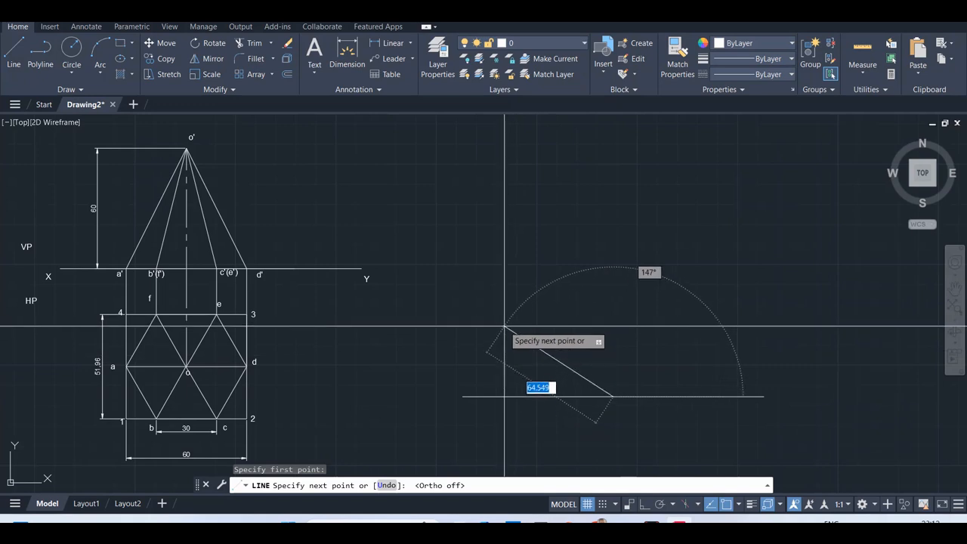
{"action": "type", "text": "6"}
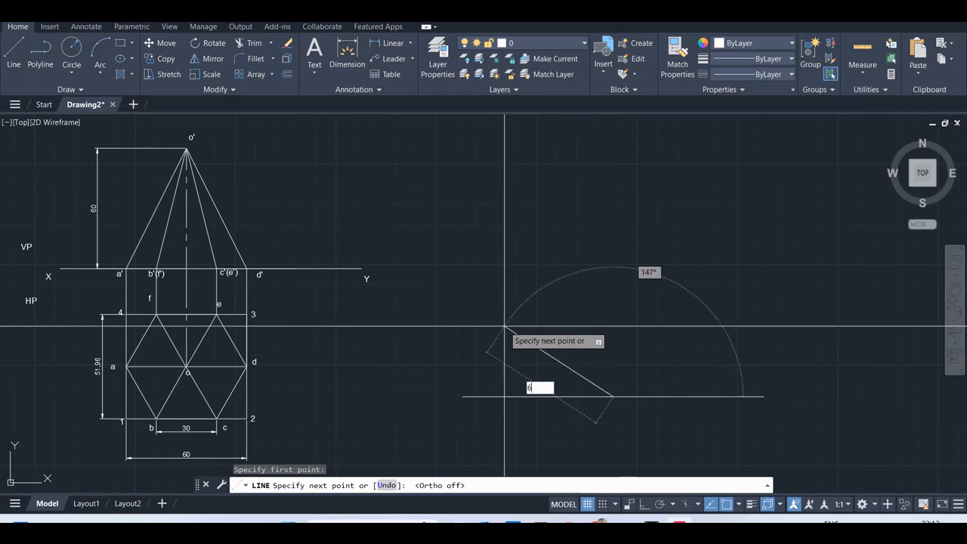
{"action": "type", "text": "51.98"}
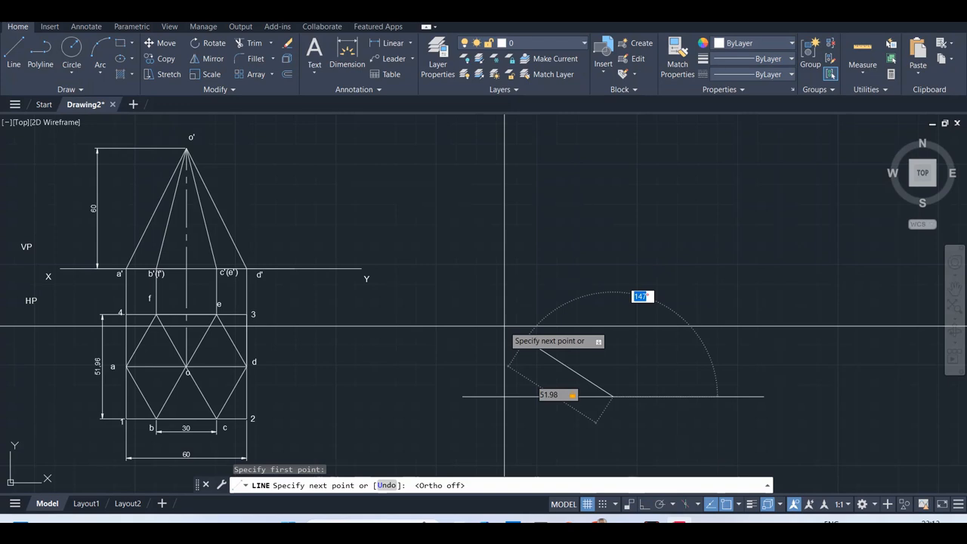
{"action": "type", "text": "150"}
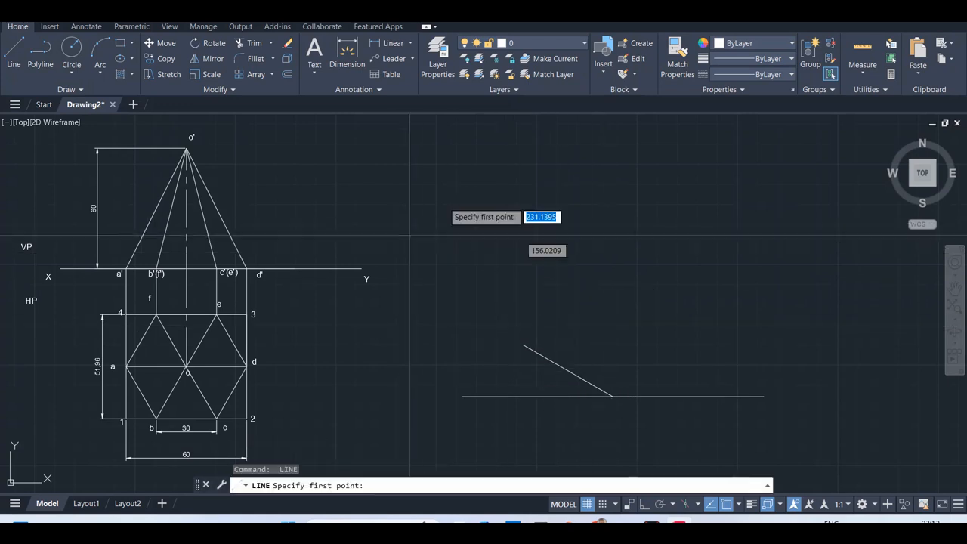
{"action": "left_click", "coordinate": [612, 396]}
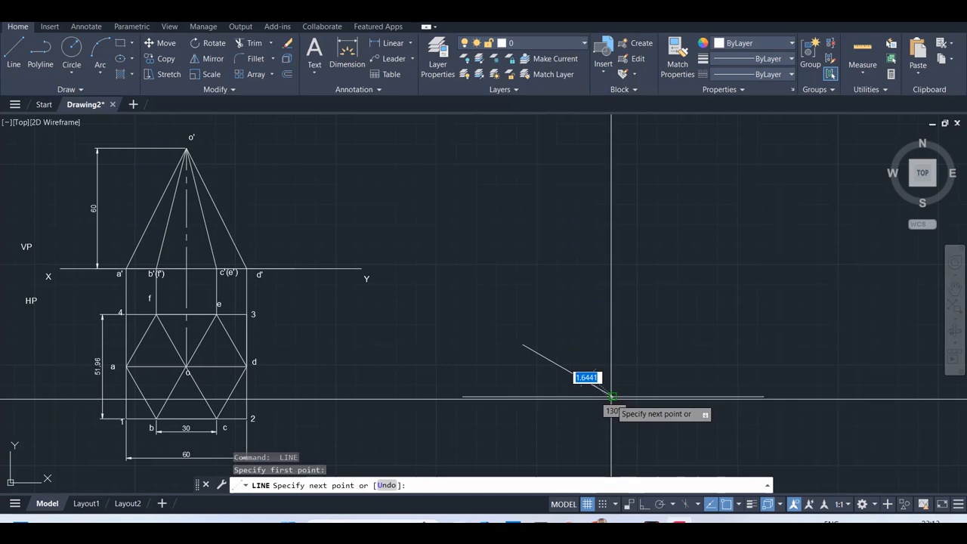
{"action": "mouse_move", "coordinate": [722, 286]}
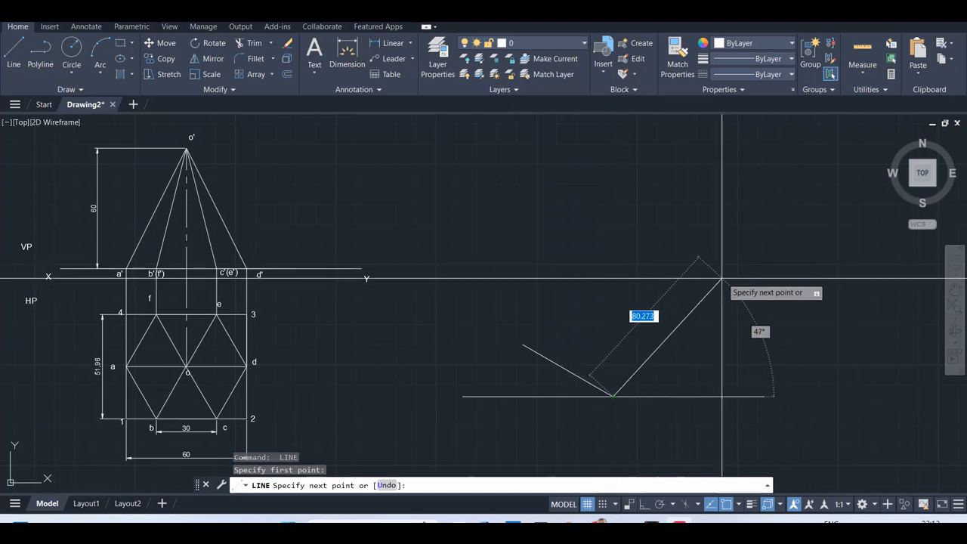
{"action": "mouse_move", "coordinate": [723, 284]}
{"action": "type", "text": "30"}
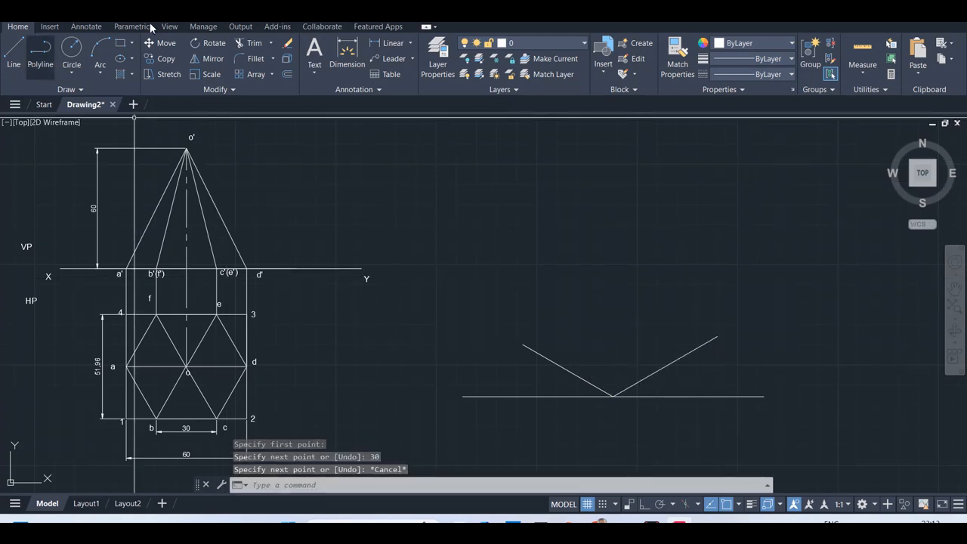
{"action": "left_click", "coordinate": [166, 58]}
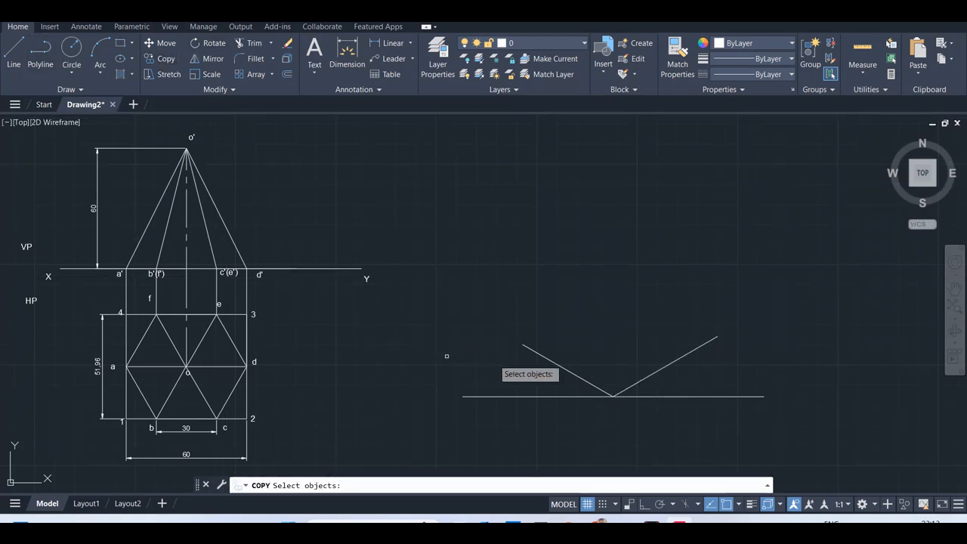
- Copy the two sloped lines to the V's ends, closing the isometric rhombus of the box base
{"action": "left_click", "coordinate": [562, 370]}
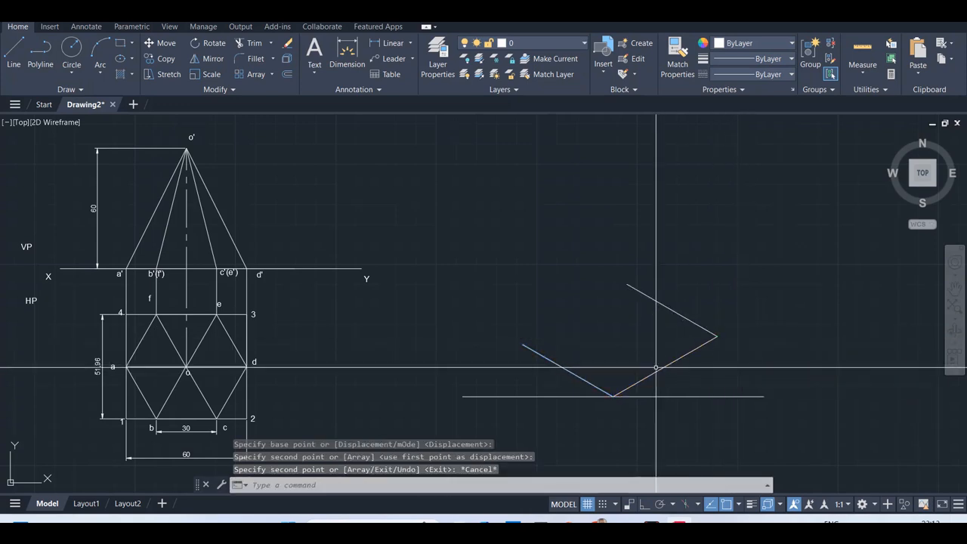
{"action": "left_click", "coordinate": [656, 369]}
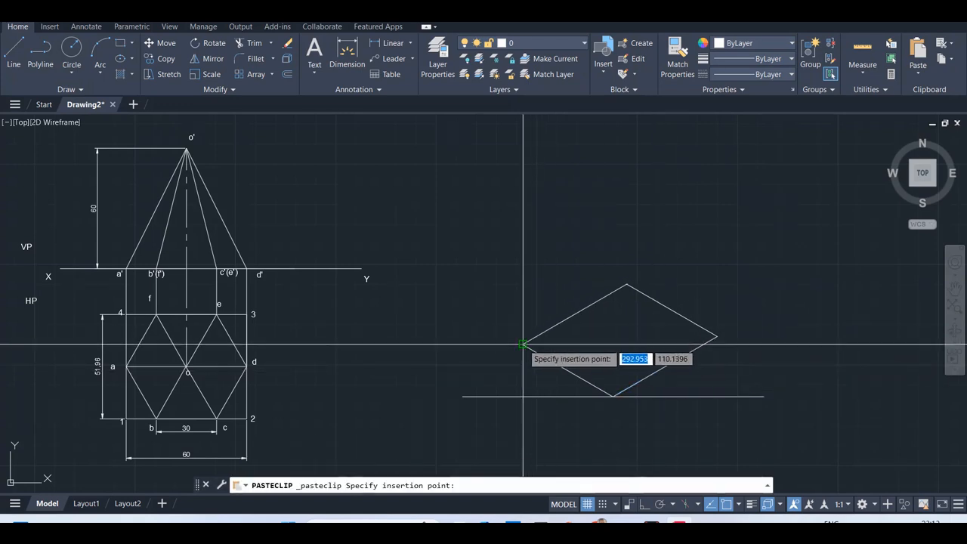
{"action": "left_click", "coordinate": [758, 355]}
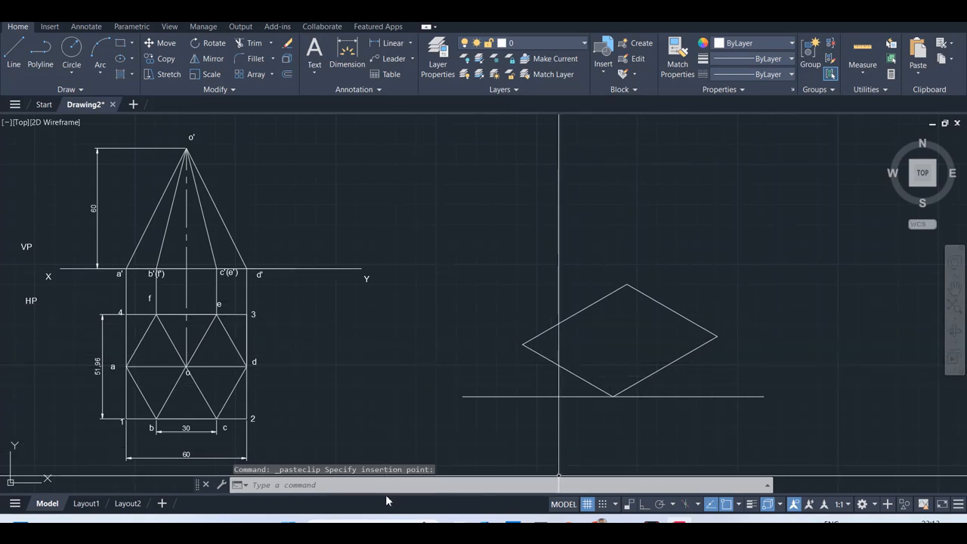
{"action": "mouse_move", "coordinate": [501, 348]}
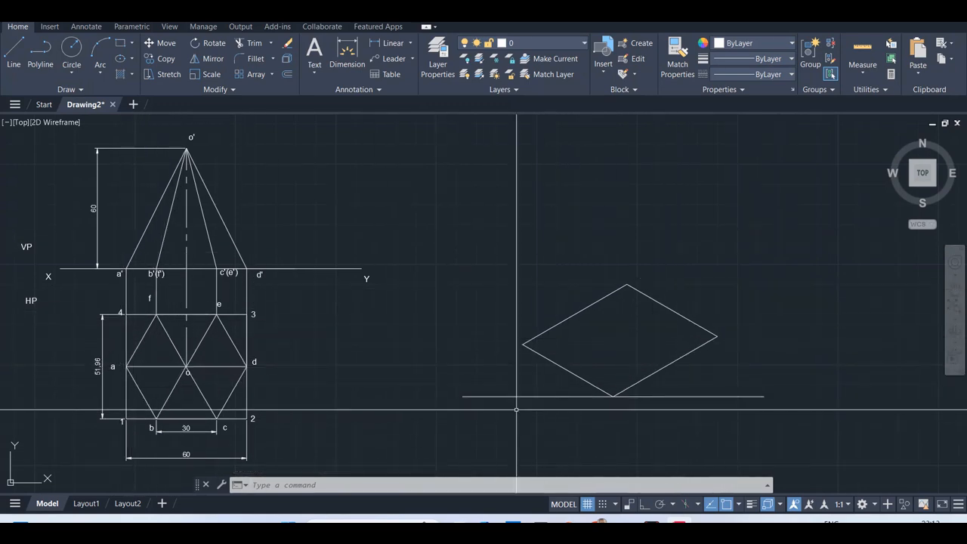
{"action": "type", "text": "t"}
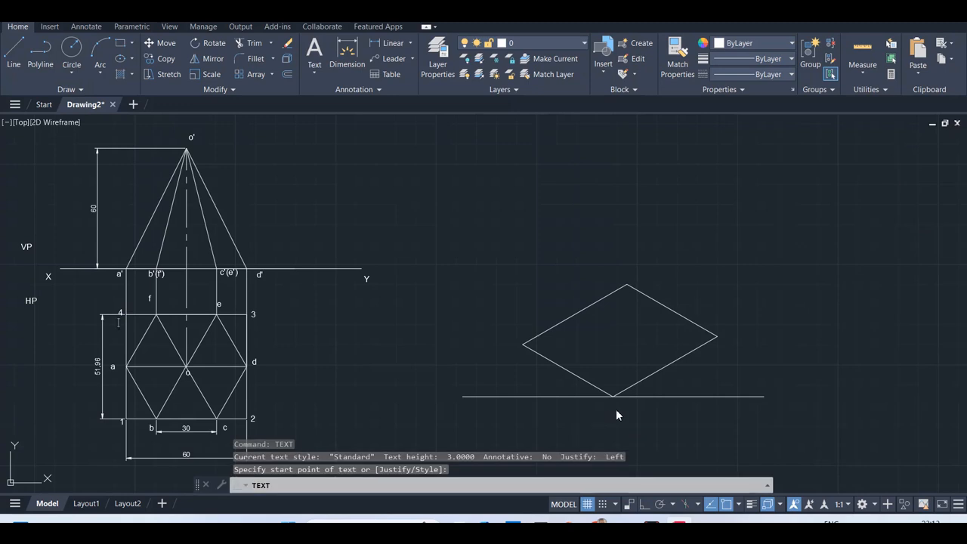
- Label the rhombus corners 1, 2, 3 and 4 with text
{"action": "left_click", "coordinate": [618, 407]}
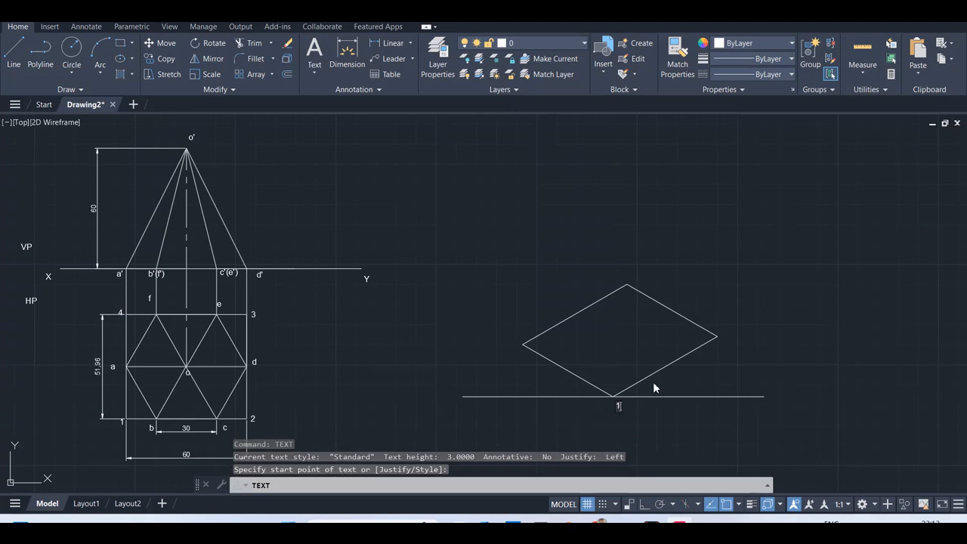
{"action": "left_click", "coordinate": [725, 338]}
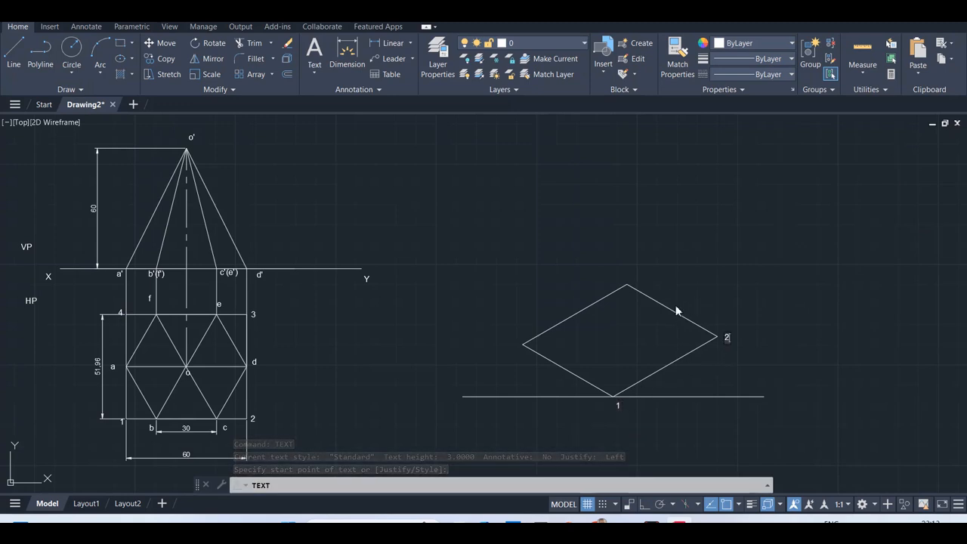
{"action": "left_click", "coordinate": [626, 269]}
{"action": "type", "text": "3"}
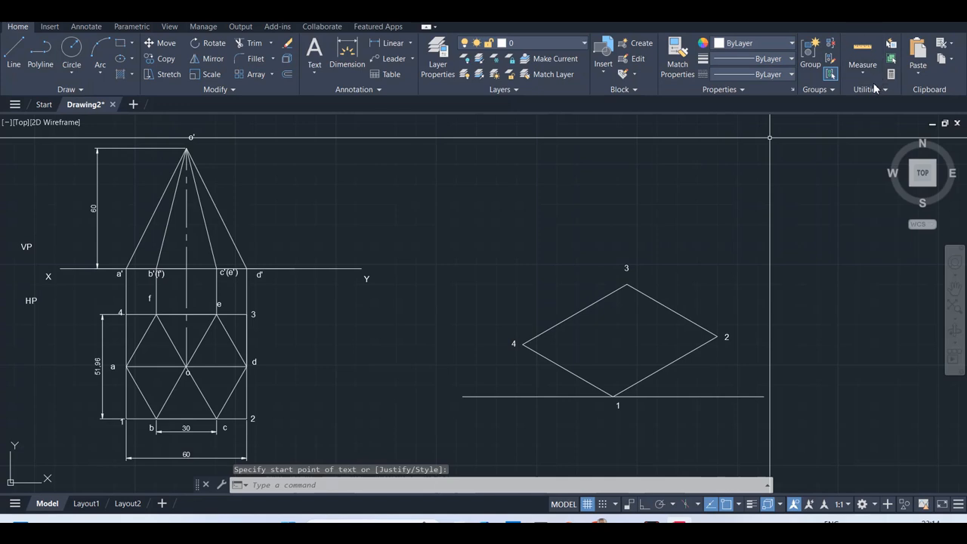
- Set the point style to the crossed marker at size 2.5 and mark the midpoint of edge 4–1
{"action": "left_click", "coordinate": [875, 119]}
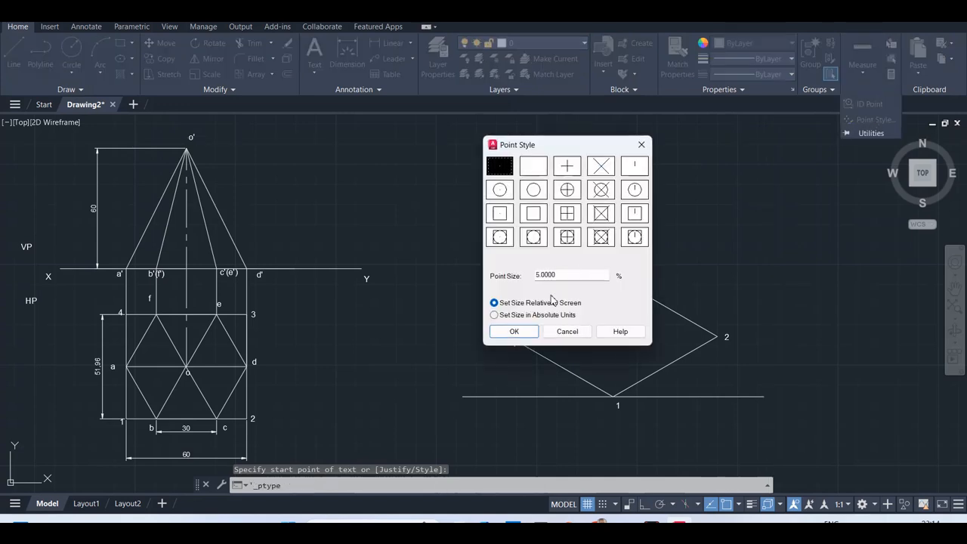
{"action": "left_click", "coordinate": [601, 190]}
{"action": "type", "text": "2.5"}
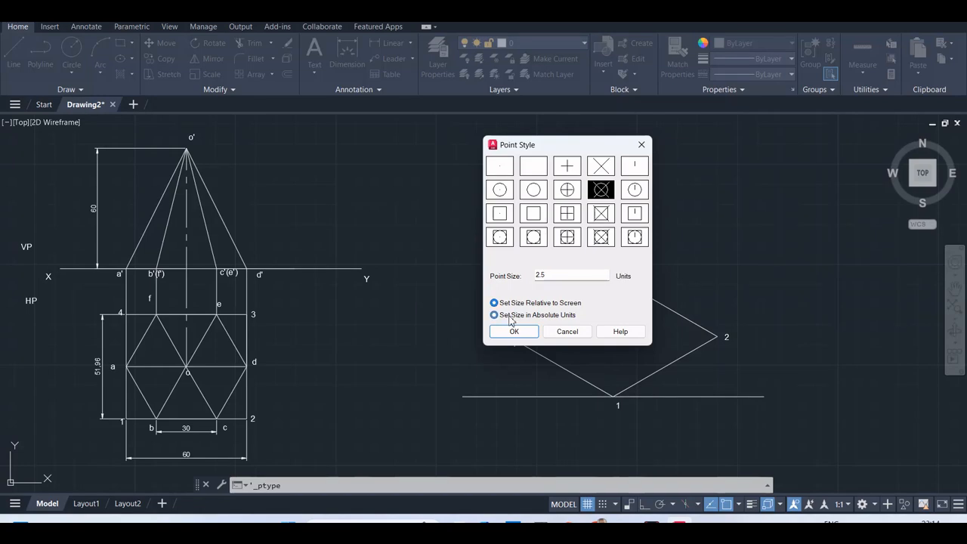
{"action": "left_click", "coordinate": [514, 331]}
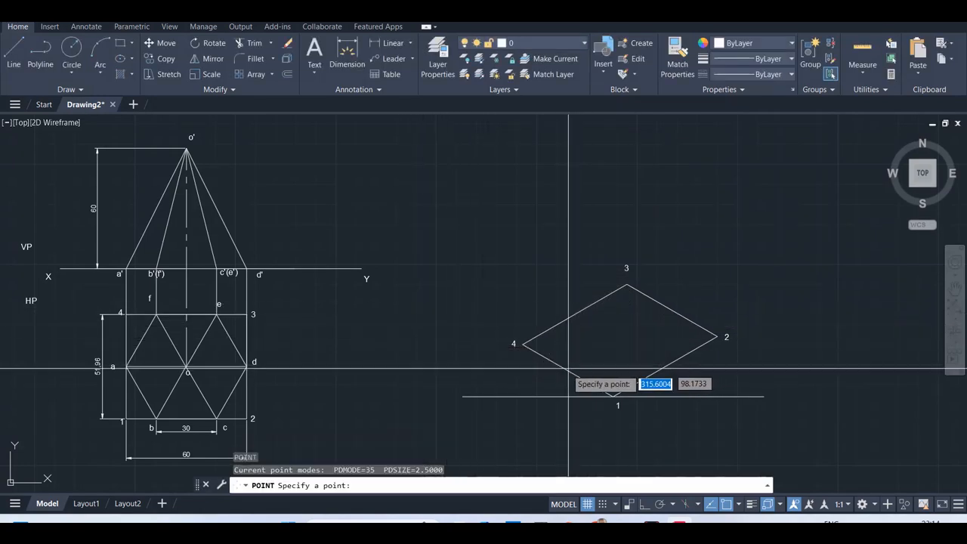
{"action": "mouse_move", "coordinate": [567, 370]}
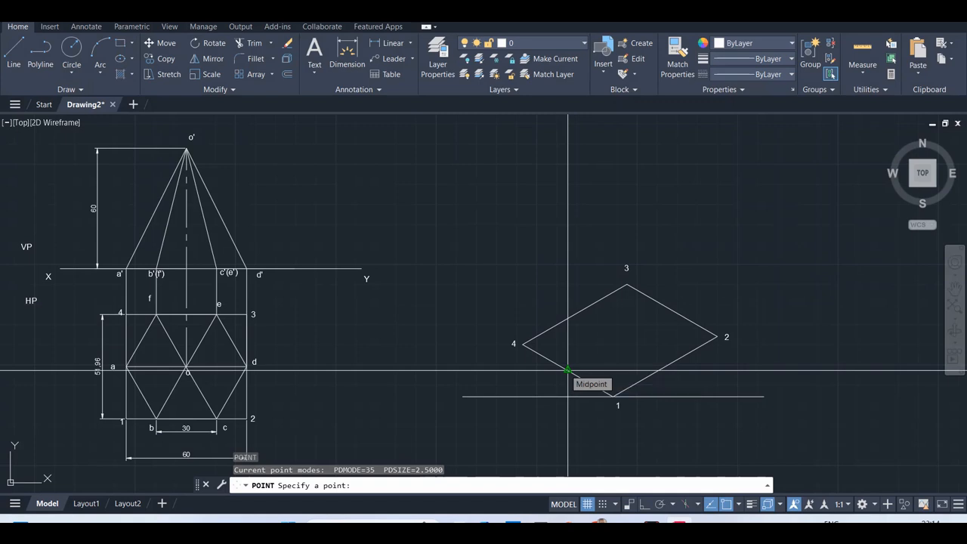
{"action": "left_click", "coordinate": [568, 370]}
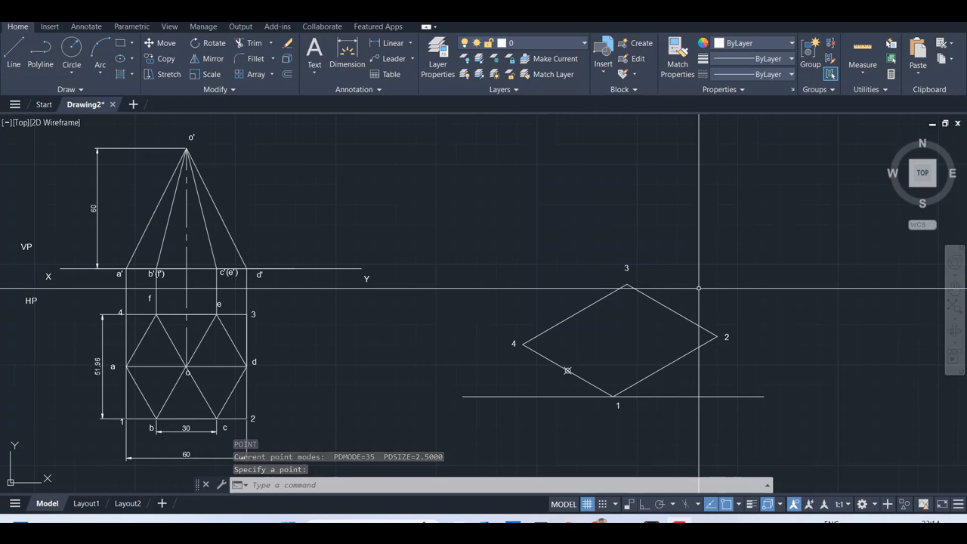
{"action": "mouse_move", "coordinate": [672, 308]}
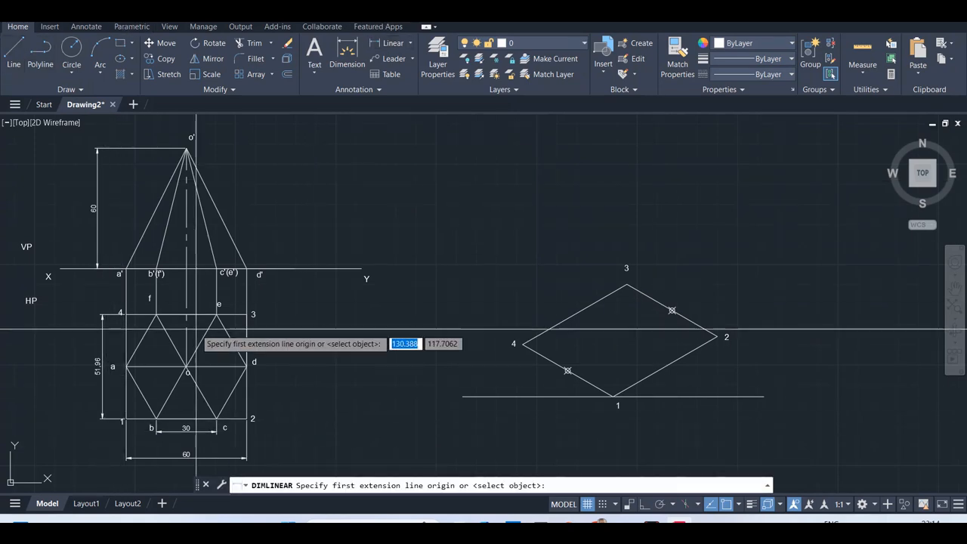
- Add the 15 dimension in the top view and place a point marker near corner 1 on the rhombus
{"action": "left_click", "coordinate": [139, 420]}
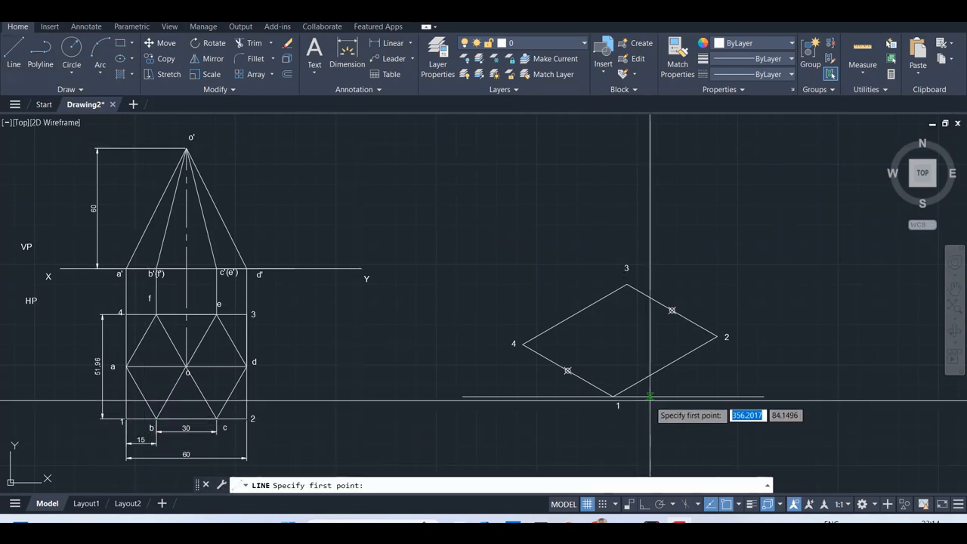
{"action": "left_click", "coordinate": [618, 399]}
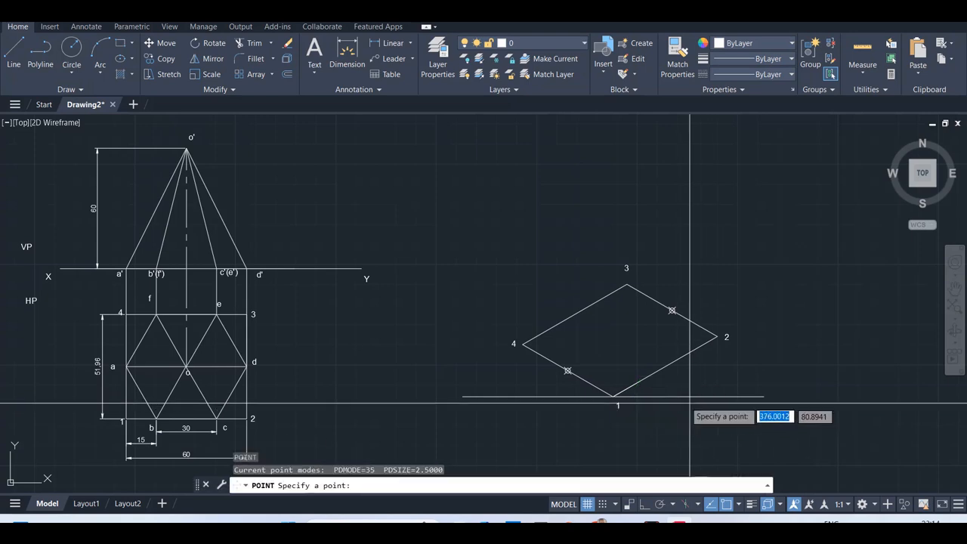
{"action": "left_click", "coordinate": [638, 381]}
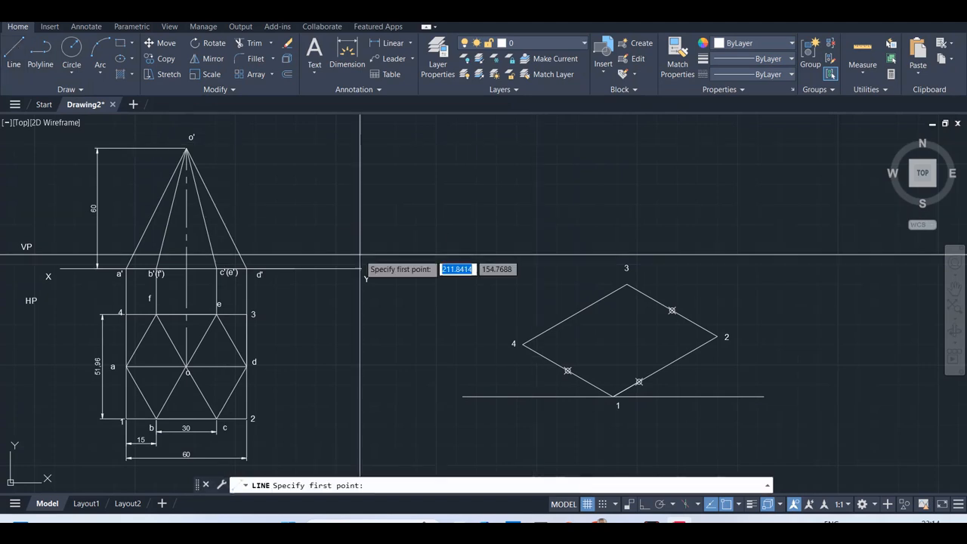
{"action": "left_click", "coordinate": [637, 381]}
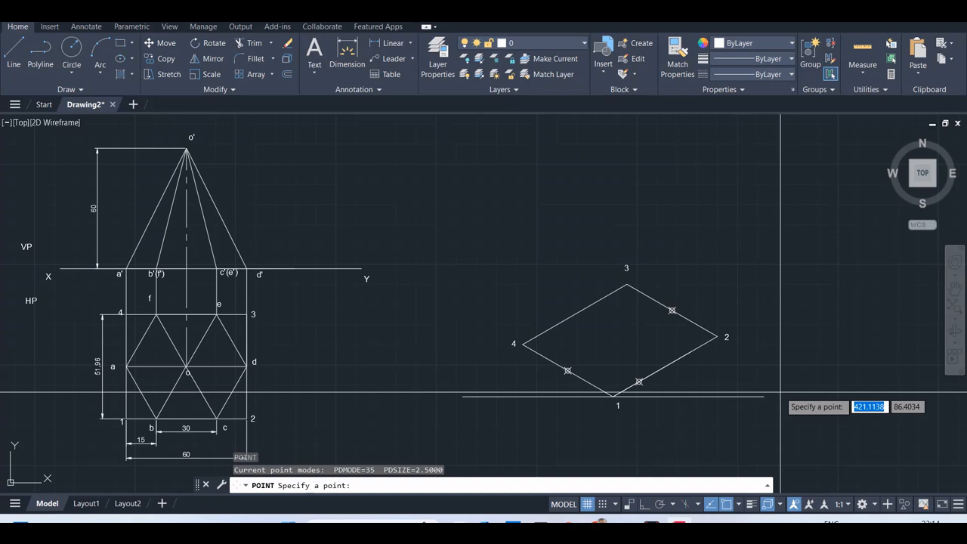
- Place point markers dividing edges 1–2 and 2–3, then cancel the attempted paste
{"action": "left_click", "coordinate": [689, 351]}
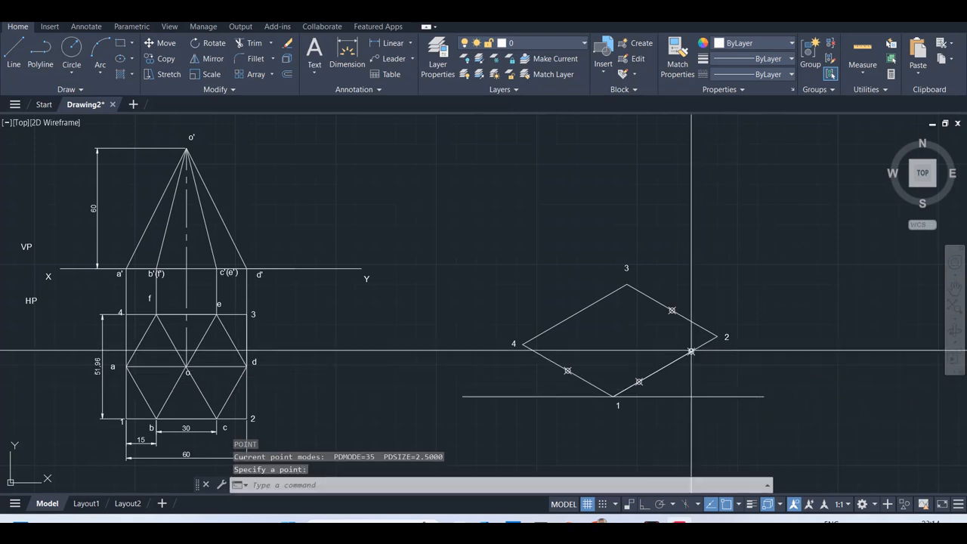
{"action": "left_click", "coordinate": [637, 380]}
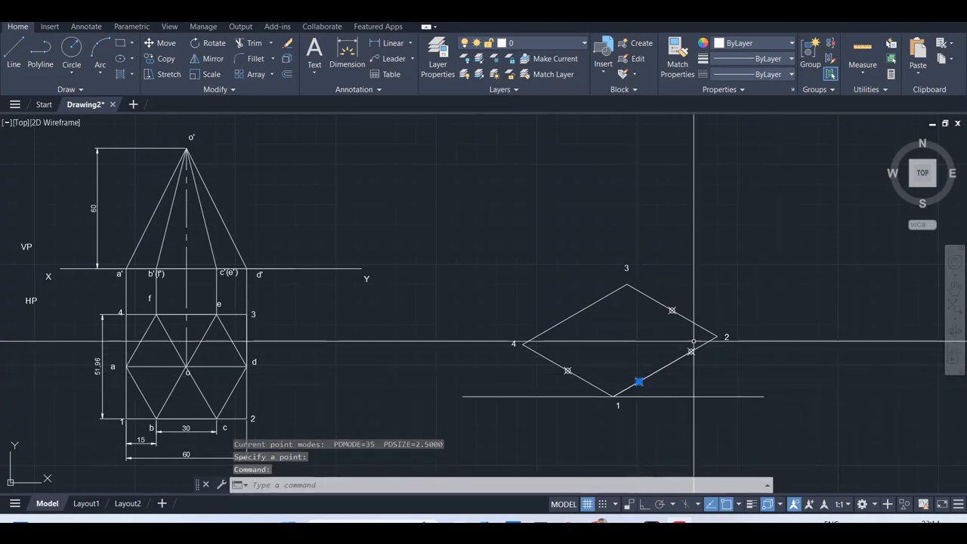
{"action": "left_click", "coordinate": [692, 350]}
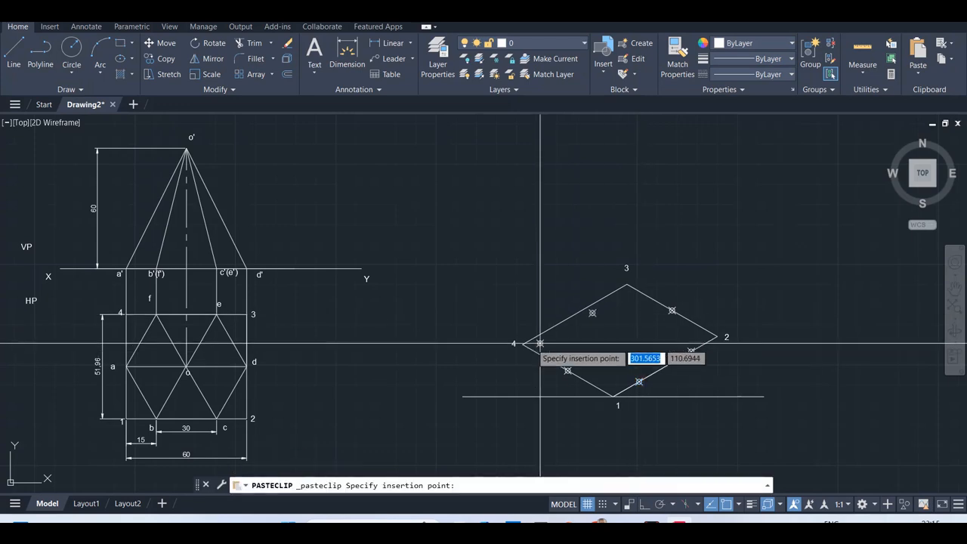
{"action": "mouse_move", "coordinate": [643, 370]}
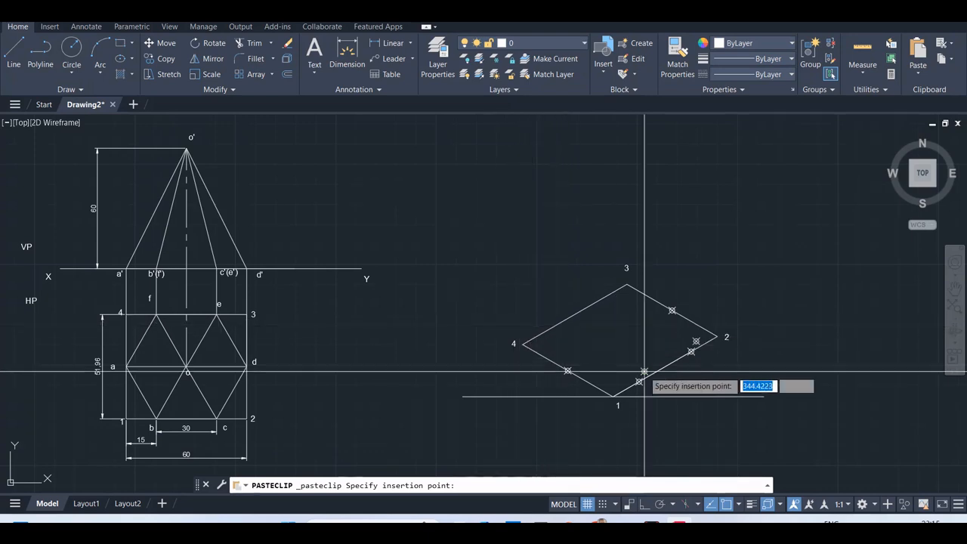
{"action": "mouse_move", "coordinate": [558, 329]}
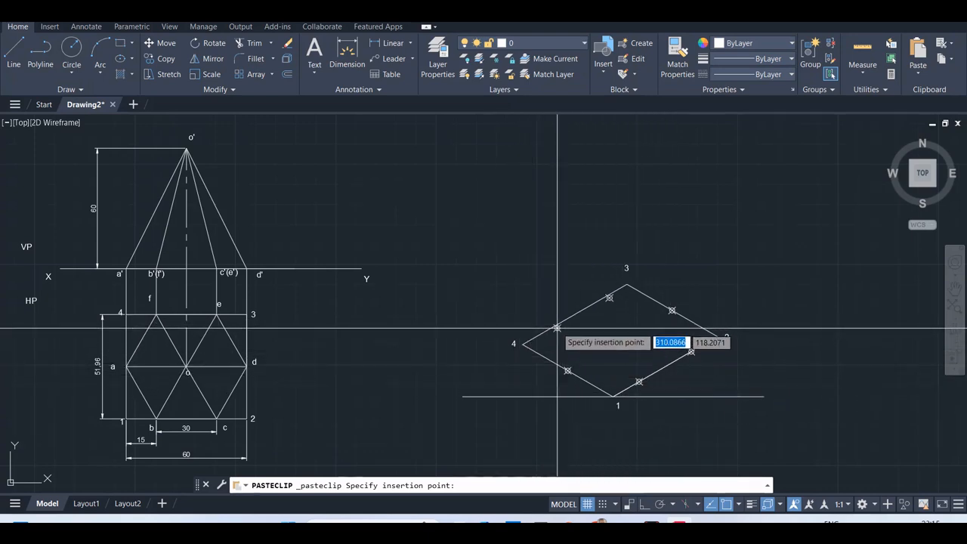
{"action": "key", "text": "Escape"}
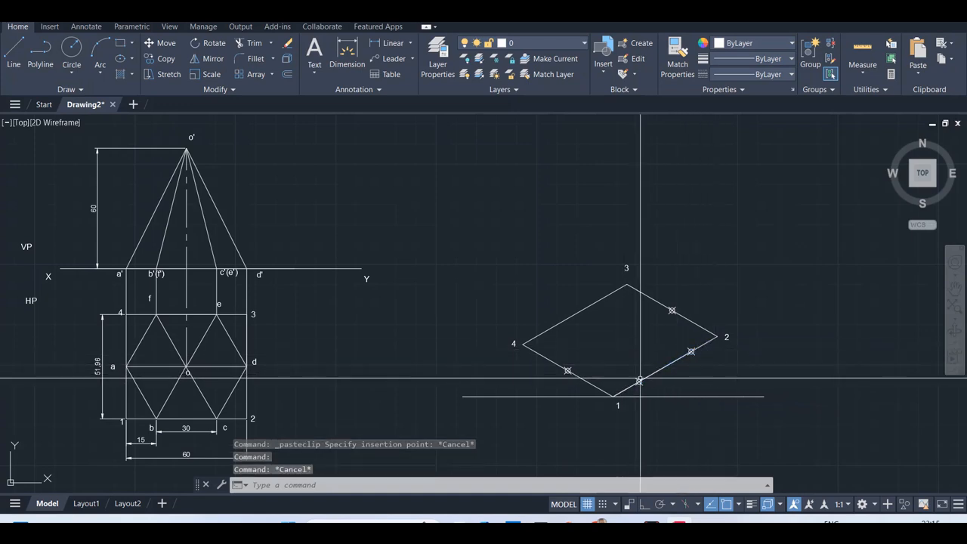
- Copy two point markers onto the rhombus edge between corners 4 and 3
{"action": "left_click", "coordinate": [637, 381]}
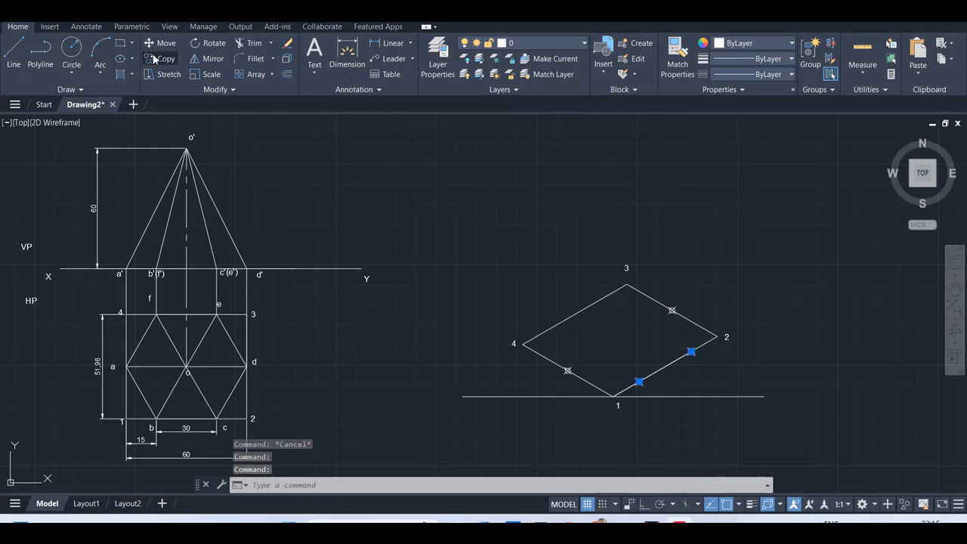
{"action": "left_click", "coordinate": [164, 57]}
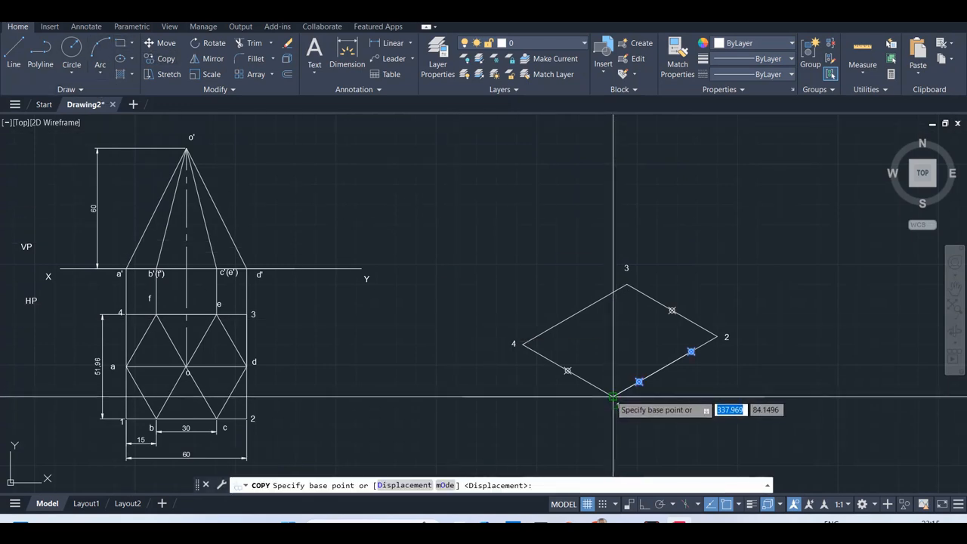
{"action": "left_click", "coordinate": [611, 395]}
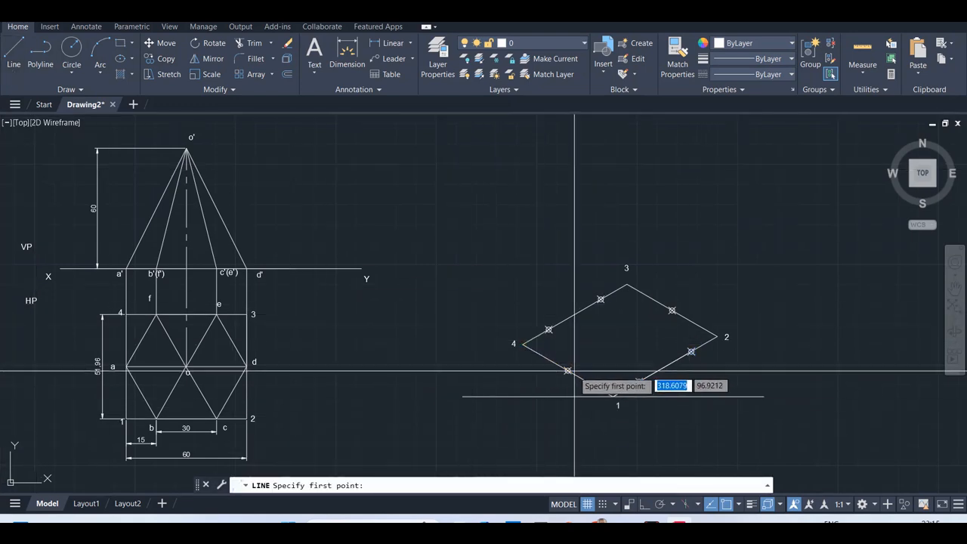
- Join the point markers with lines to form the hexagonal base inside the rhombus
{"action": "left_click", "coordinate": [566, 370]}
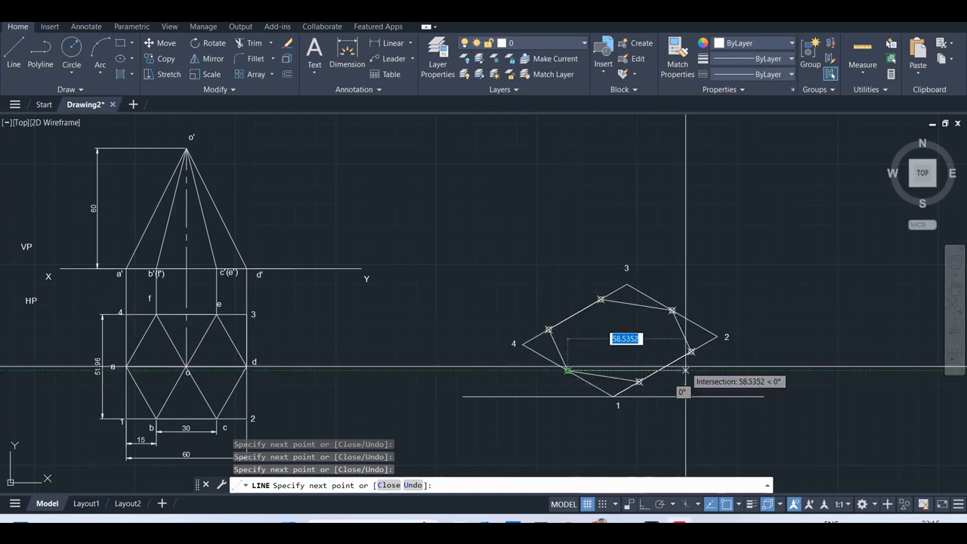
{"action": "key", "text": "Escape"}
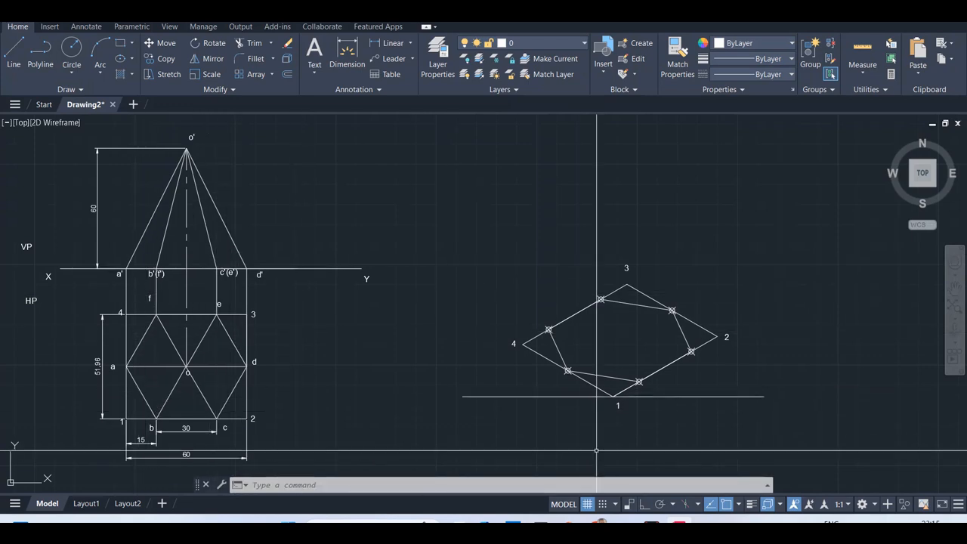
{"action": "mouse_move", "coordinate": [606, 241]}
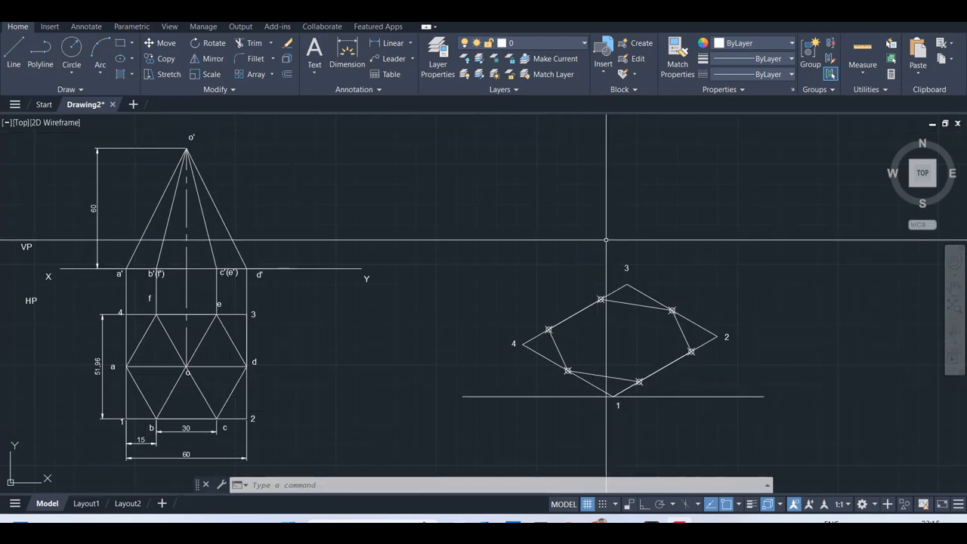
{"action": "mouse_move", "coordinate": [610, 329]}
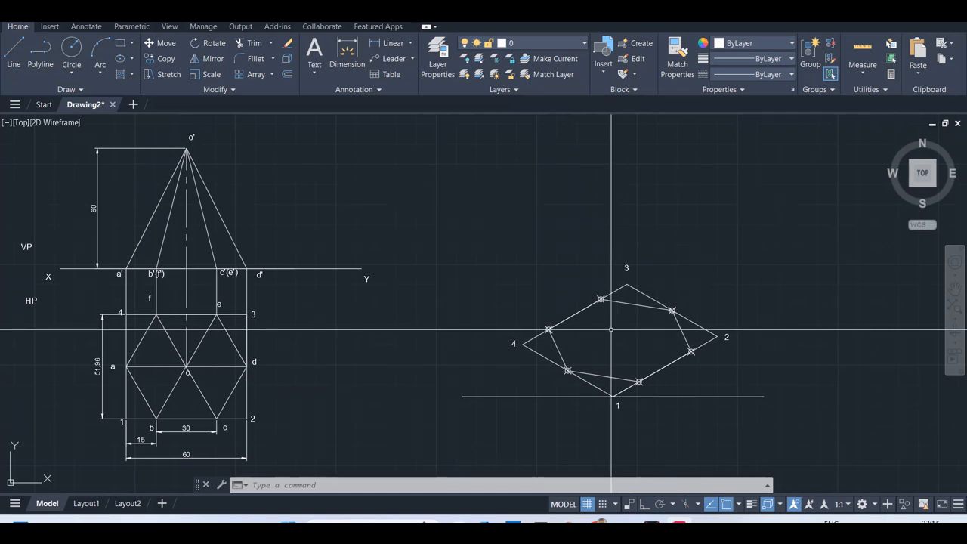
{"action": "mouse_move", "coordinate": [353, 202]}
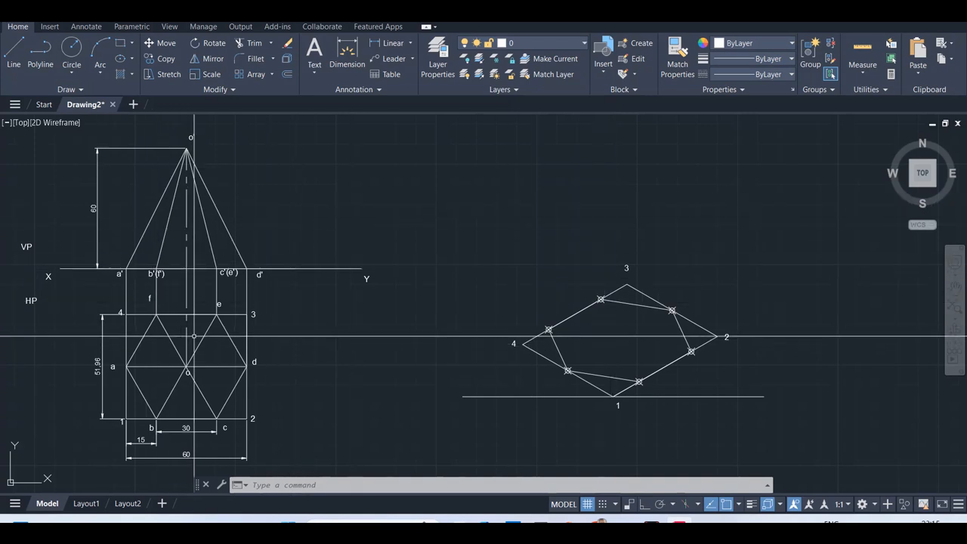
{"action": "mouse_move", "coordinate": [12, 59]}
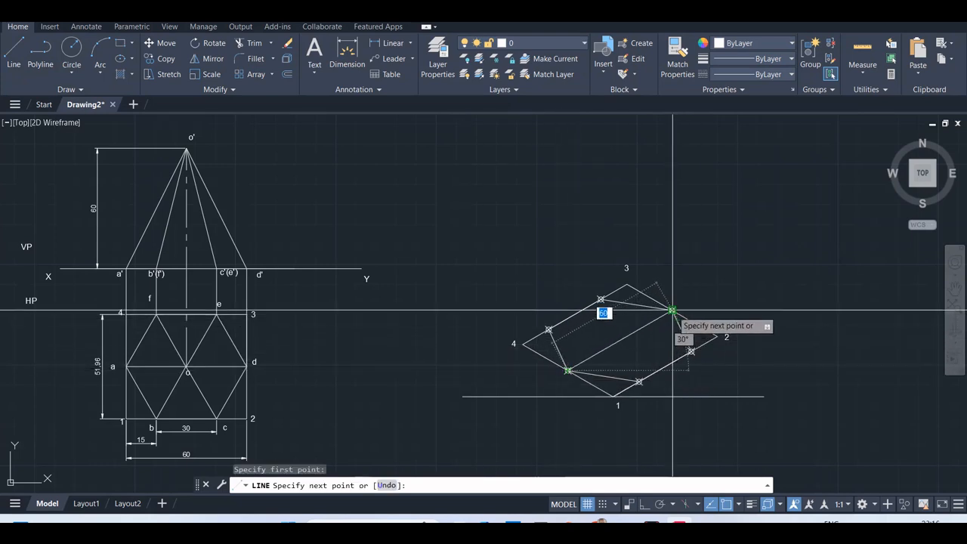
{"action": "mouse_move", "coordinate": [670, 310]}
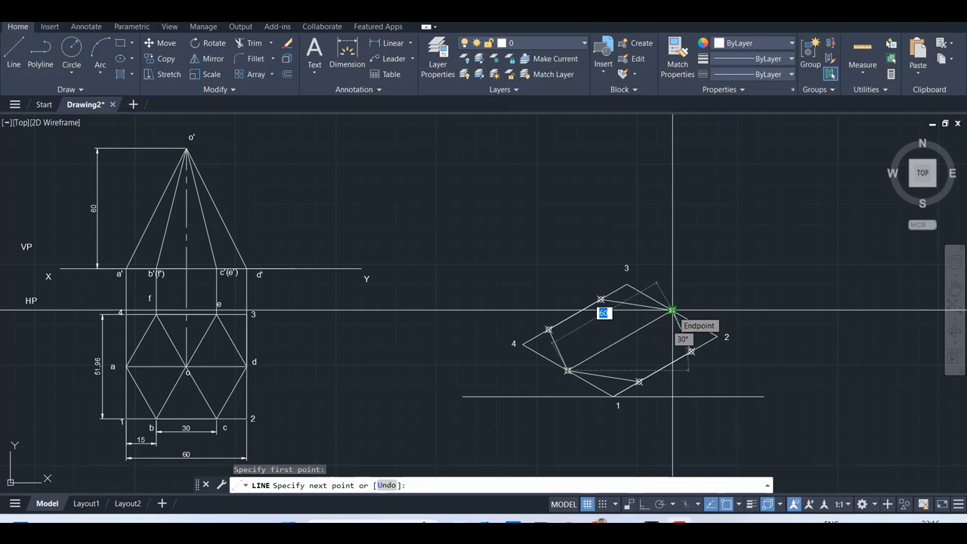
{"action": "key", "text": "Escape"}
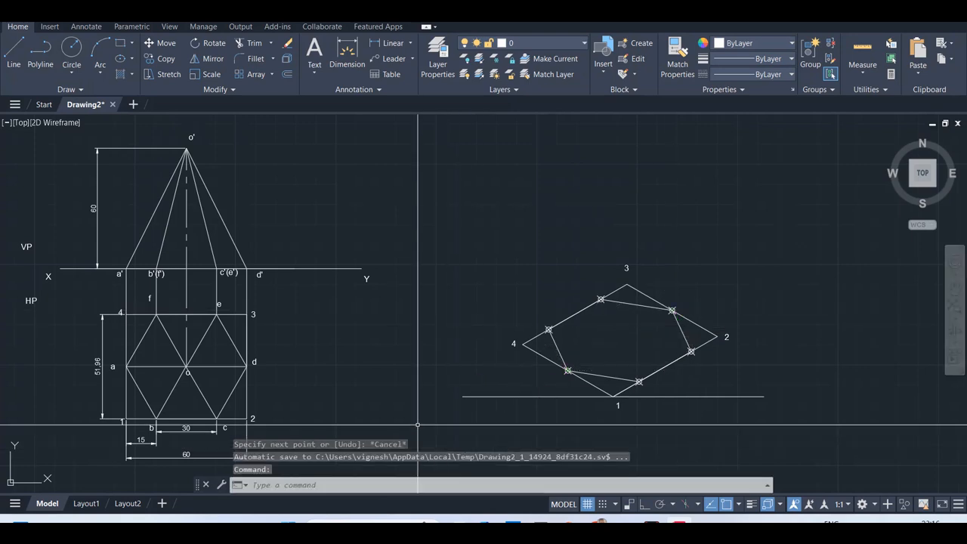
{"action": "mouse_move", "coordinate": [189, 227]}
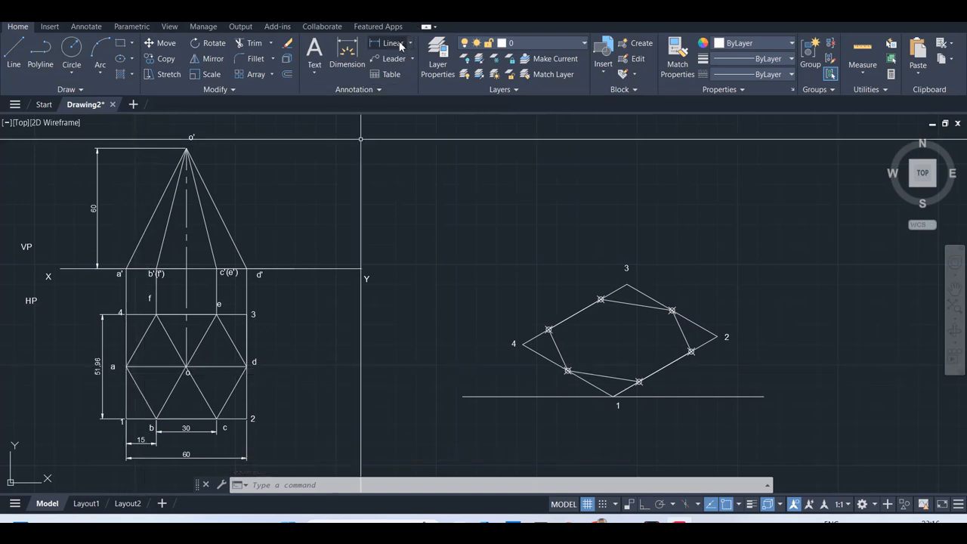
- Dimension the top view with a second 30 horizontal and a 25.53 vertical on its left side
{"action": "left_click", "coordinate": [393, 42]}
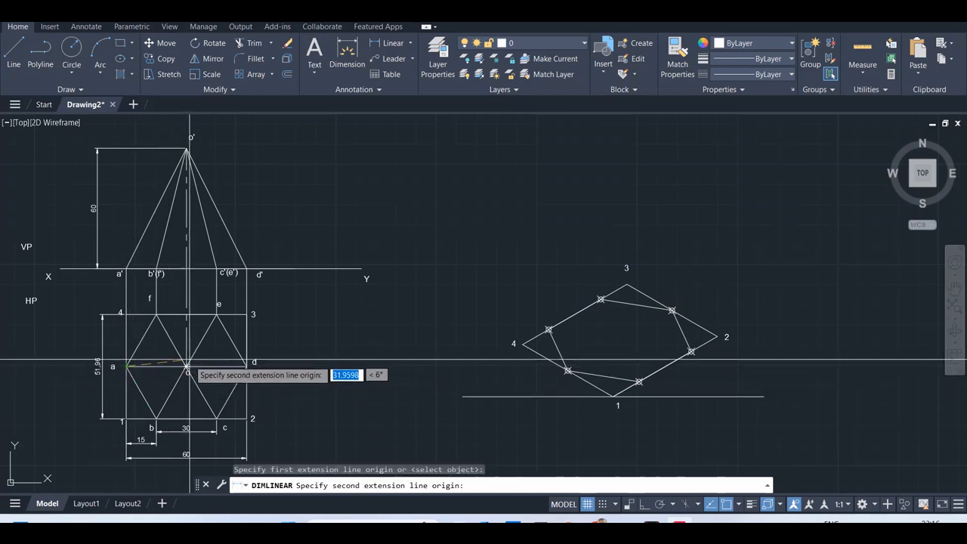
{"action": "left_click", "coordinate": [187, 369]}
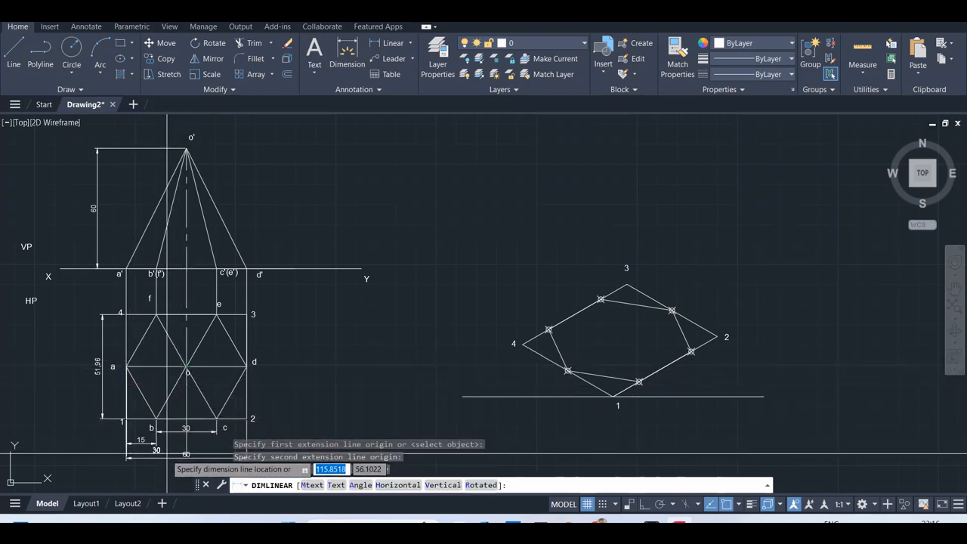
{"action": "mouse_move", "coordinate": [165, 459]}
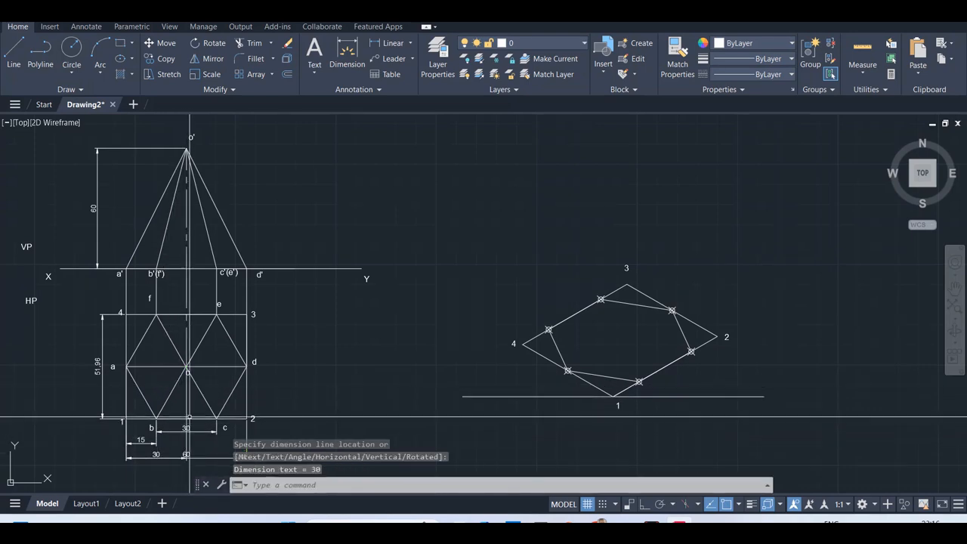
{"action": "mouse_move", "coordinate": [334, 124]}
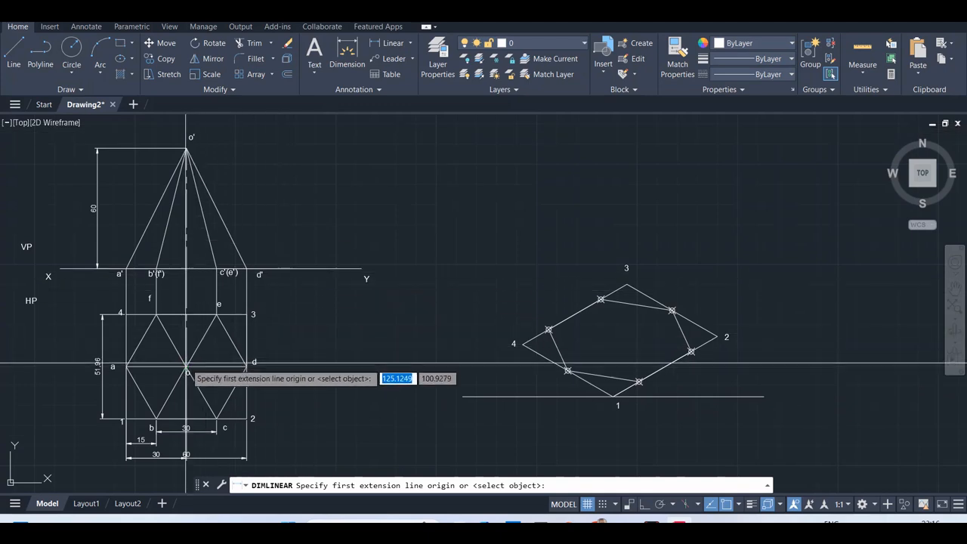
{"action": "left_click", "coordinate": [187, 369]}
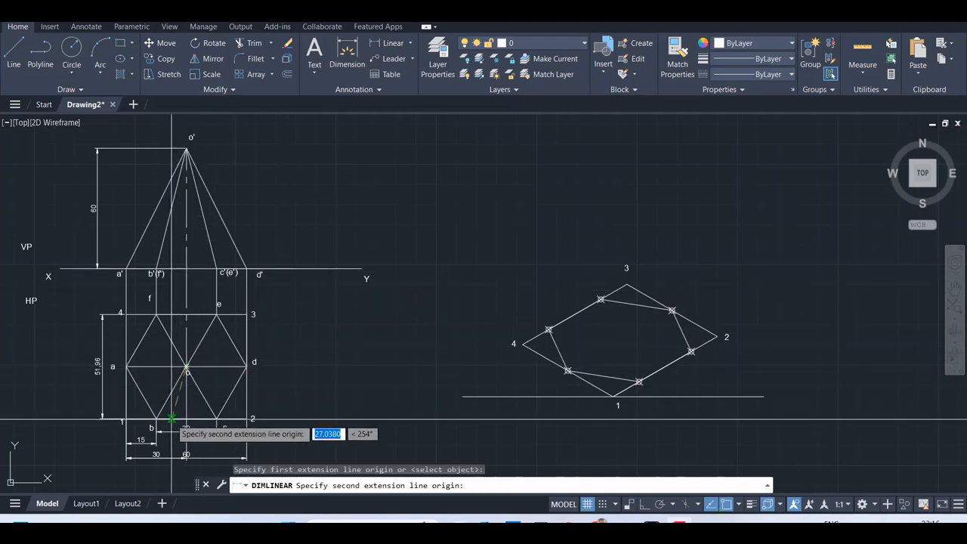
{"action": "mouse_move", "coordinate": [186, 420]}
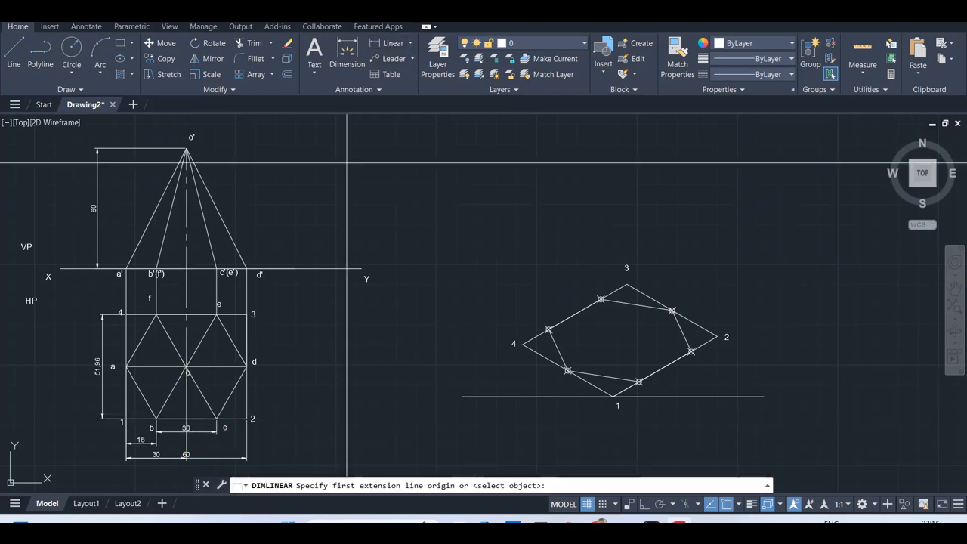
{"action": "left_click", "coordinate": [187, 391]}
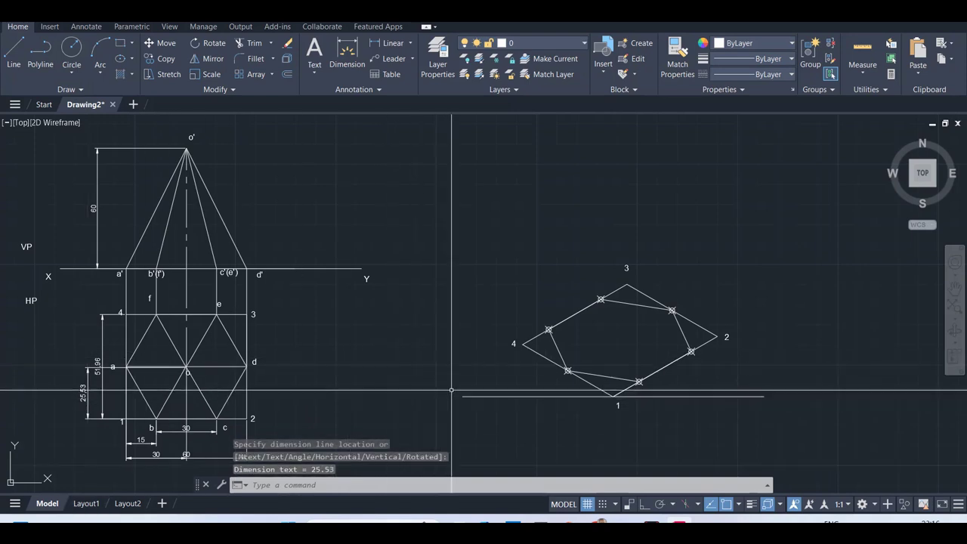
{"action": "mouse_move", "coordinate": [493, 302]}
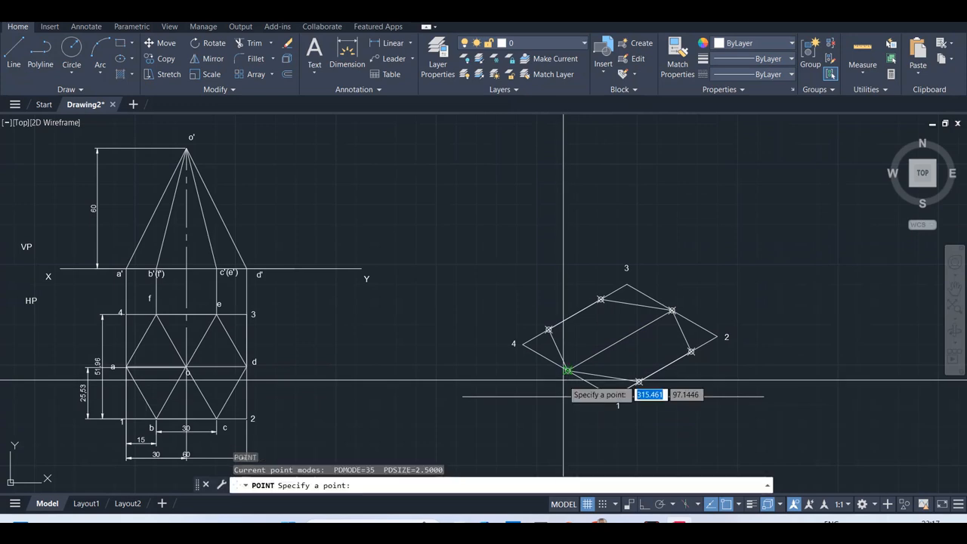
- Place a further point marker near the isometric hexagon's lower-left corner
{"action": "left_click", "coordinate": [568, 370]}
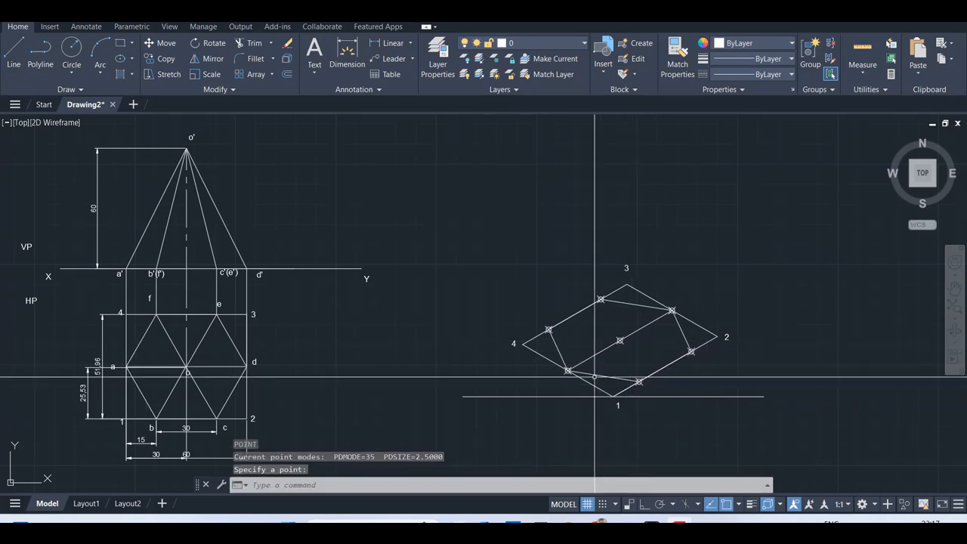
{"action": "mouse_move", "coordinate": [517, 233]}
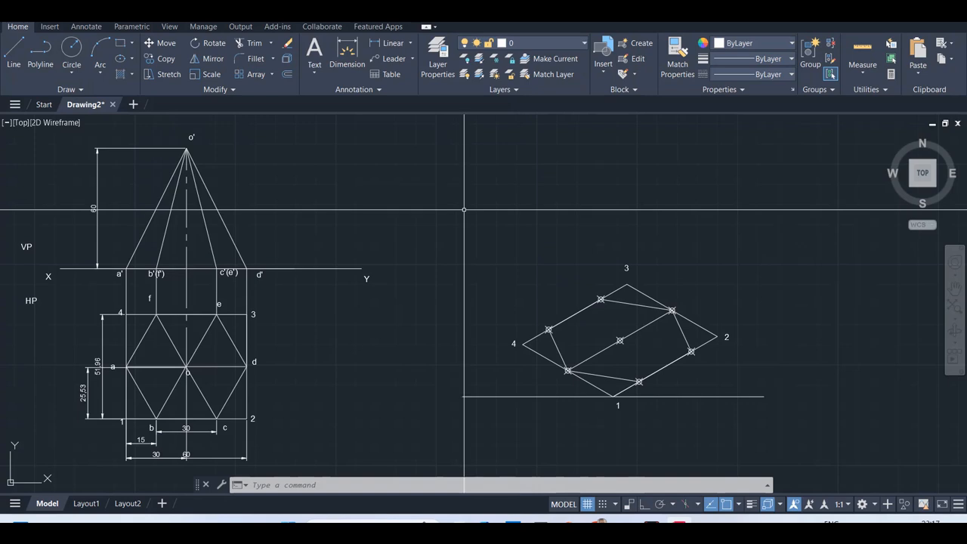
{"action": "mouse_move", "coordinate": [335, 120]}
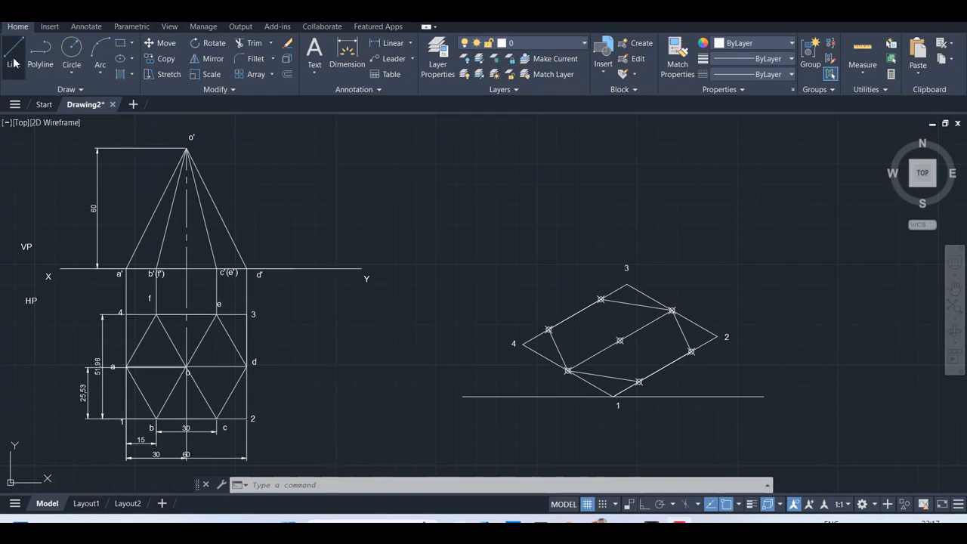
- Draw a 60-unit vertical axis line rising from the isometric base centre with Ortho on
{"action": "left_click", "coordinate": [12, 53]}
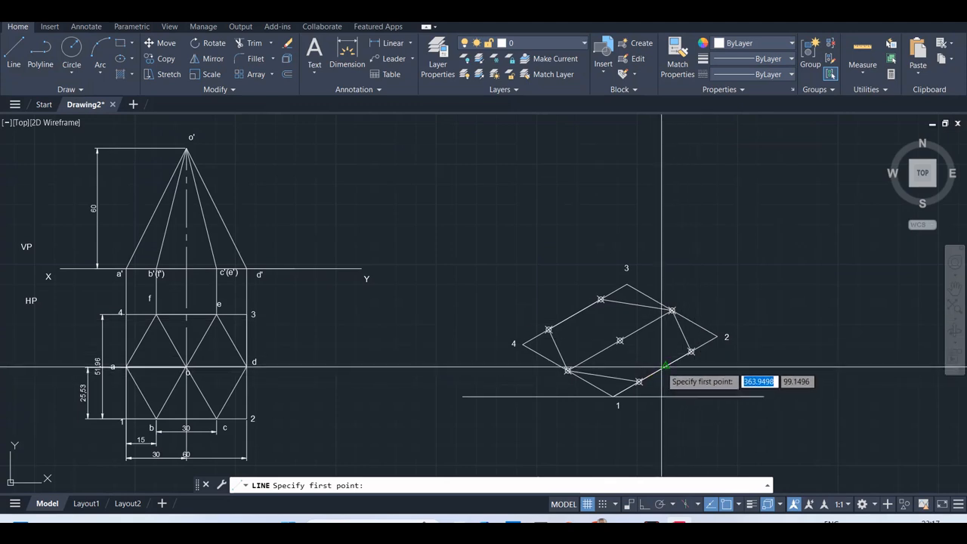
{"action": "left_click", "coordinate": [619, 340]}
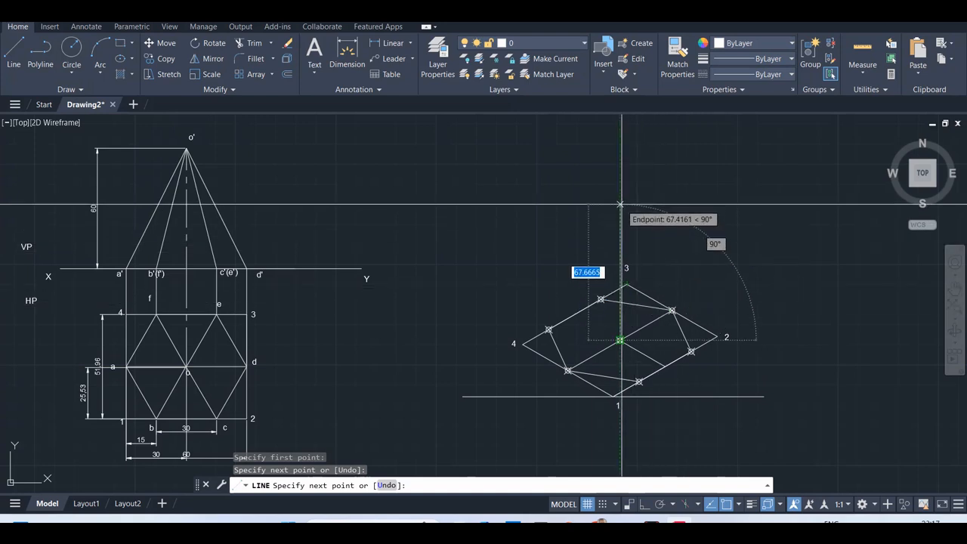
{"action": "mouse_move", "coordinate": [619, 196]}
{"action": "type", "text": "60"}
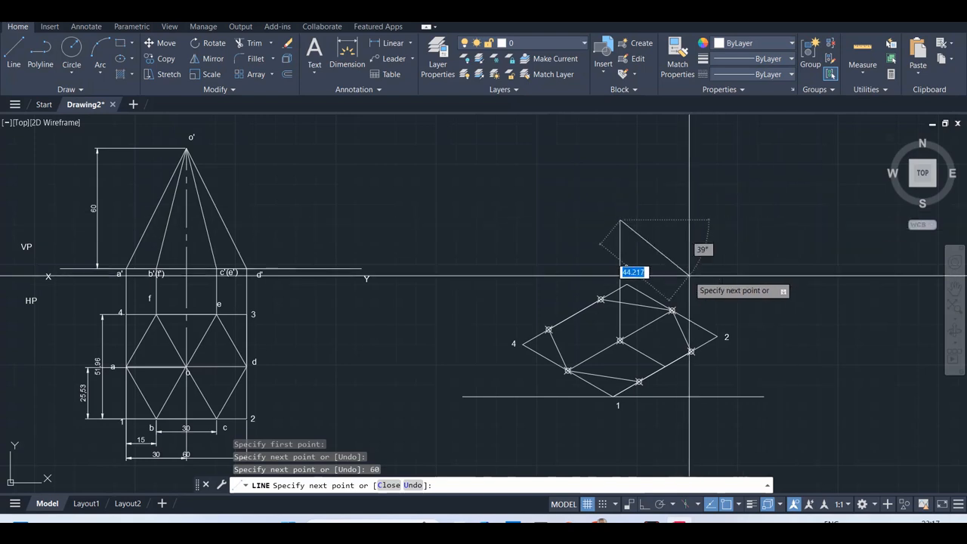
{"action": "key", "text": "Escape"}
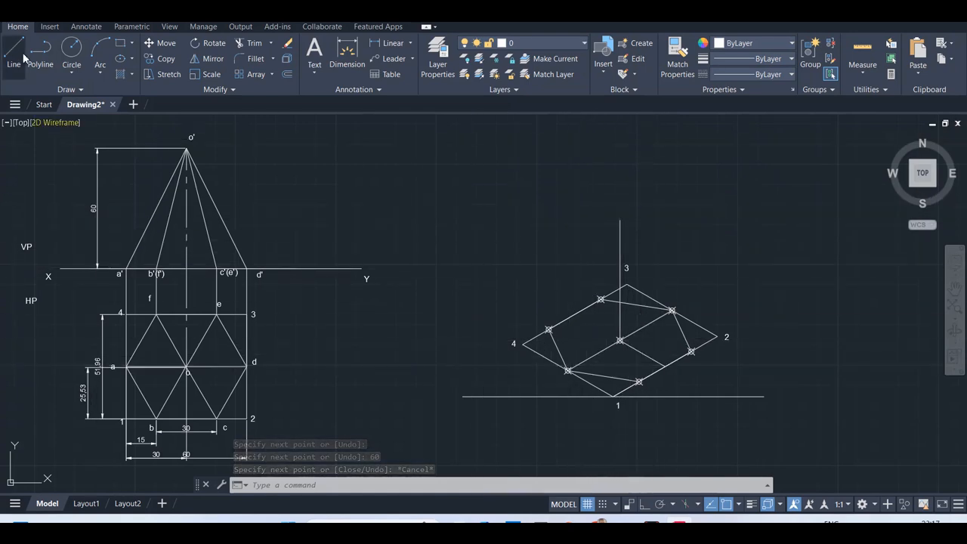
- Start a second vertical height line from corner 1 and cancel it
{"action": "left_click", "coordinate": [12, 53]}
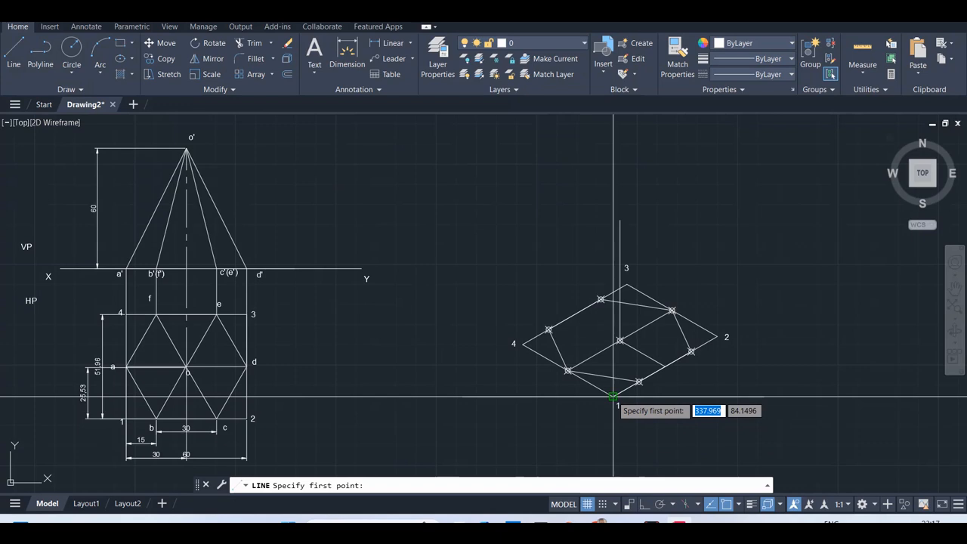
{"action": "left_click", "coordinate": [612, 395]}
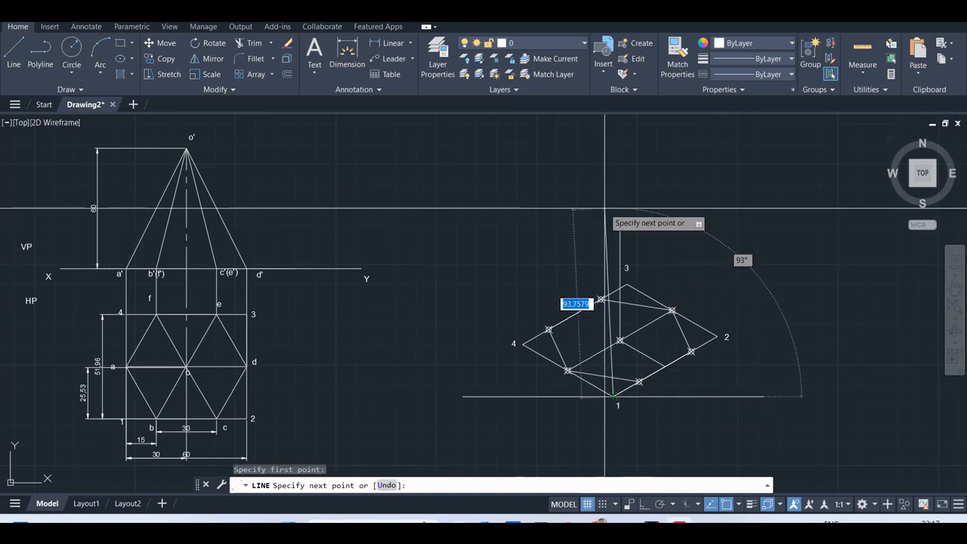
{"action": "mouse_move", "coordinate": [612, 275]}
{"action": "type", "text": "60"}
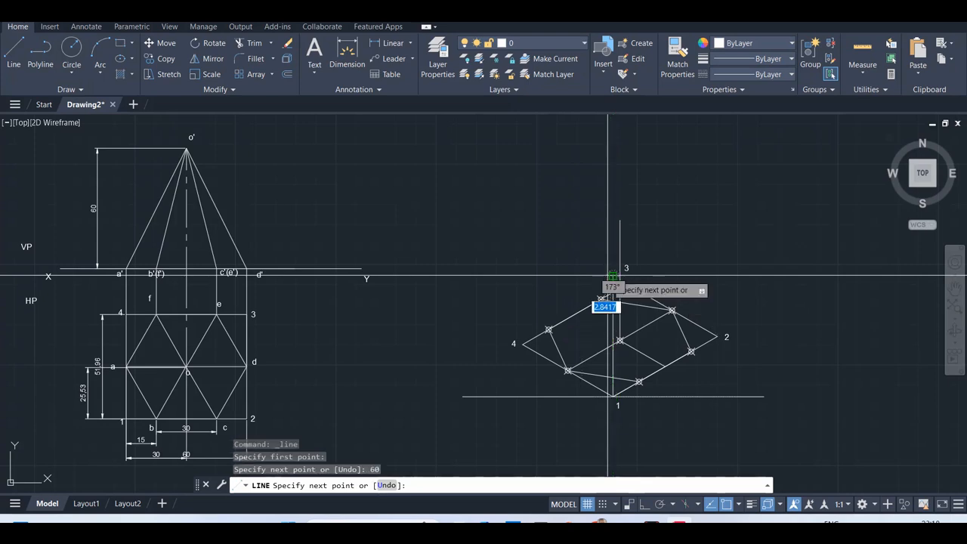
{"action": "key", "text": "Escape"}
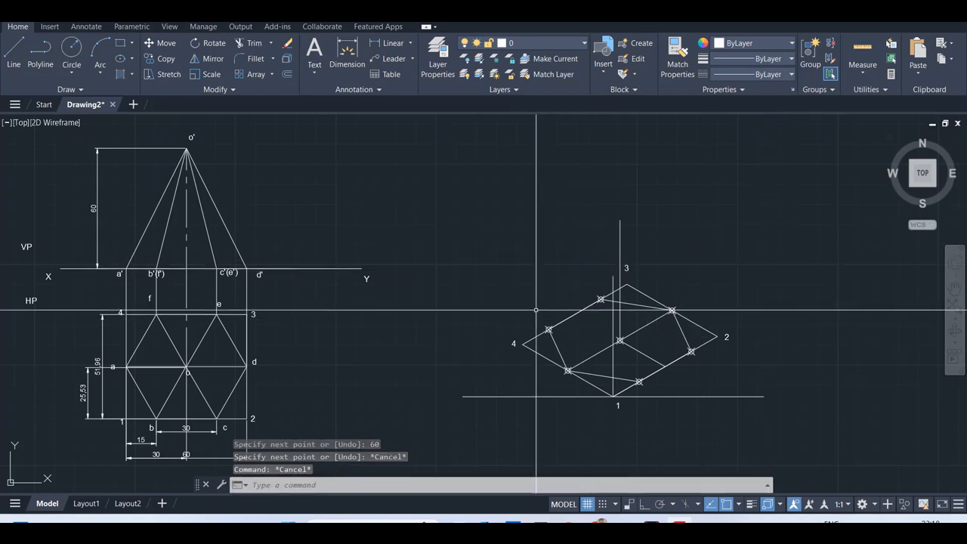
{"action": "mouse_move", "coordinate": [476, 277]}
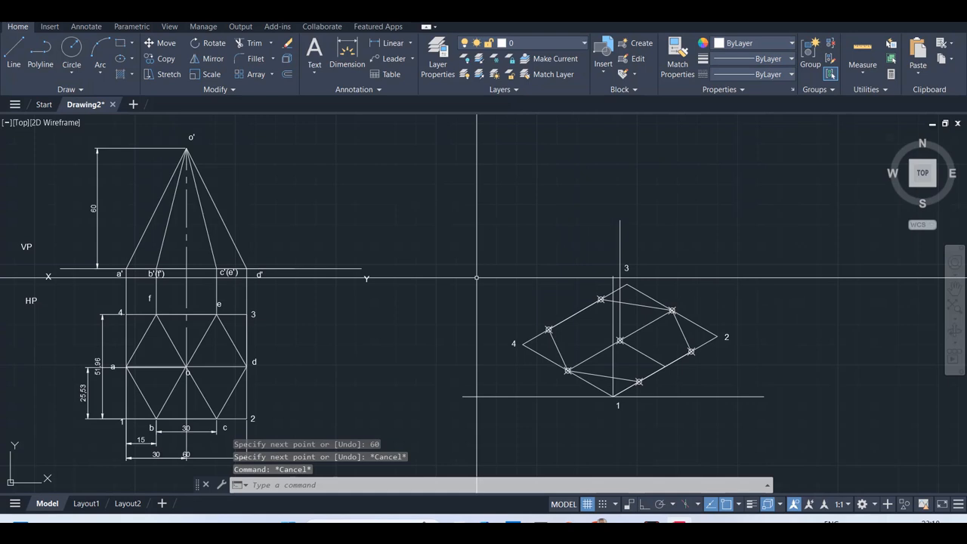
{"action": "mouse_move", "coordinate": [482, 283]}
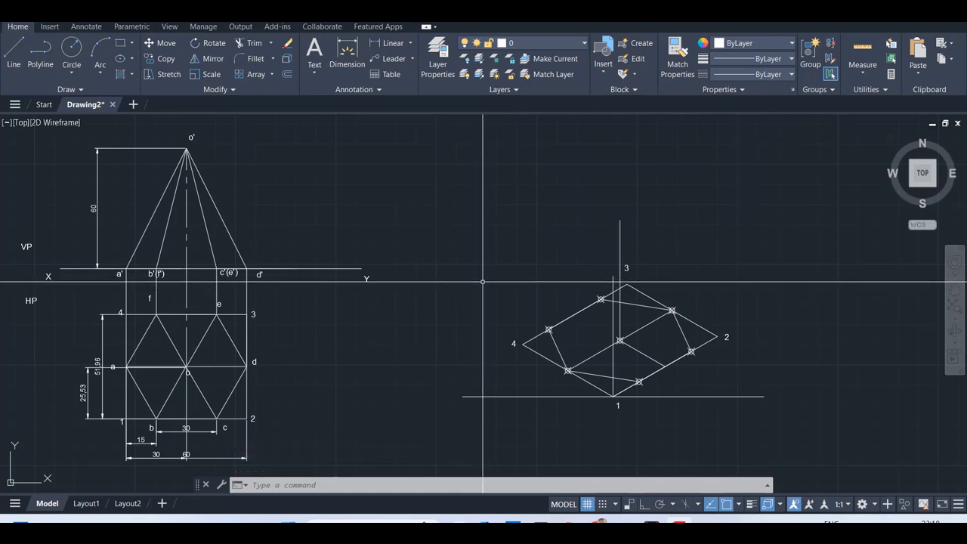
- Copy the isometric base rhombus up to the top of the 60-unit height line
{"action": "left_click_drag", "start_coordinate": [483, 282], "coordinate": [737, 393]}
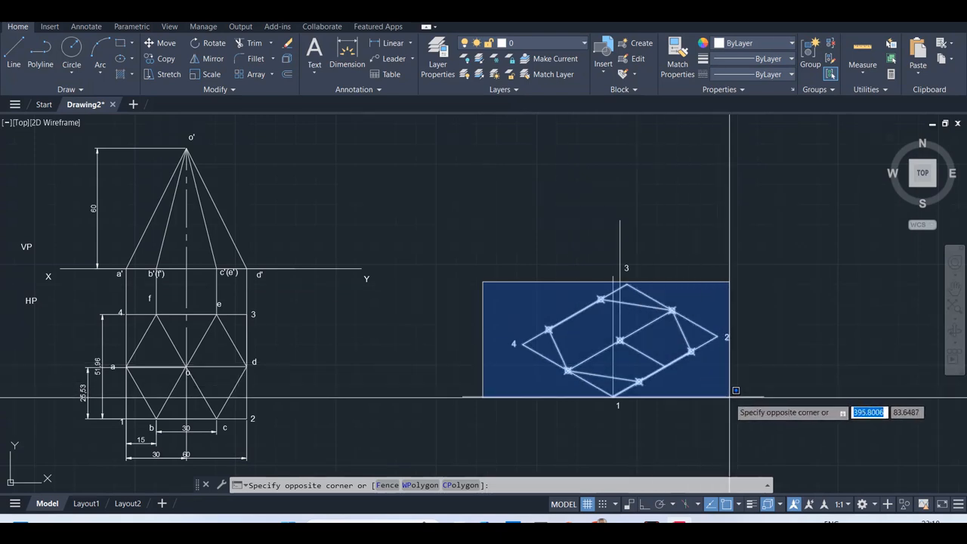
{"action": "key", "text": "Escape"}
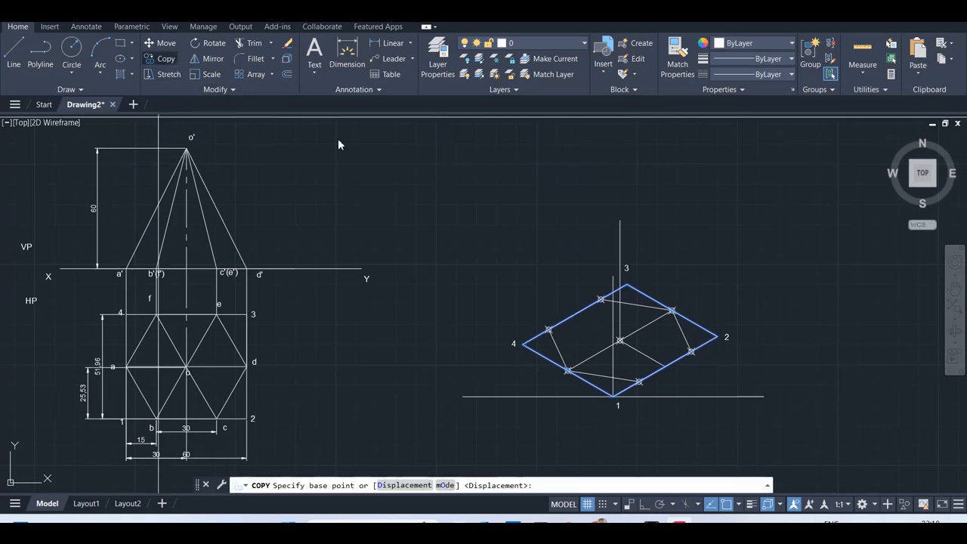
{"action": "left_click", "coordinate": [613, 389]}
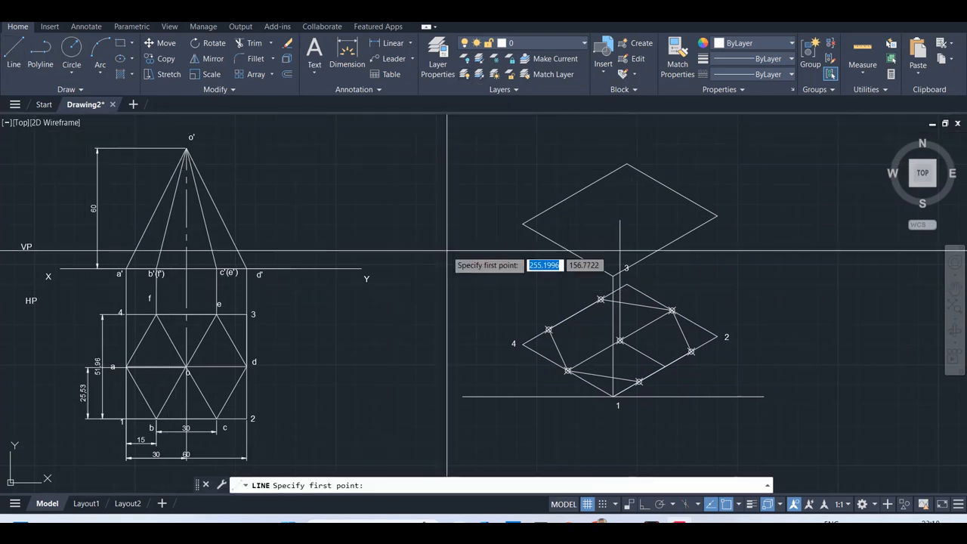
{"action": "mouse_move", "coordinate": [568, 250]}
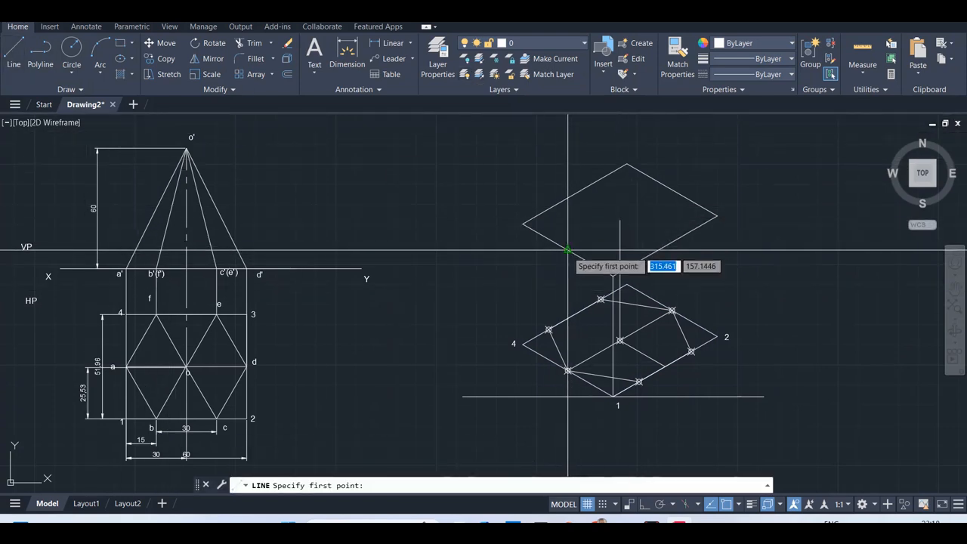
- Draw the first connecting box edge from the copied outline's corner
{"action": "left_click", "coordinate": [568, 249]}
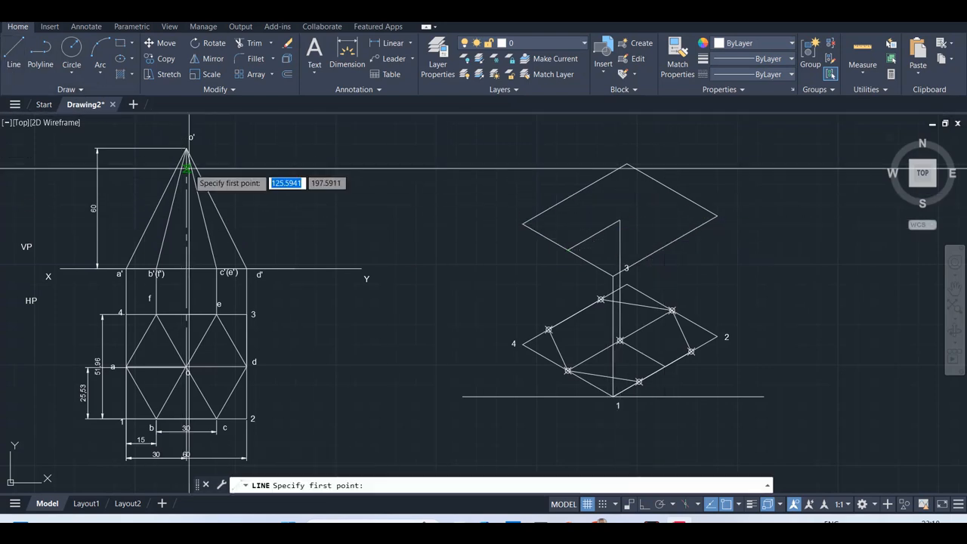
{"action": "mouse_move", "coordinate": [662, 245]}
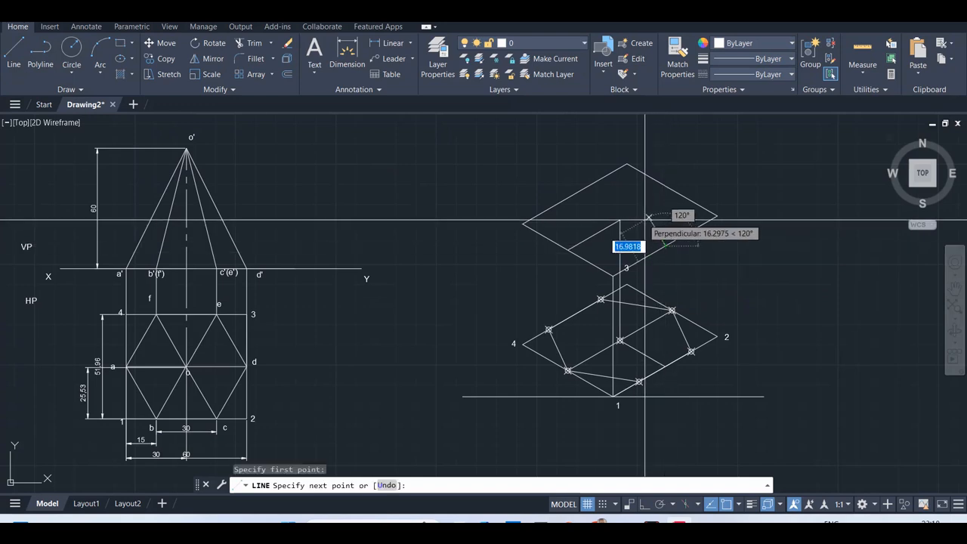
{"action": "key", "text": "Escape"}
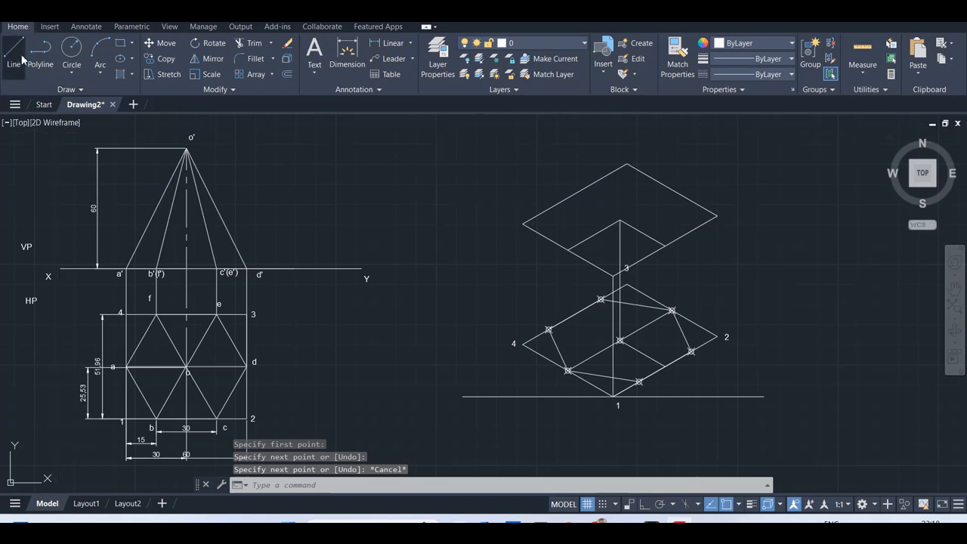
{"action": "left_click", "coordinate": [12, 53]}
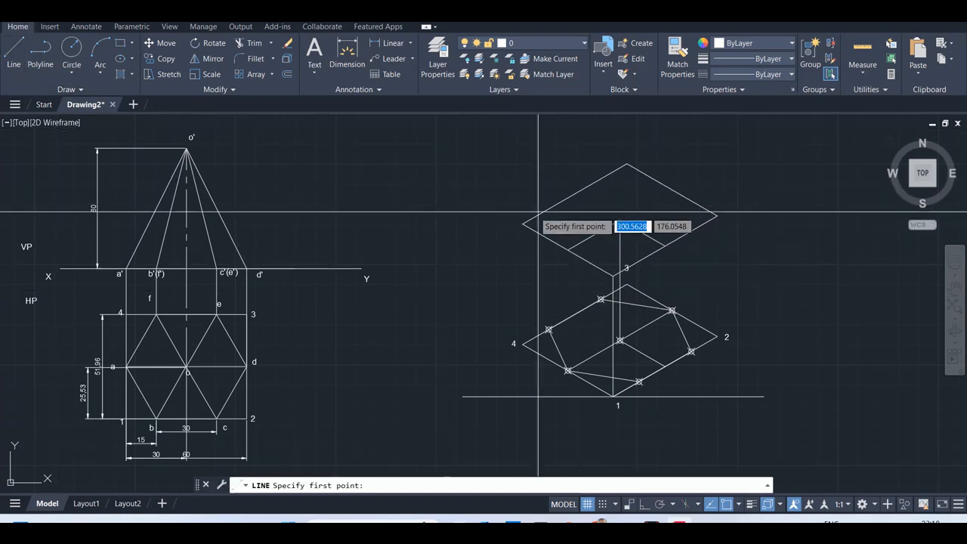
- Draw the remaining vertical box edges joining the base rhombus to its raised copy
{"action": "left_click", "coordinate": [521, 344]}
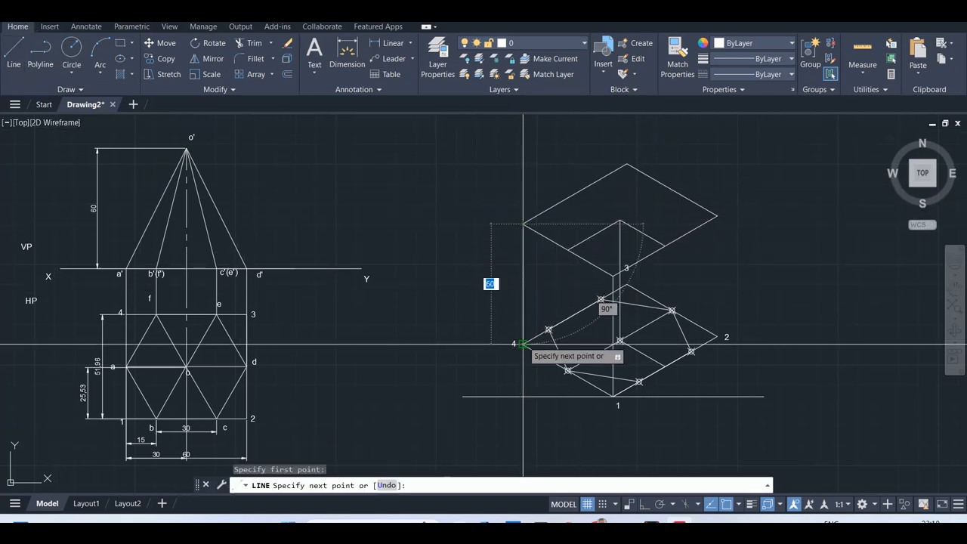
{"action": "key", "text": "Escape"}
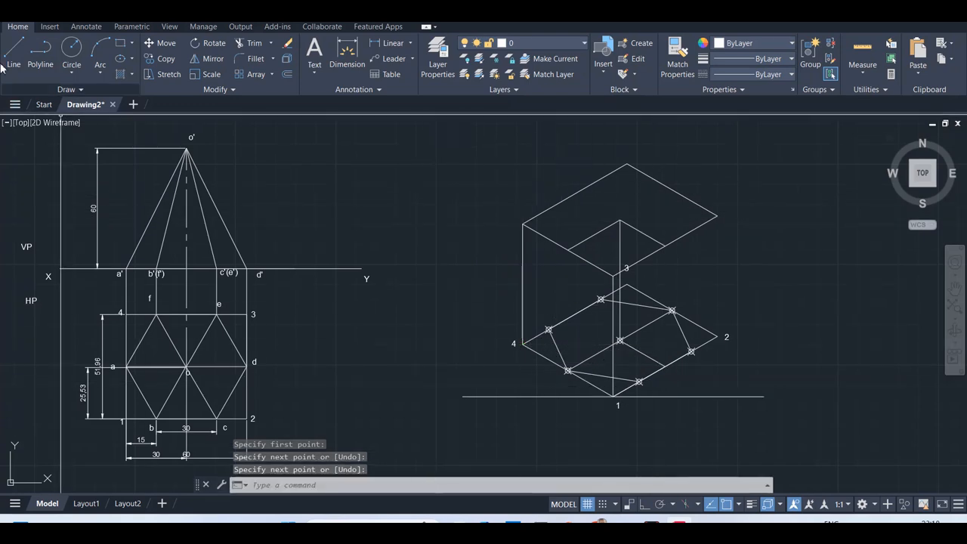
{"action": "left_click", "coordinate": [12, 53]}
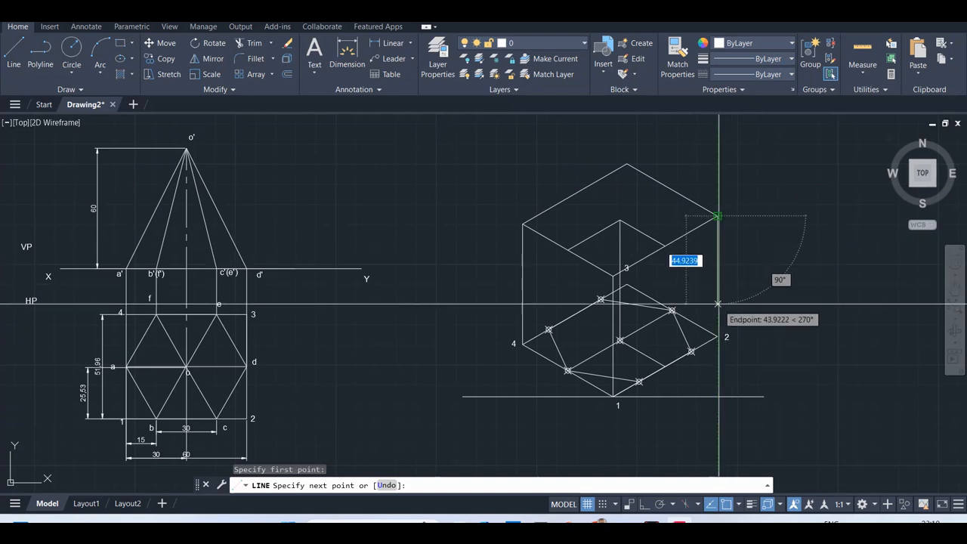
{"action": "key", "text": "Escape"}
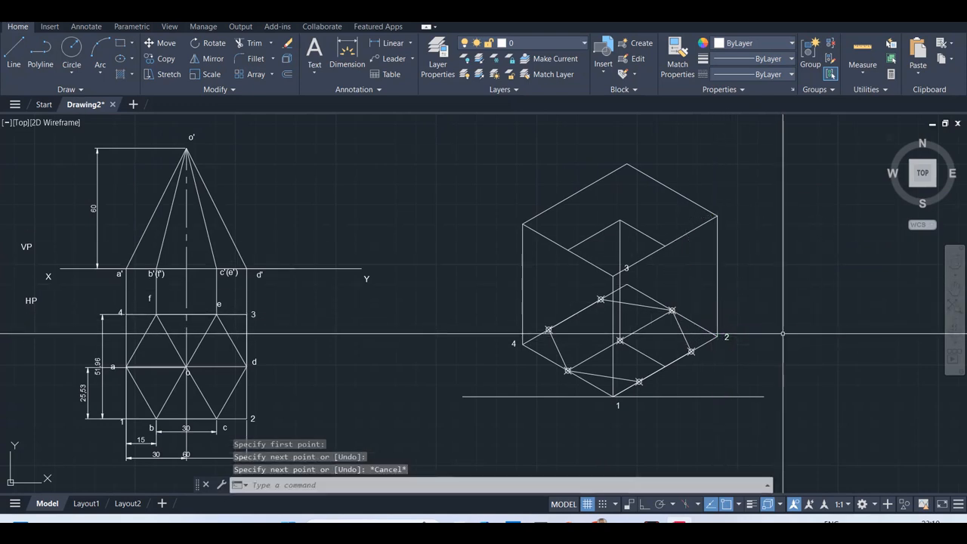
- Draw the vertical axis from the hexagon centre up to mark the apex
{"action": "left_click", "coordinate": [619, 167]}
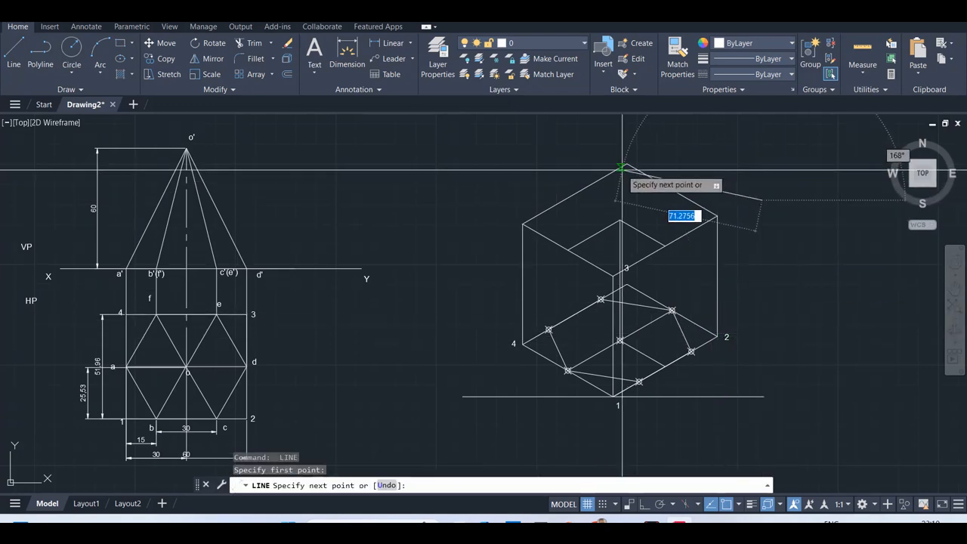
{"action": "key", "text": "Escape"}
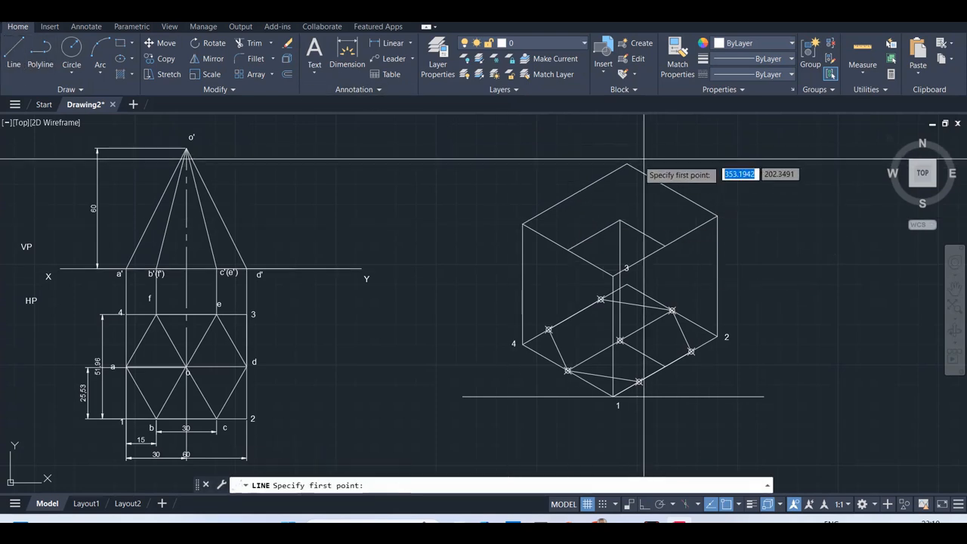
{"action": "left_click", "coordinate": [638, 290]}
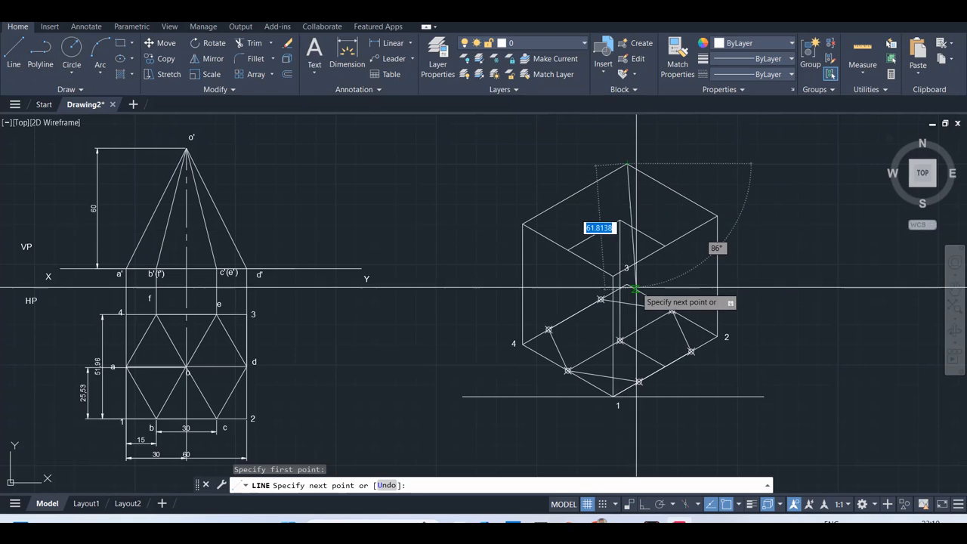
{"action": "key", "text": "Escape"}
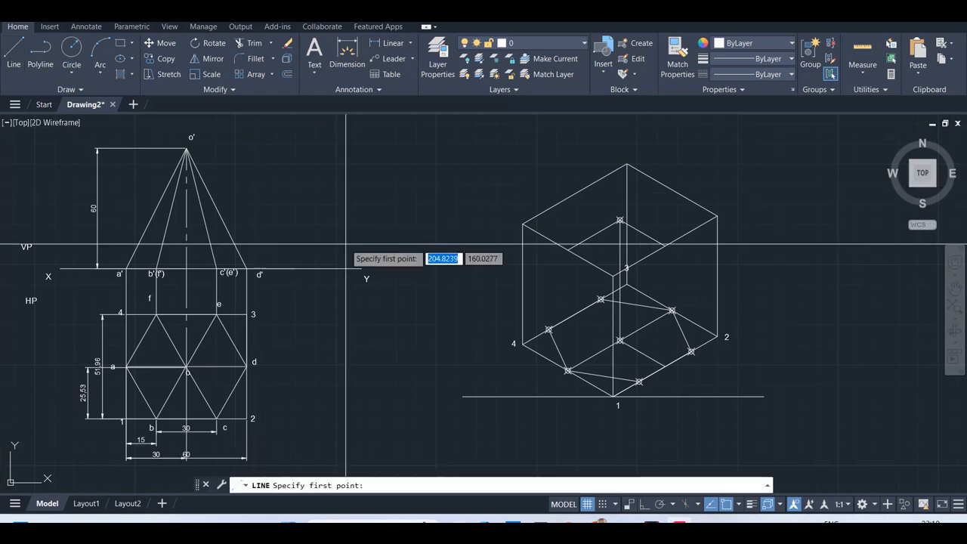
{"action": "mouse_move", "coordinate": [619, 220]}
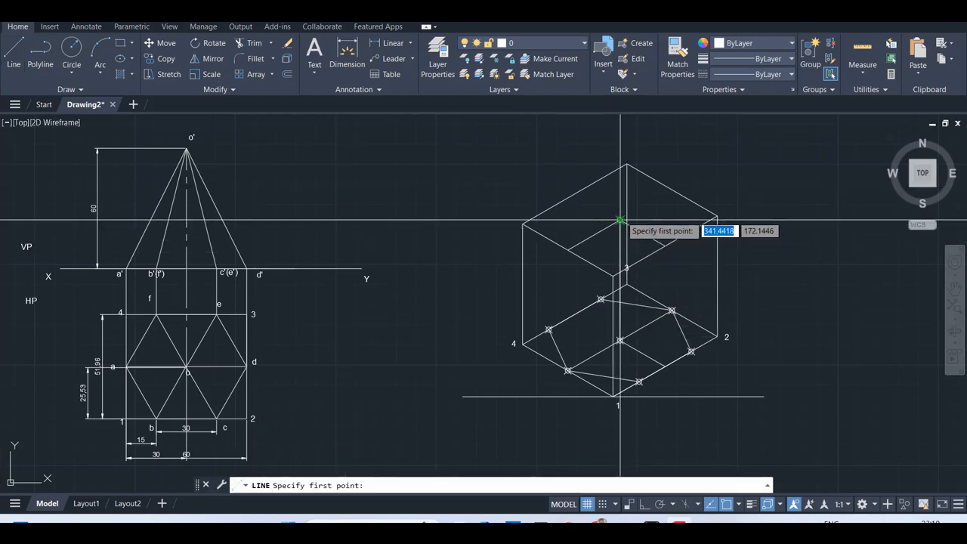
- Draw slant edges from the apex down to the isometric base corners
{"action": "left_click", "coordinate": [619, 221]}
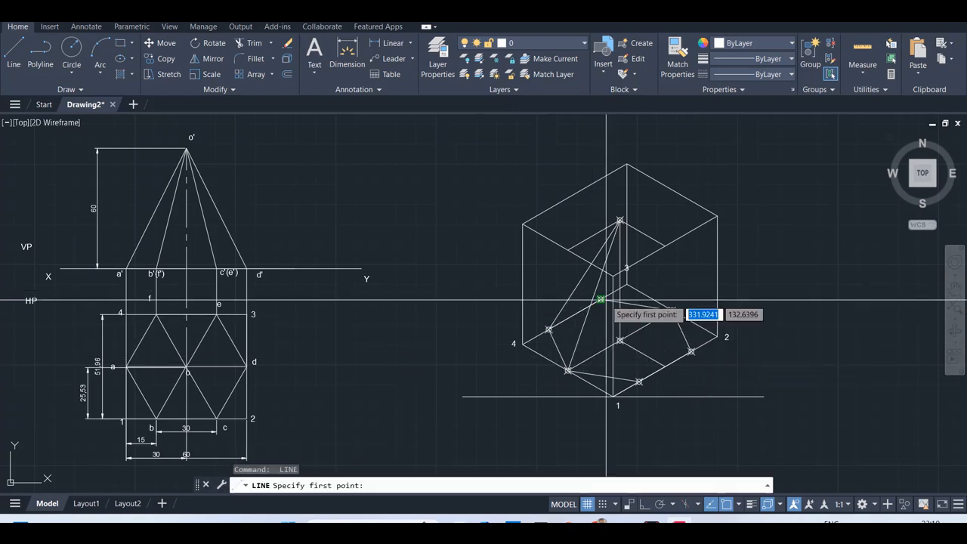
{"action": "mouse_move", "coordinate": [619, 220]}
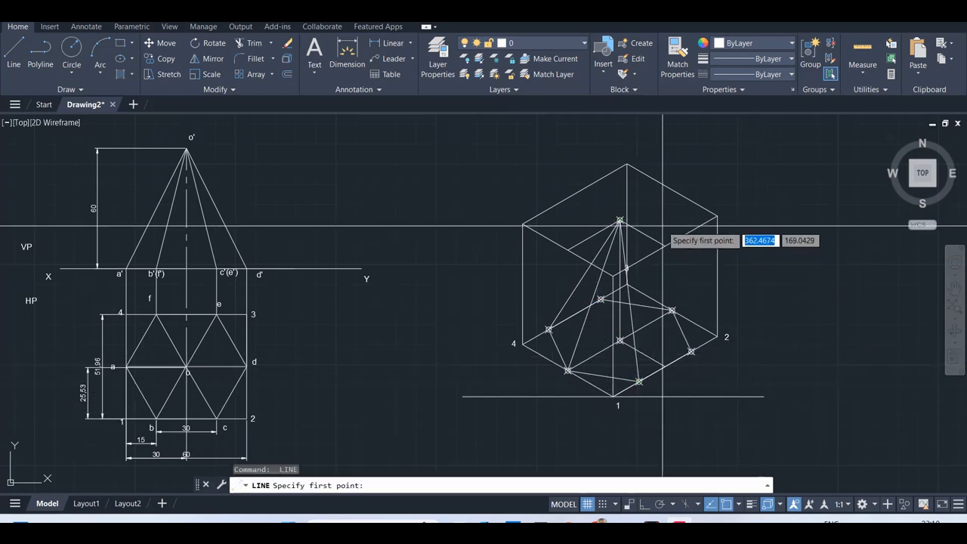
{"action": "left_click", "coordinate": [619, 220]}
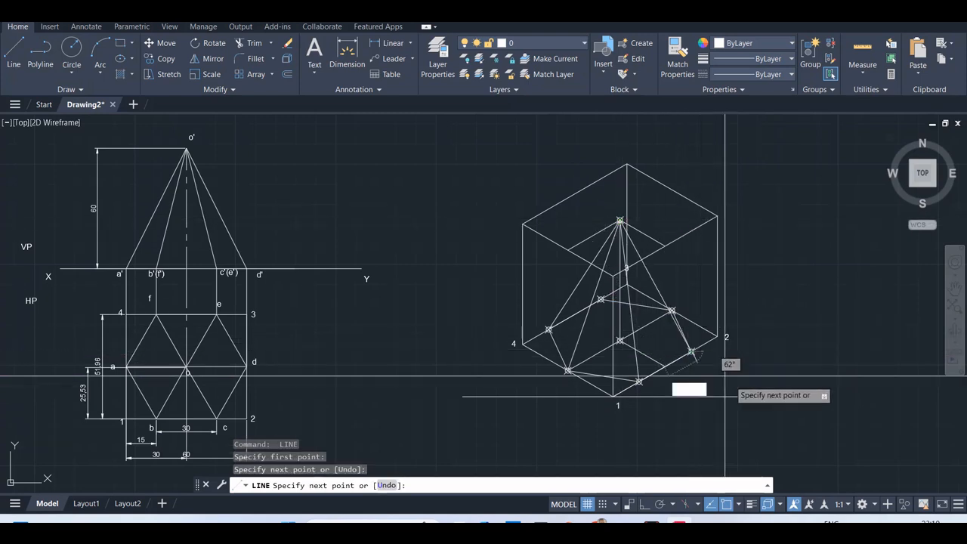
{"action": "key", "text": "Escape"}
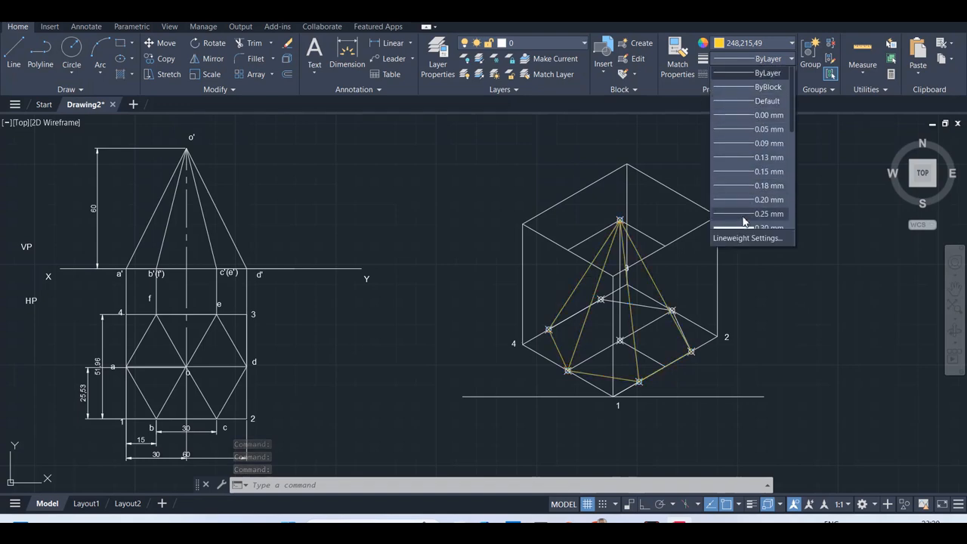
- Give the visible edges a thicker lineweight and erase the leftover base construction line
{"action": "left_click", "coordinate": [769, 226]}
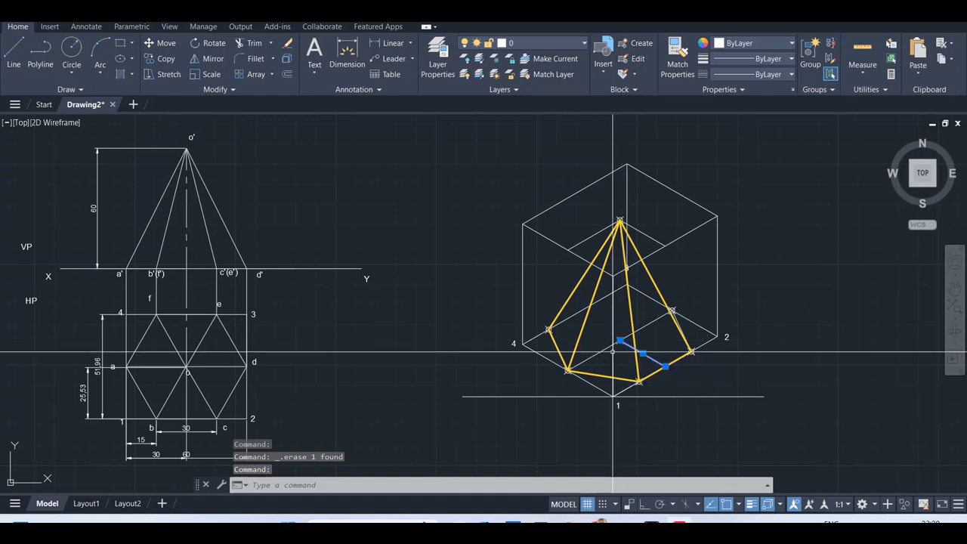
{"action": "left_click", "coordinate": [619, 339]}
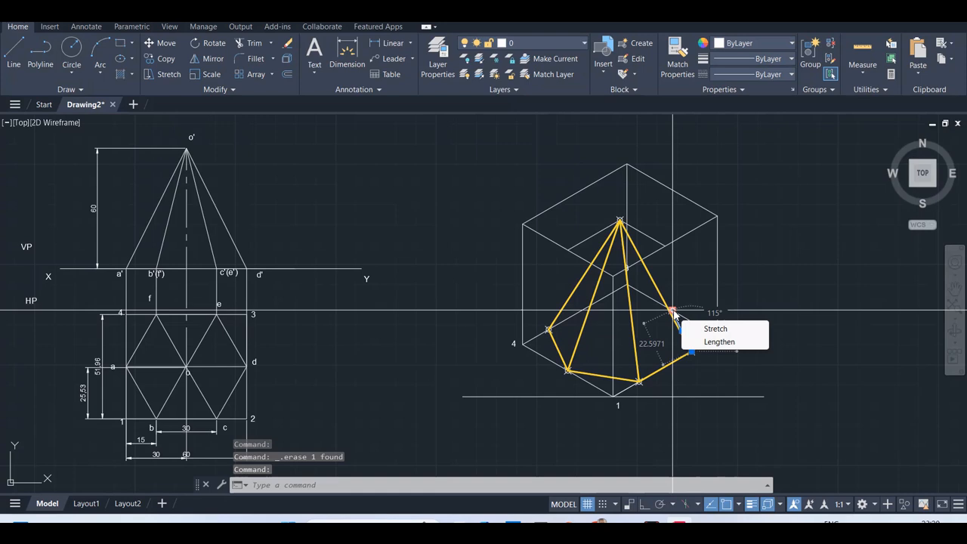
{"action": "key", "text": "Escape"}
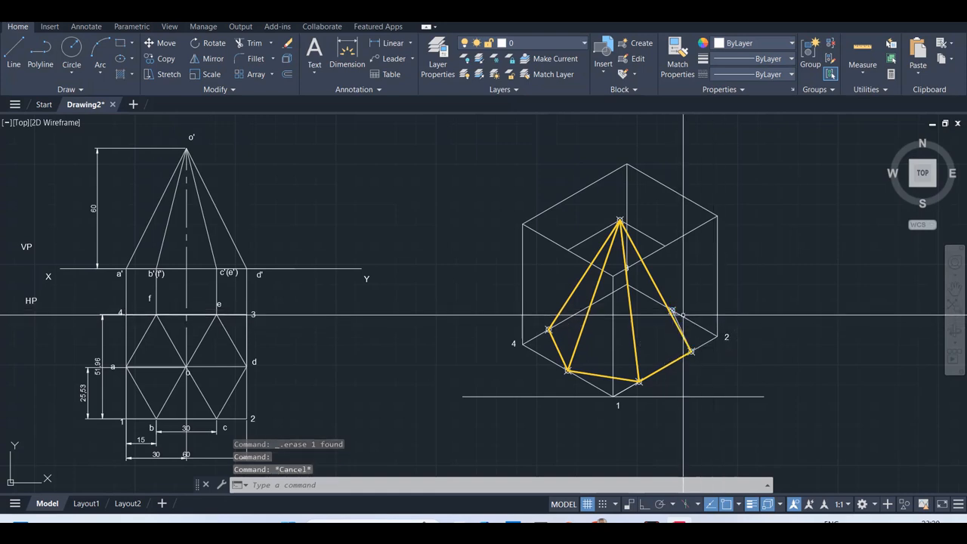
{"action": "left_click", "coordinate": [671, 311]}
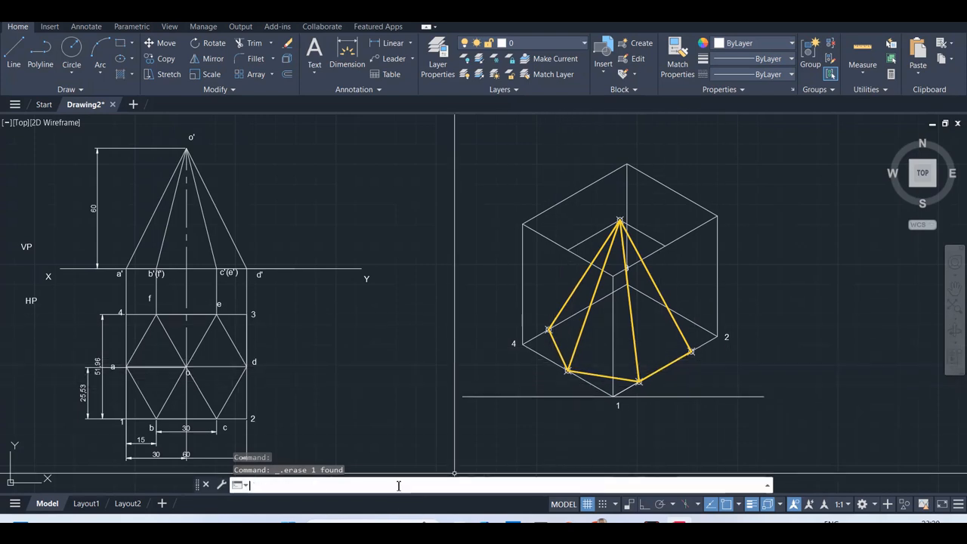
- Label the isometric base corners with single-line TEXT letters a, b and c
{"action": "type", "text": "TEXT"}
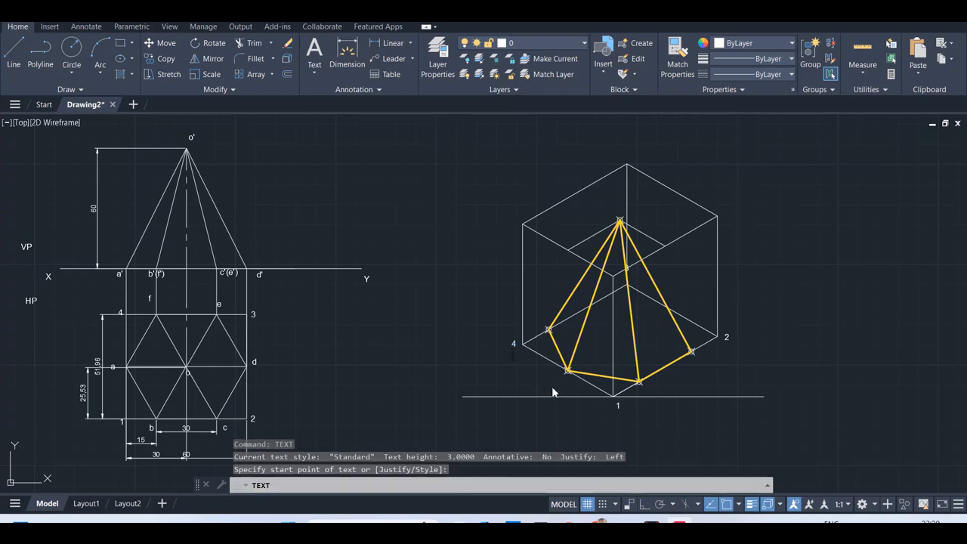
{"action": "left_click", "coordinate": [558, 374]}
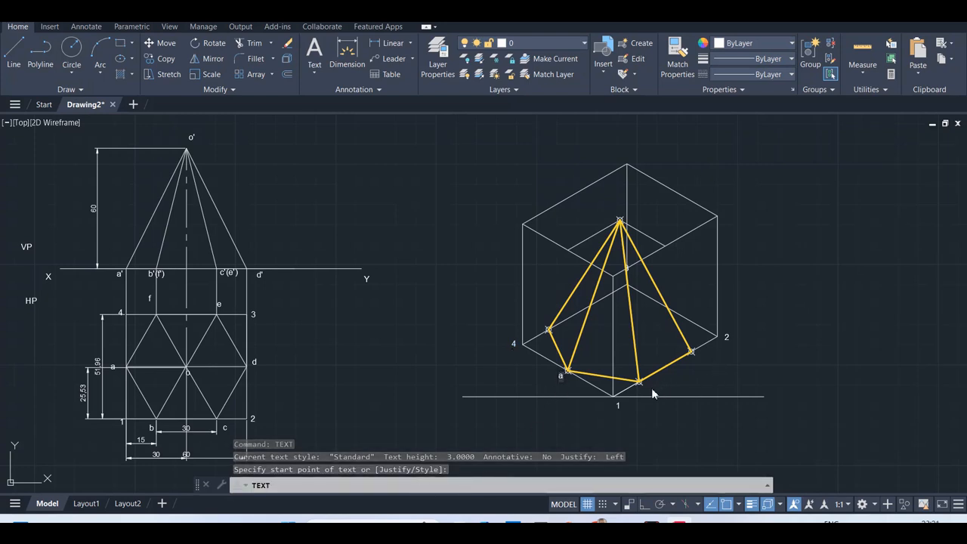
{"action": "left_click", "coordinate": [637, 383]}
{"action": "type", "text": "b"}
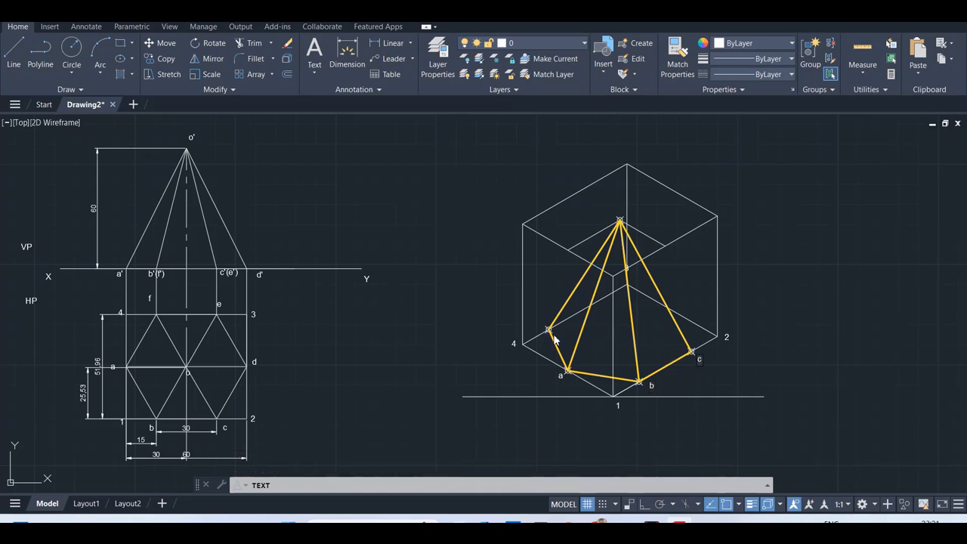
{"action": "mouse_move", "coordinate": [542, 323]}
{"action": "type", "text": "f"}
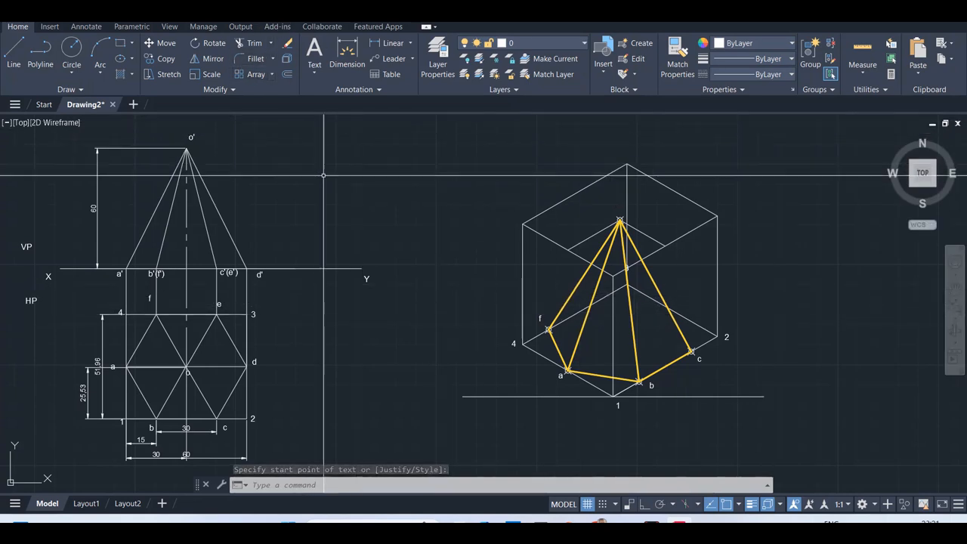
- Add a 30° angular dimension between a base edge and the horizontal line
{"action": "key", "text": "Escape"}
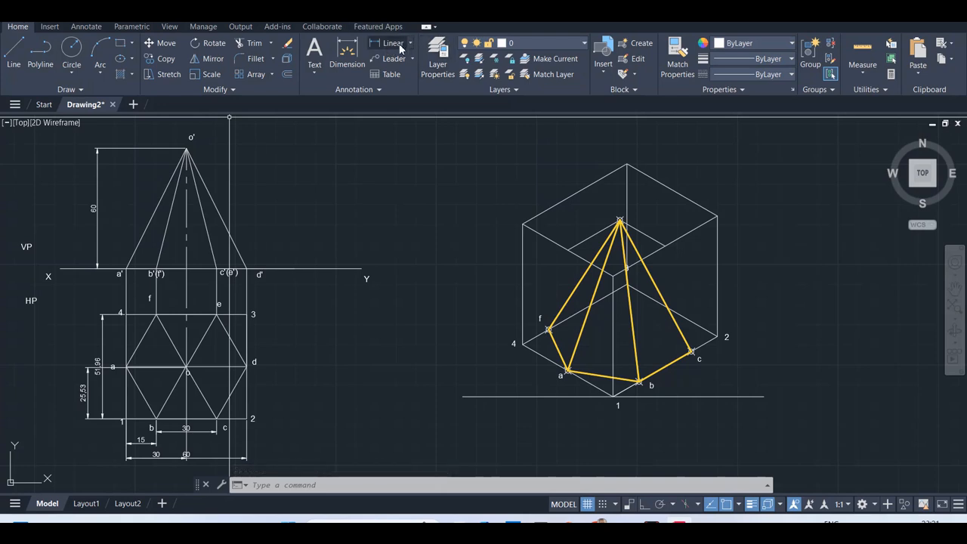
{"action": "left_click", "coordinate": [410, 42]}
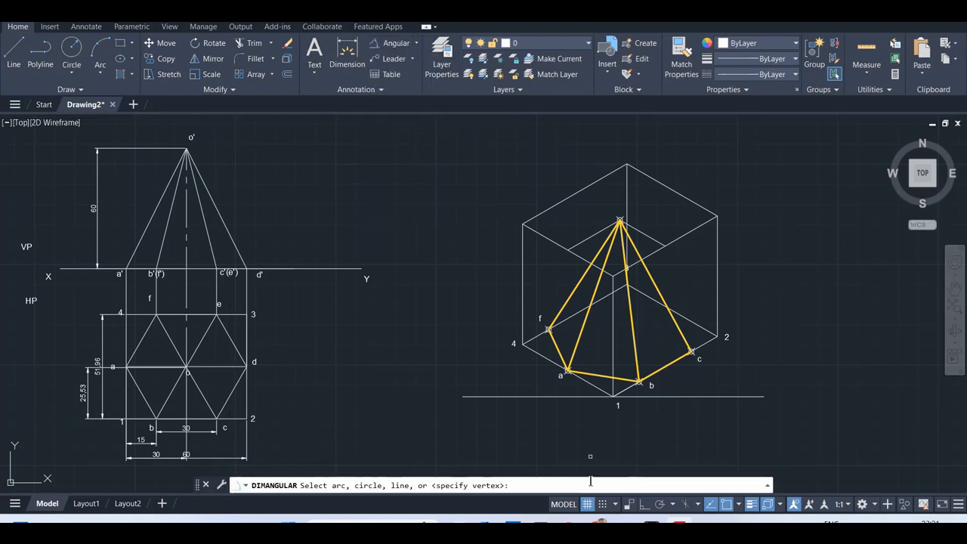
{"action": "left_click", "coordinate": [612, 395]}
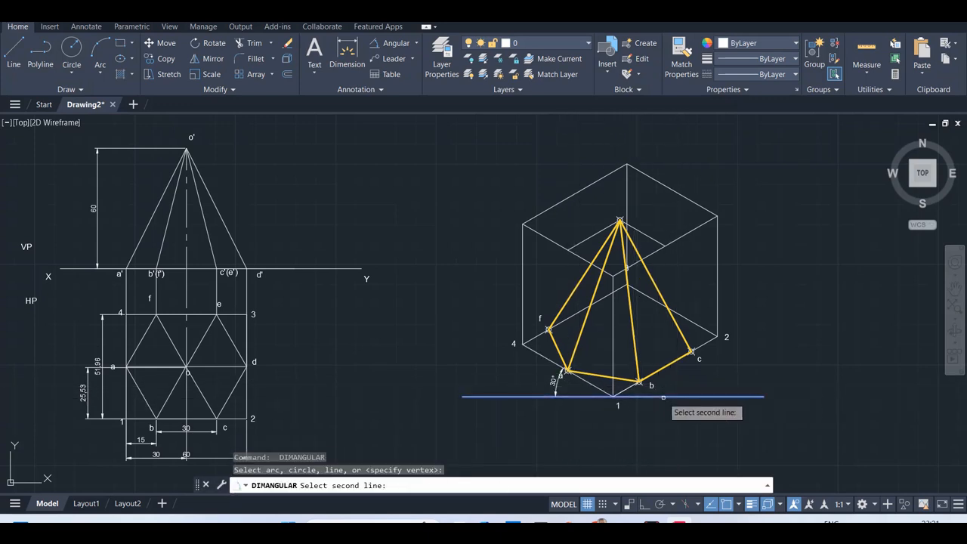
{"action": "left_click", "coordinate": [672, 380]}
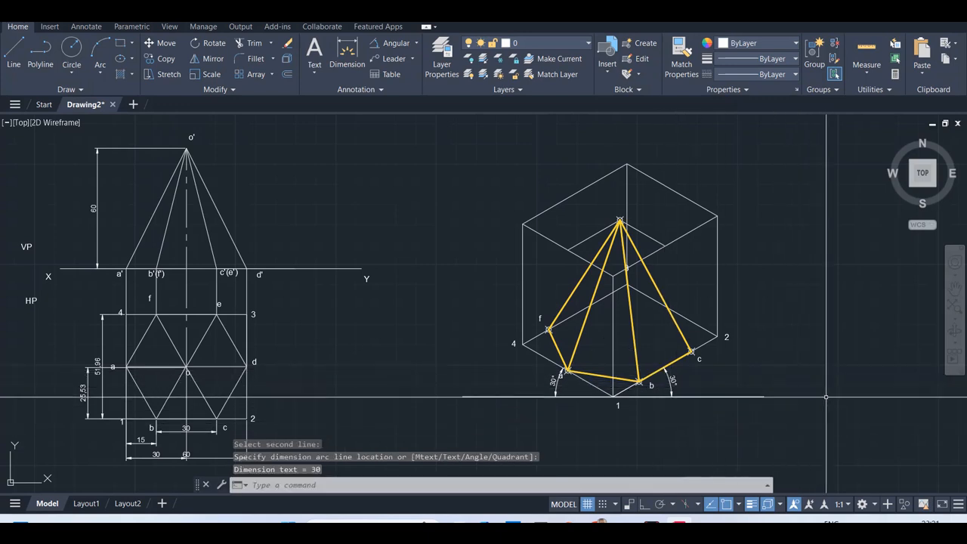
{"action": "mouse_move", "coordinate": [535, 335]}
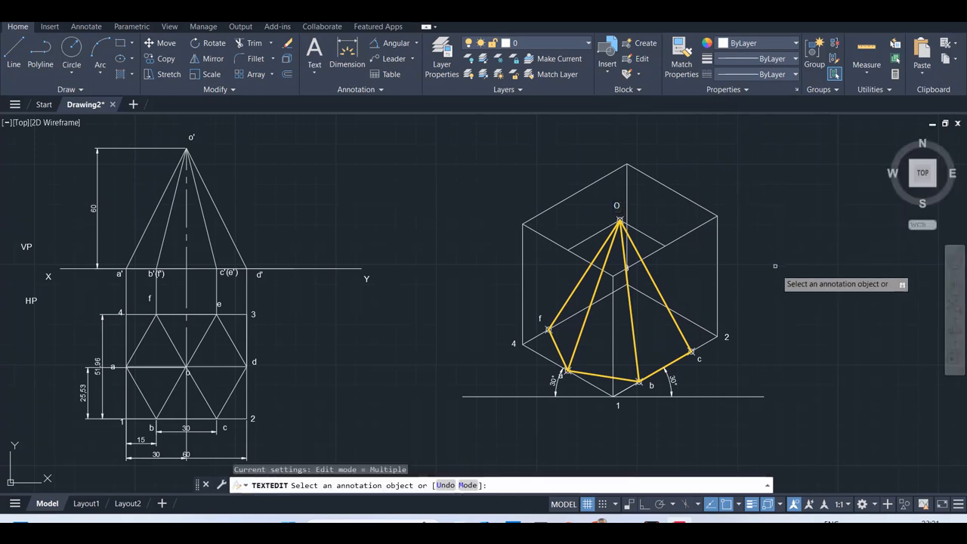
- Write the caption 'Isometric view' below the isometric pyramid
{"action": "key", "text": "Escape"}
{"action": "type", "text": "IS"}
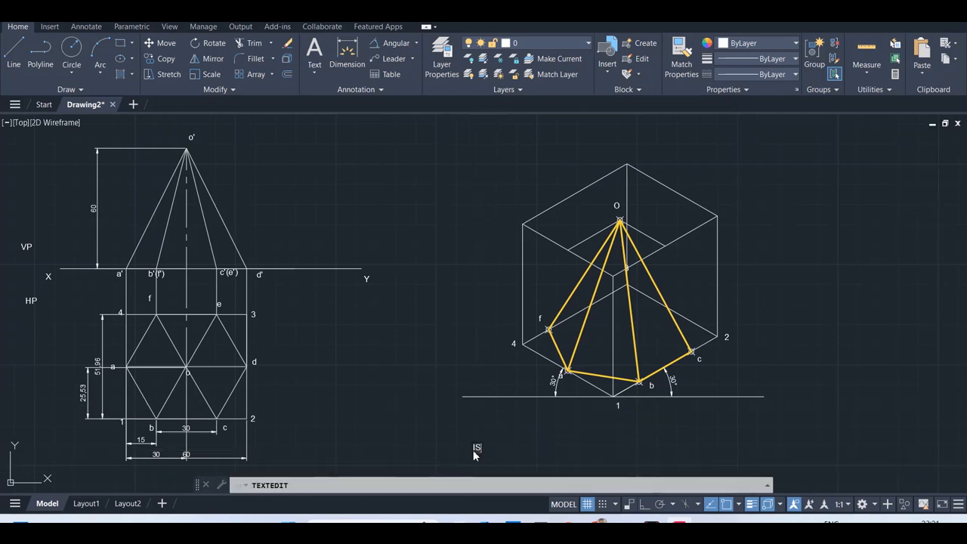
{"action": "type", "text": "so"}
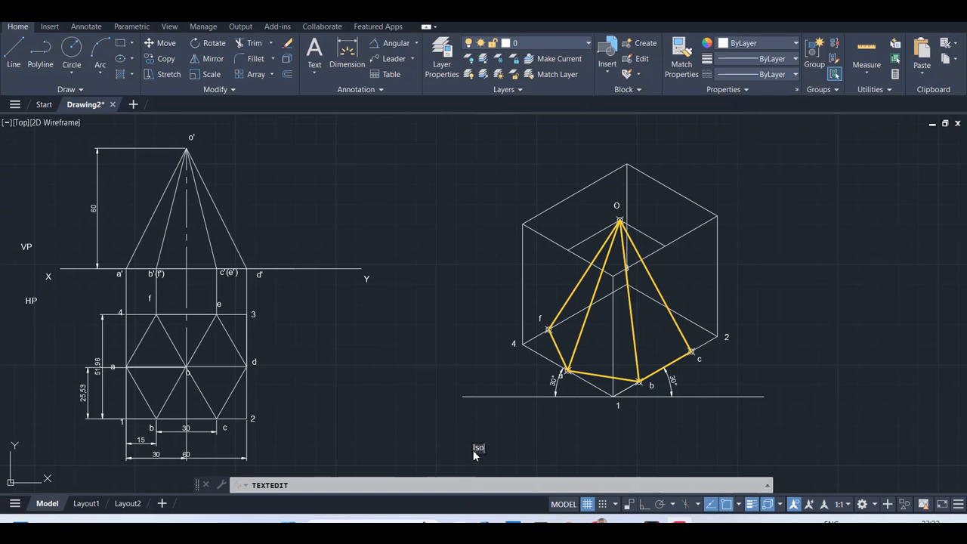
{"action": "type", "text": "metric"}
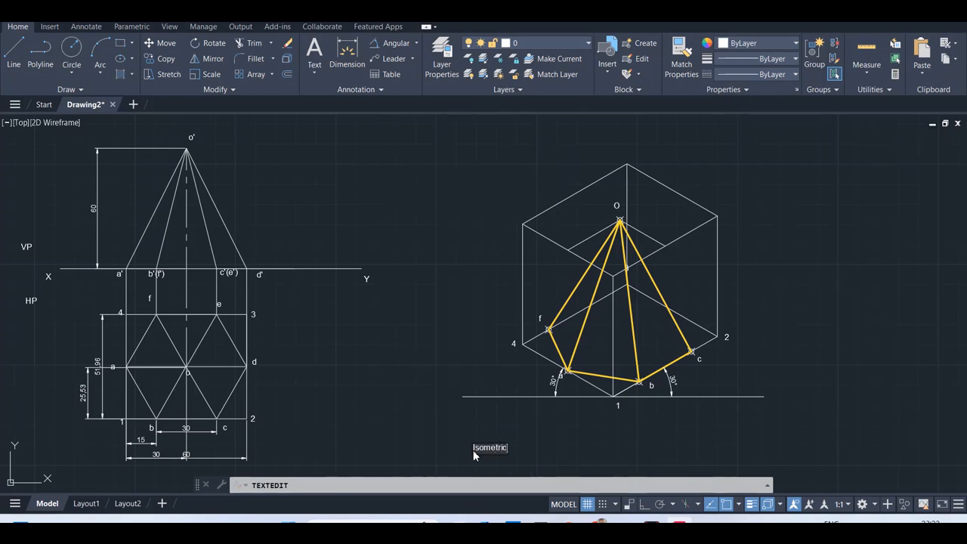
{"action": "type", "text": "view"}
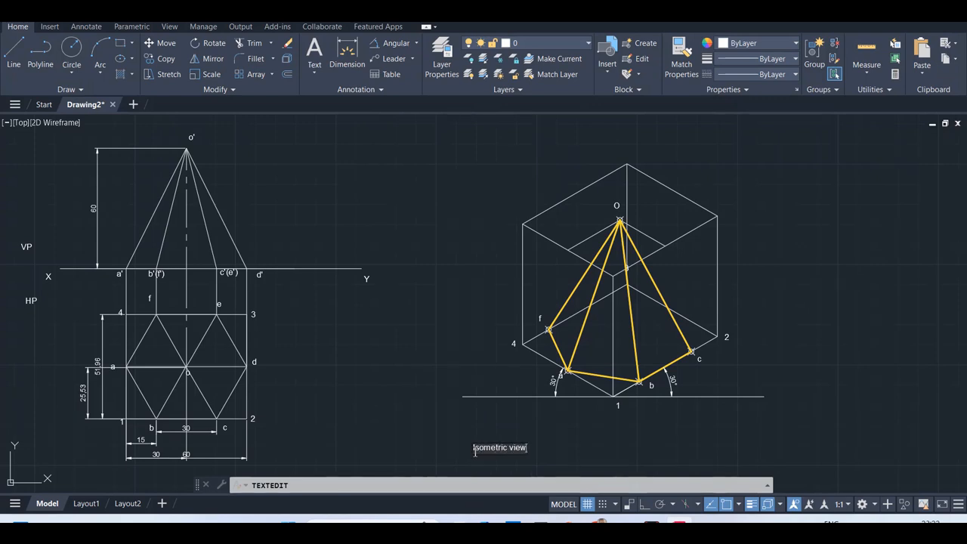